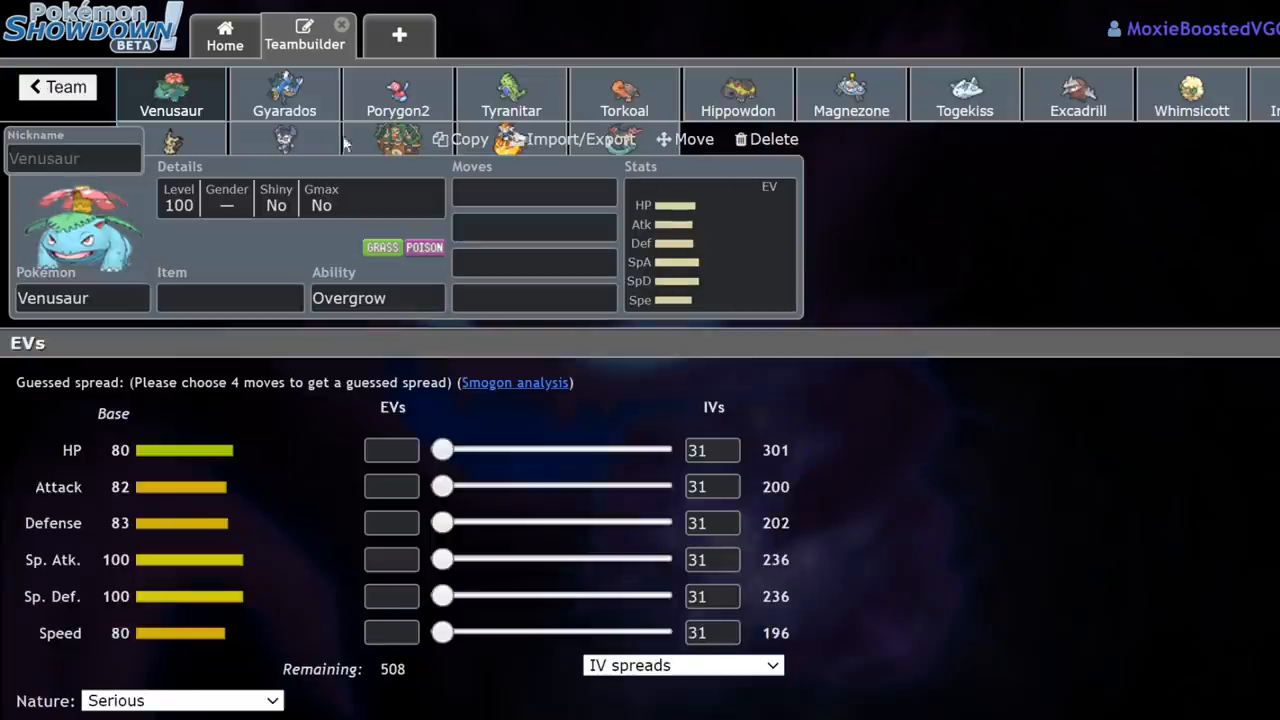
Return from Venusaur's editor to the Series 6 Ban List team overview and browse it
{"action": "left_click", "coordinate": [56, 88]}
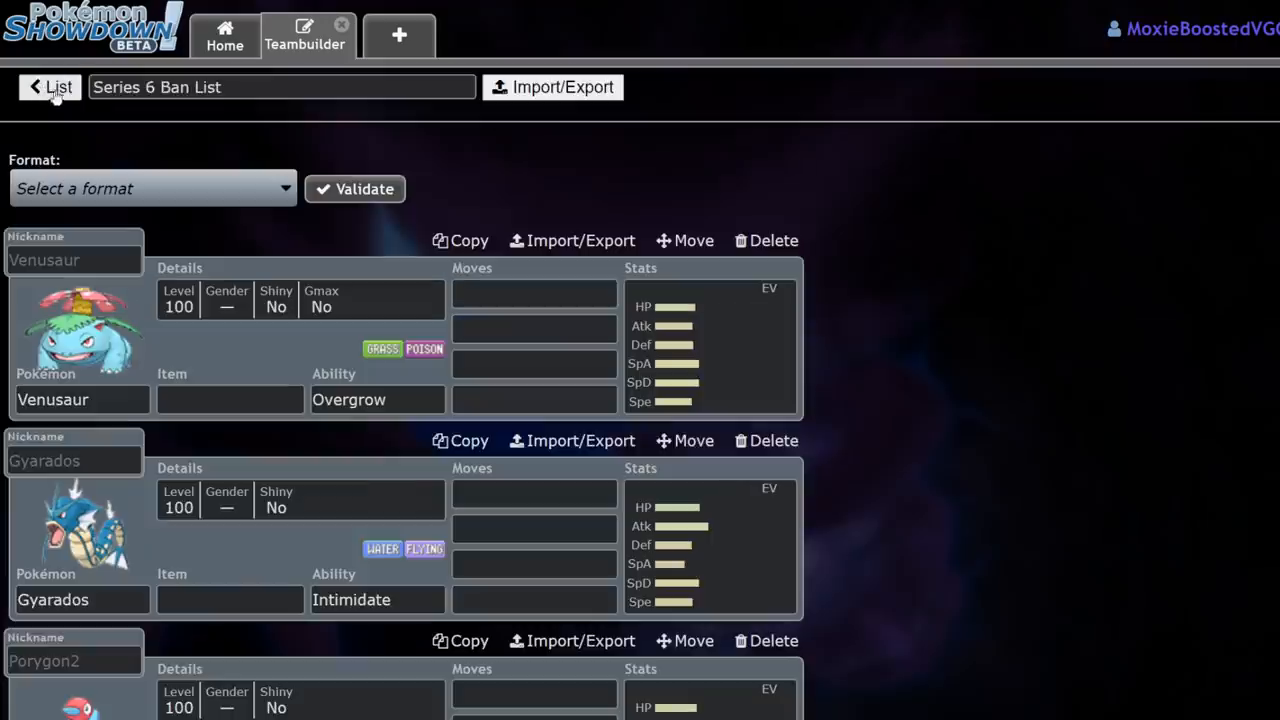
{"action": "left_click", "coordinate": [80, 400]}
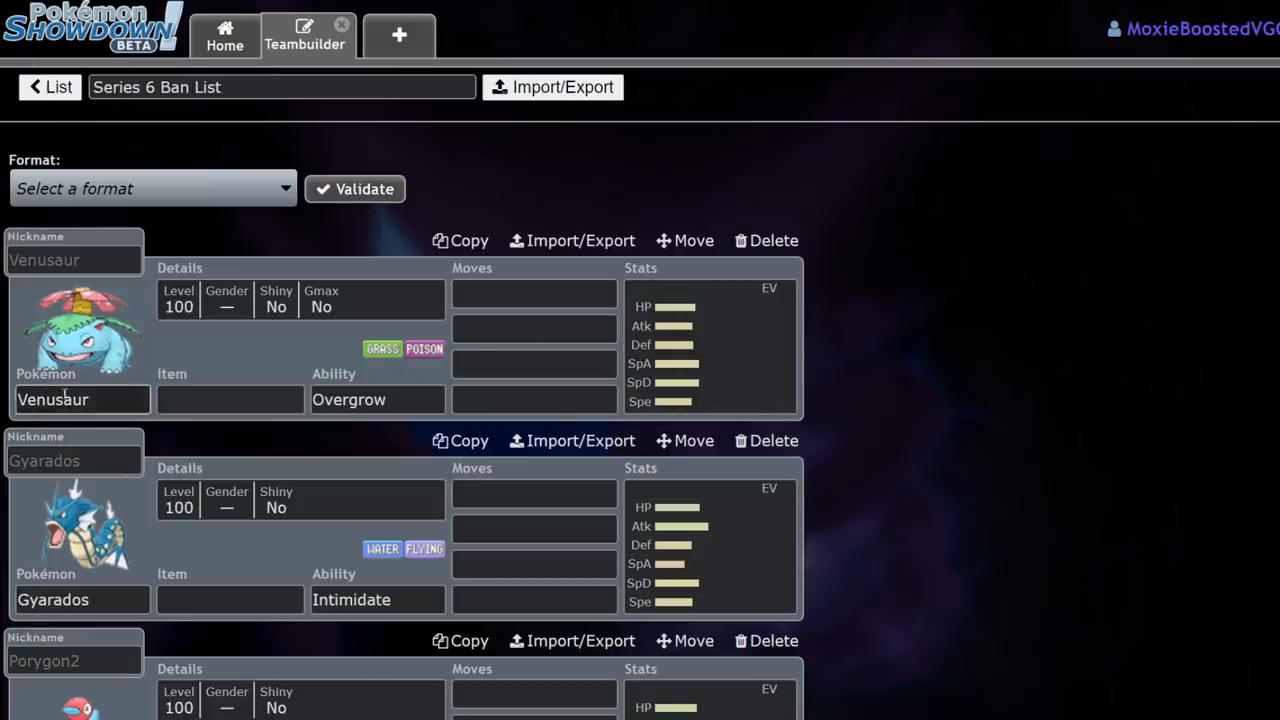
{"action": "left_click", "coordinate": [532, 292]}
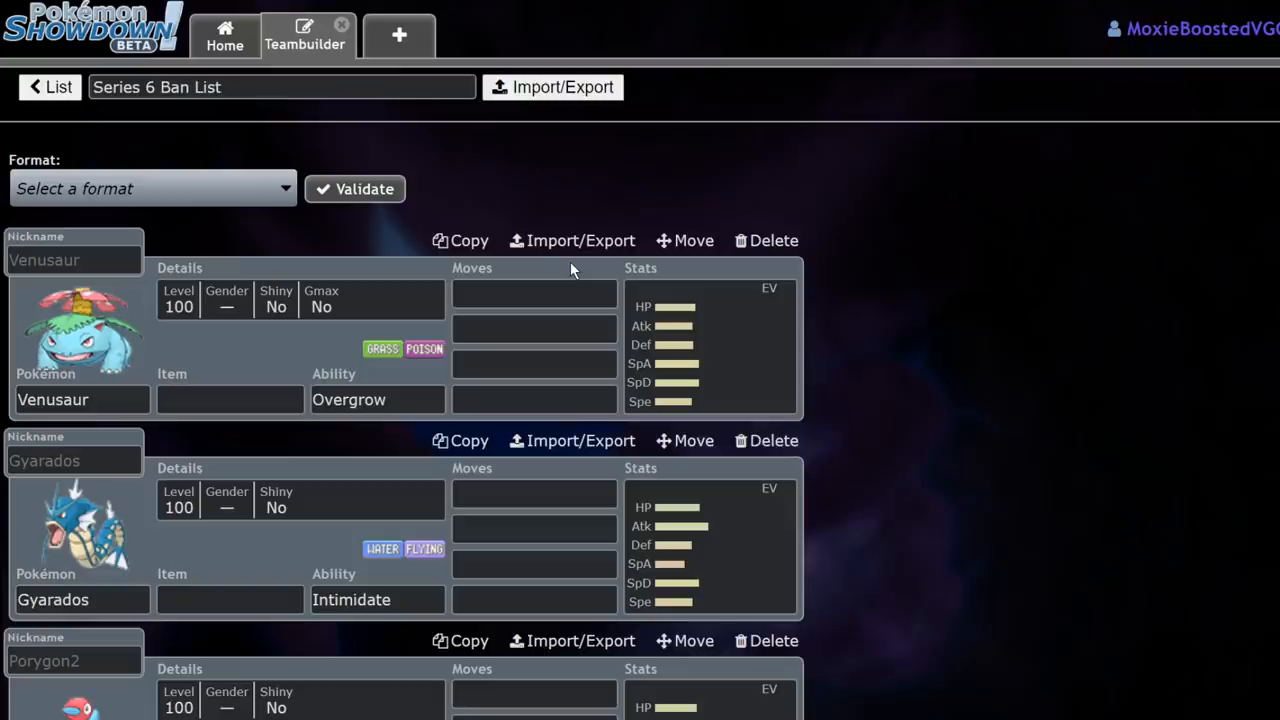
{"action": "mouse_move", "coordinate": [628, 390]}
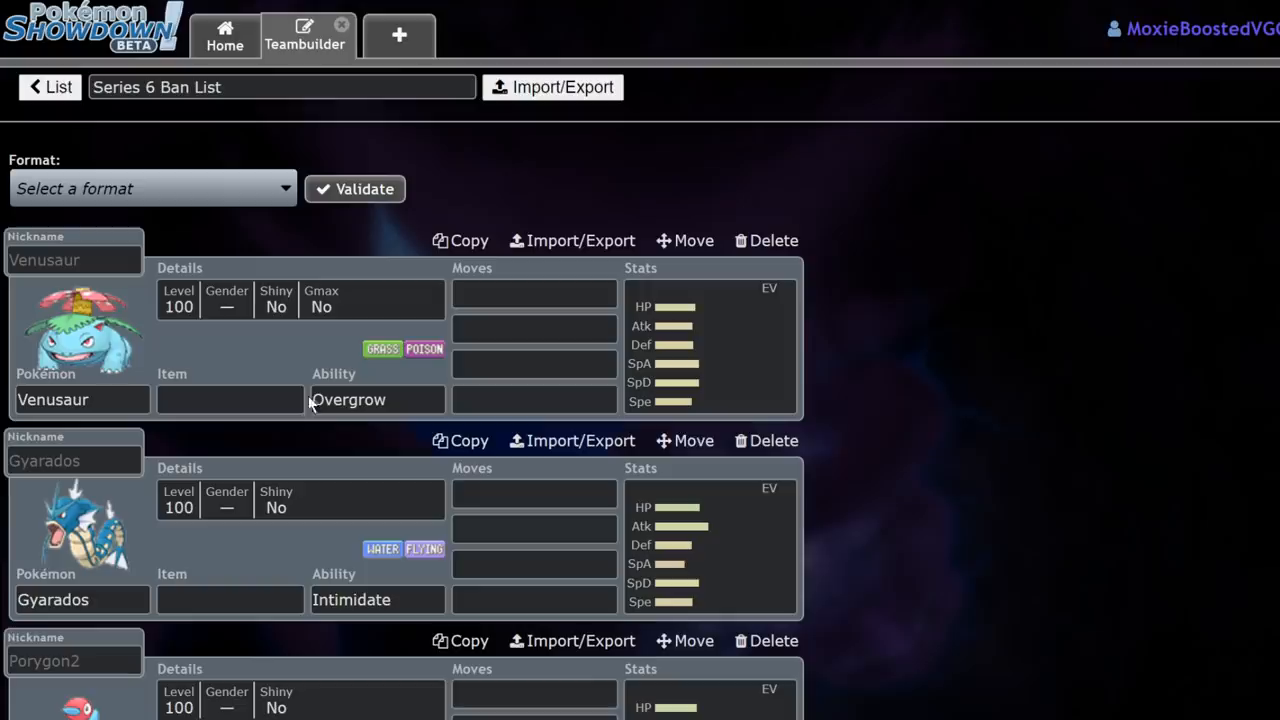
{"action": "scroll", "scroll_direction": "down", "scroll_amount": 3}
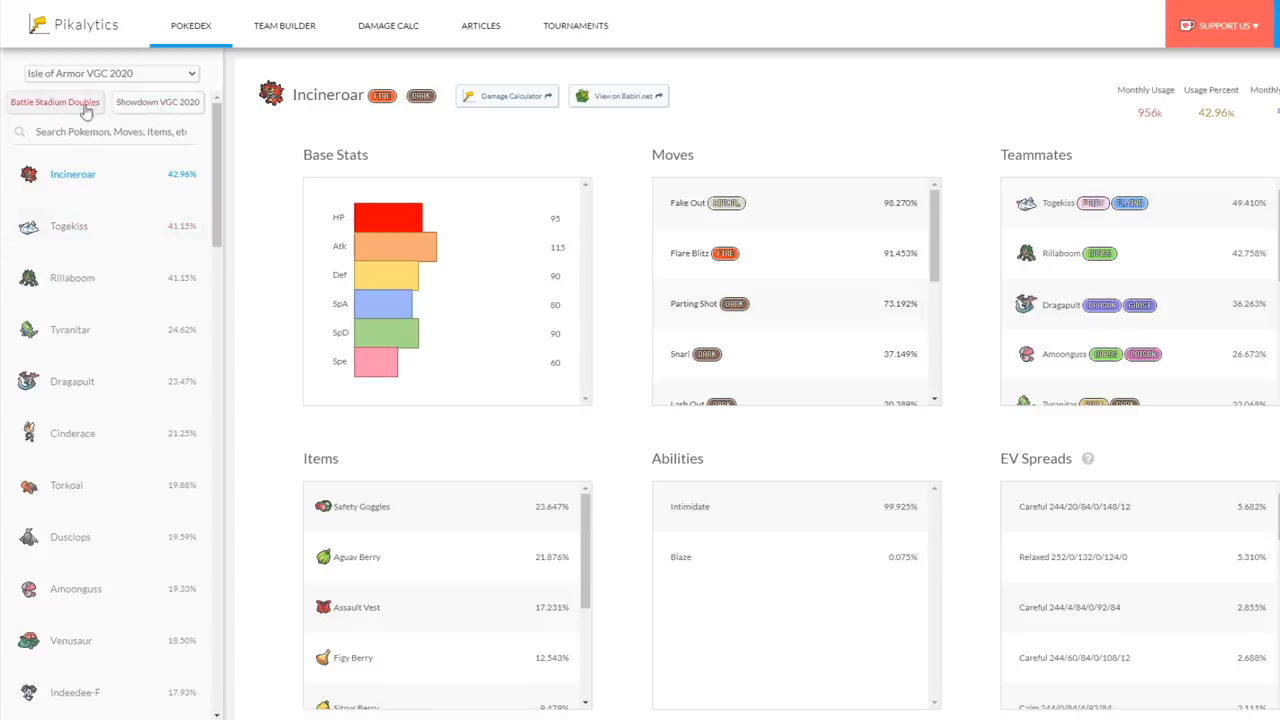
View Series 5 Battle Stadium Doubles rankings, then switch to Singles led by Cinderace
{"action": "left_click", "coordinate": [110, 72]}
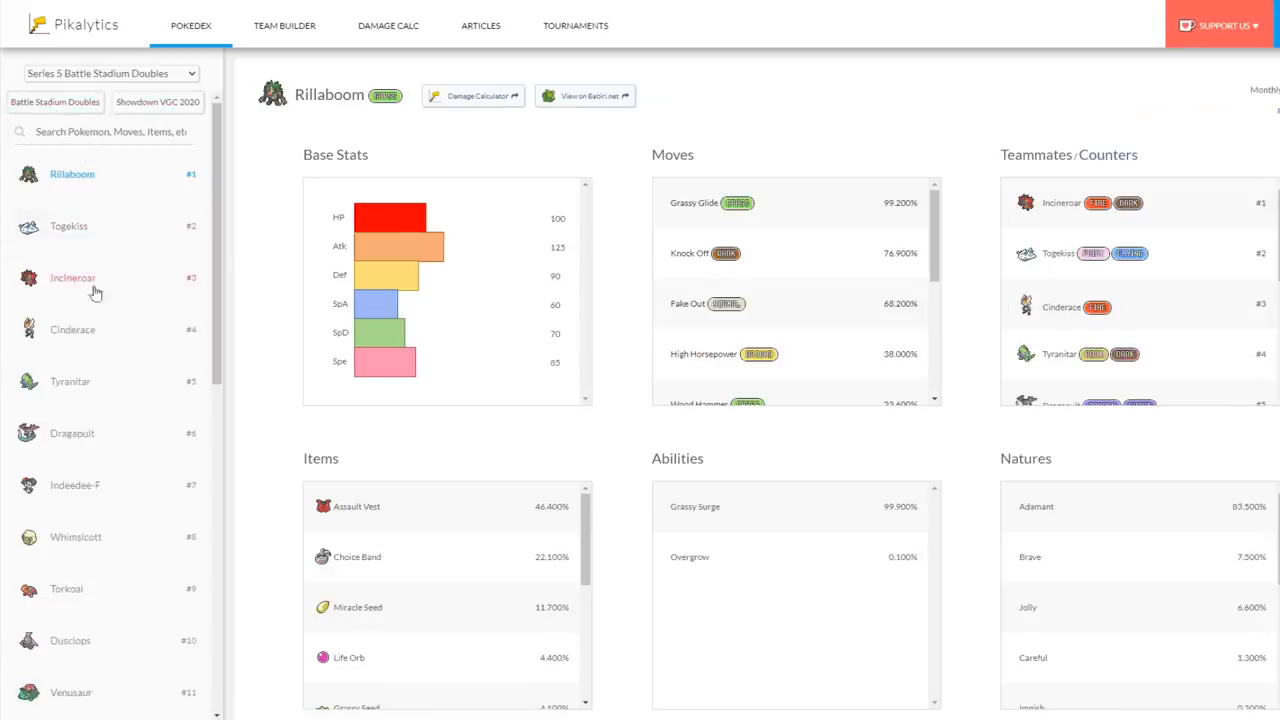
{"action": "mouse_move", "coordinate": [376, 288]}
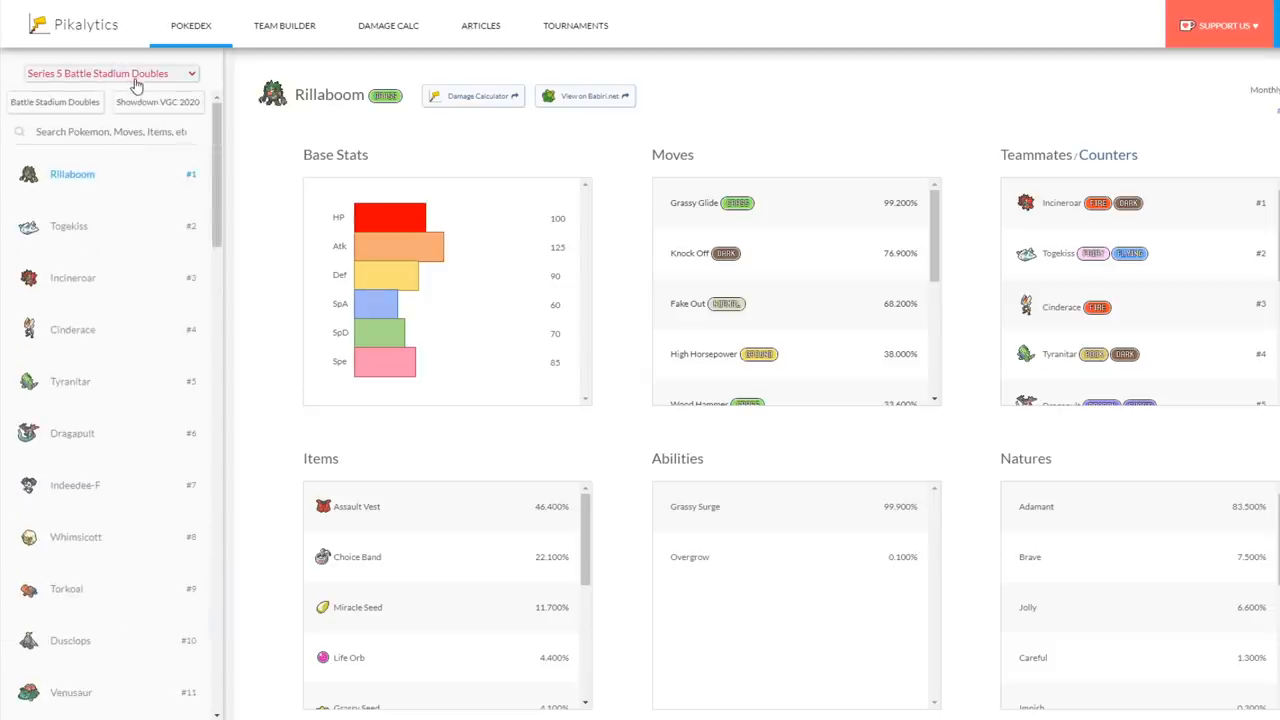
{"action": "mouse_move", "coordinate": [156, 180]}
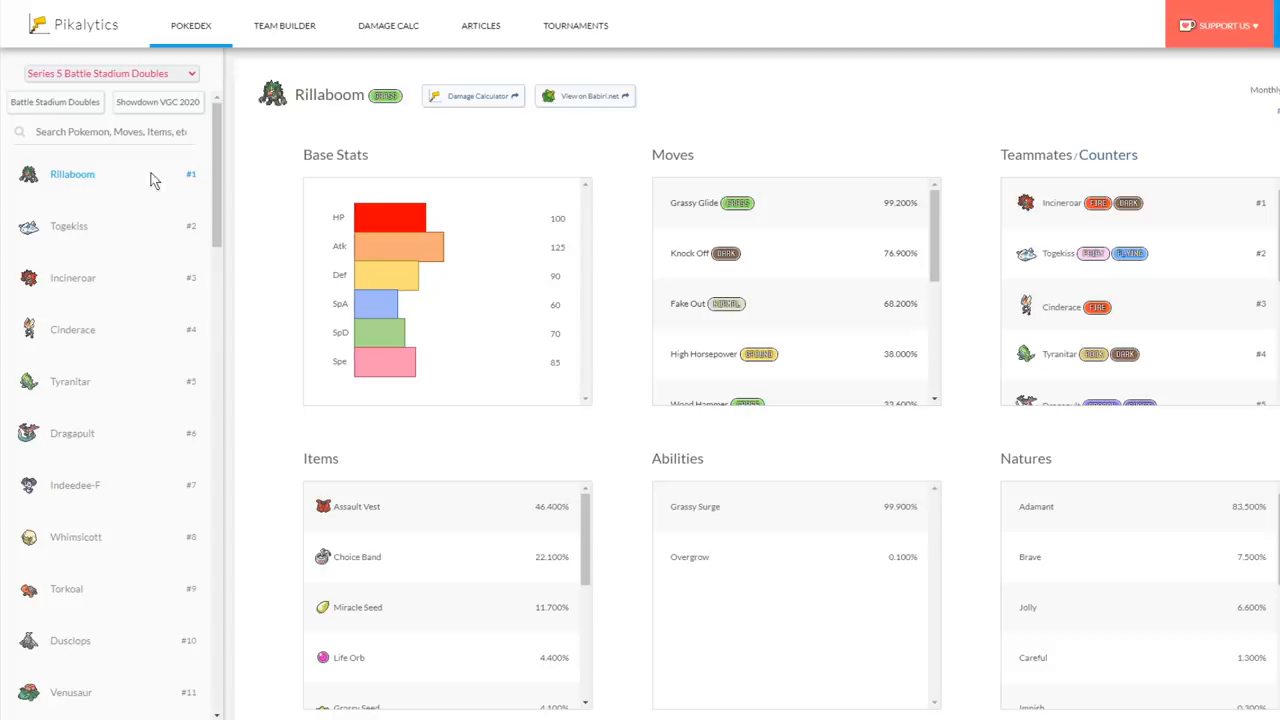
{"action": "mouse_move", "coordinate": [176, 118]}
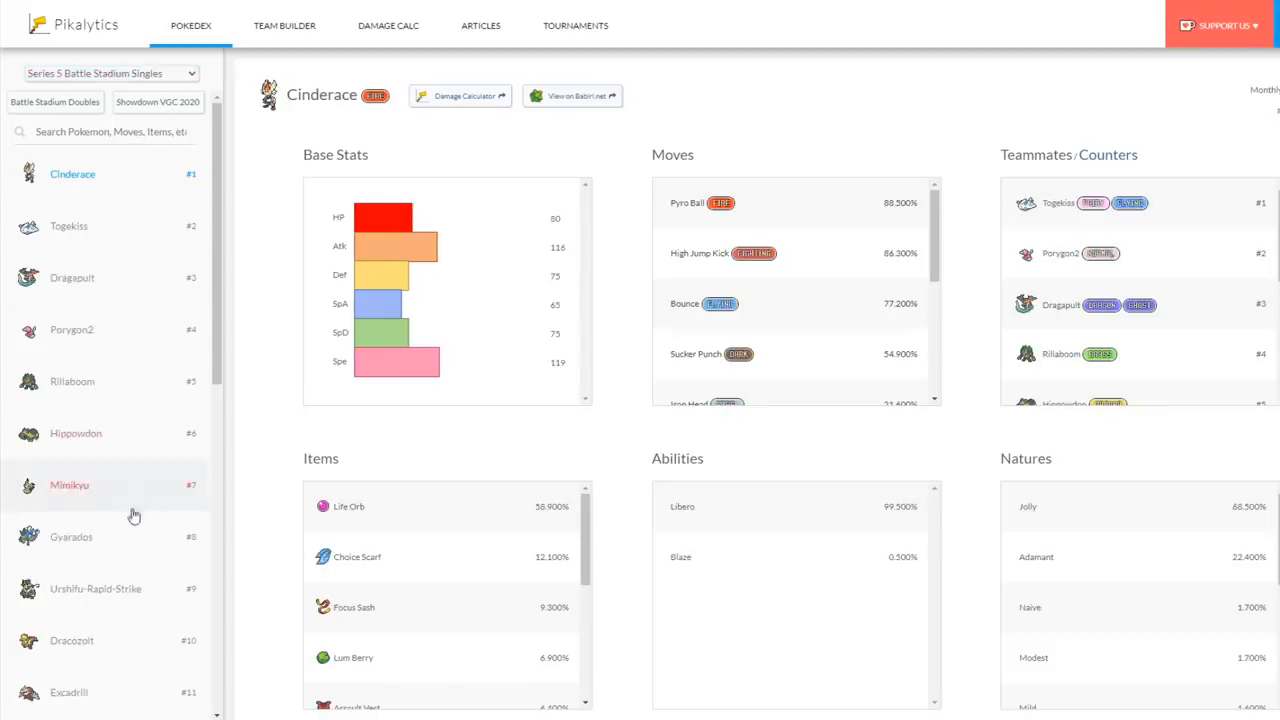
{"action": "left_click", "coordinate": [570, 96]}
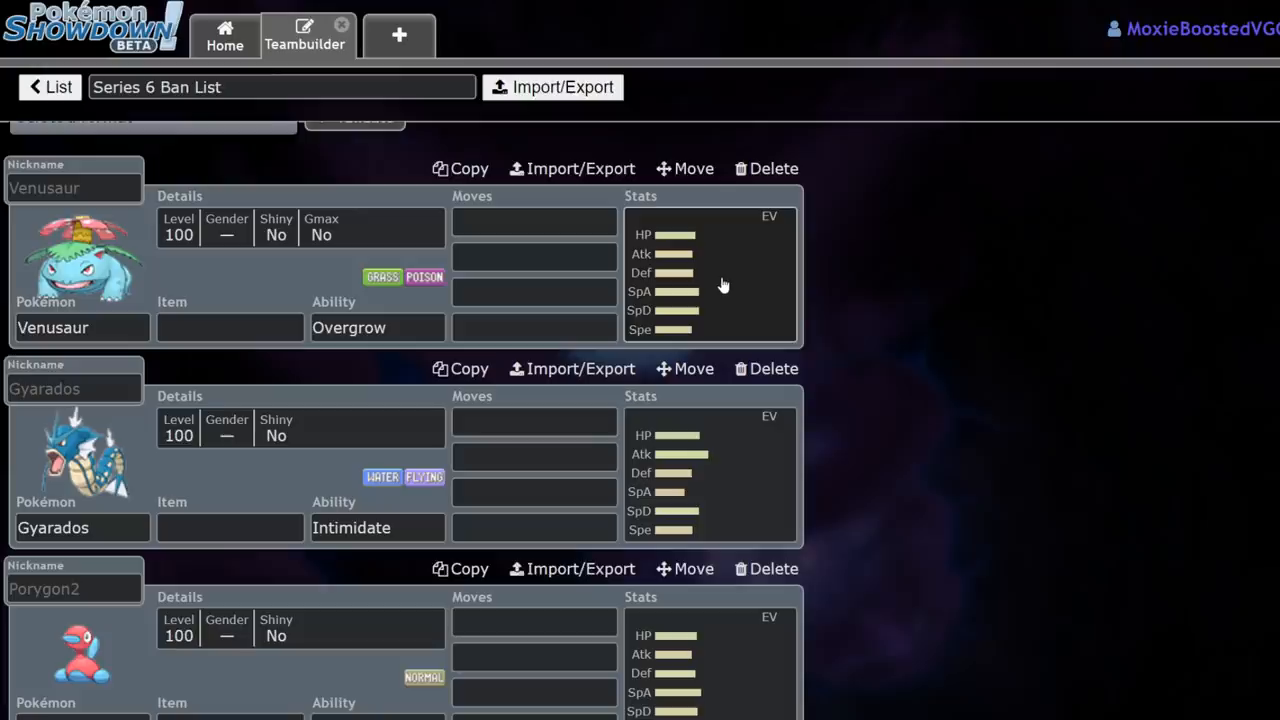
{"action": "mouse_move", "coordinate": [714, 272]}
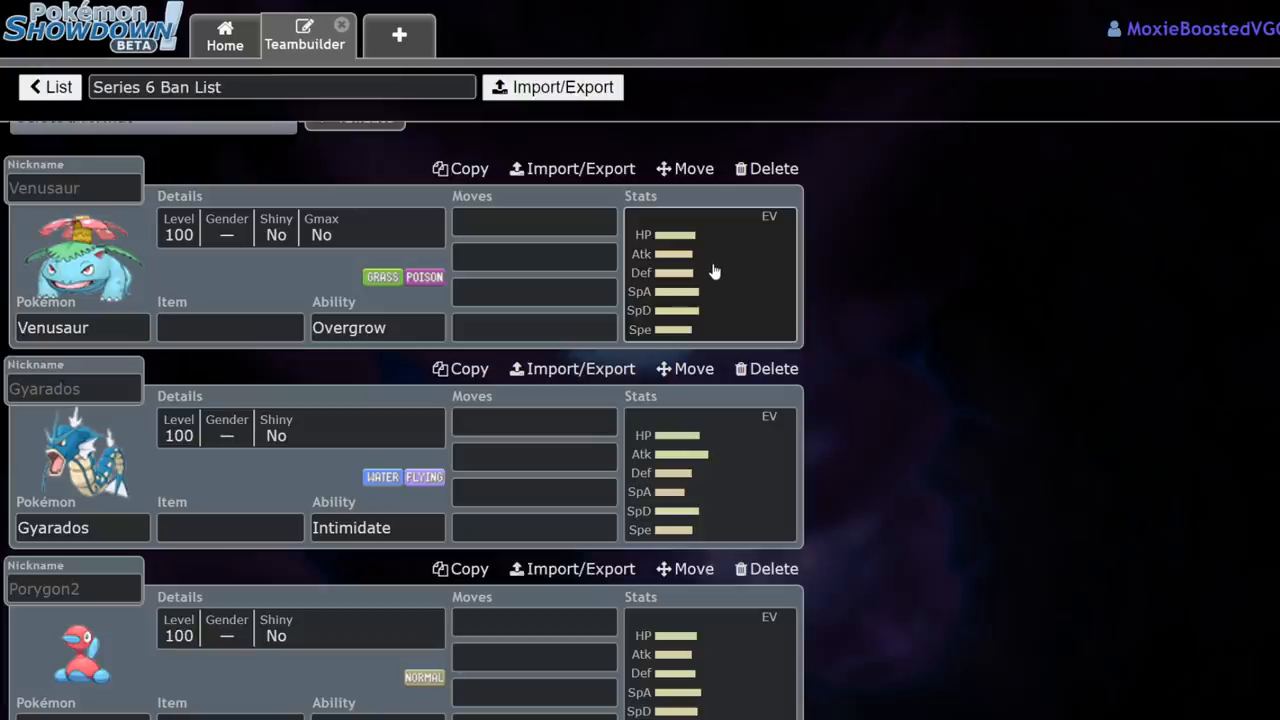
{"action": "mouse_move", "coordinate": [716, 252]}
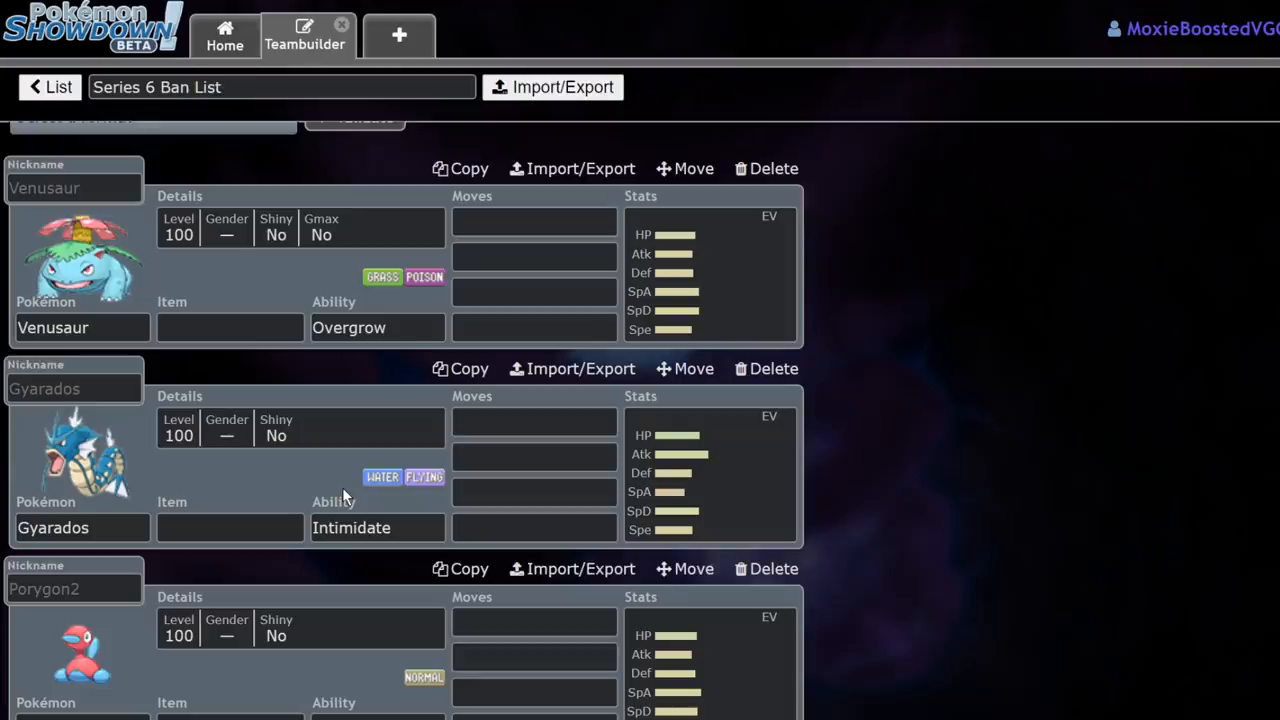
{"action": "scroll", "scroll_direction": "down", "scroll_amount": 3}
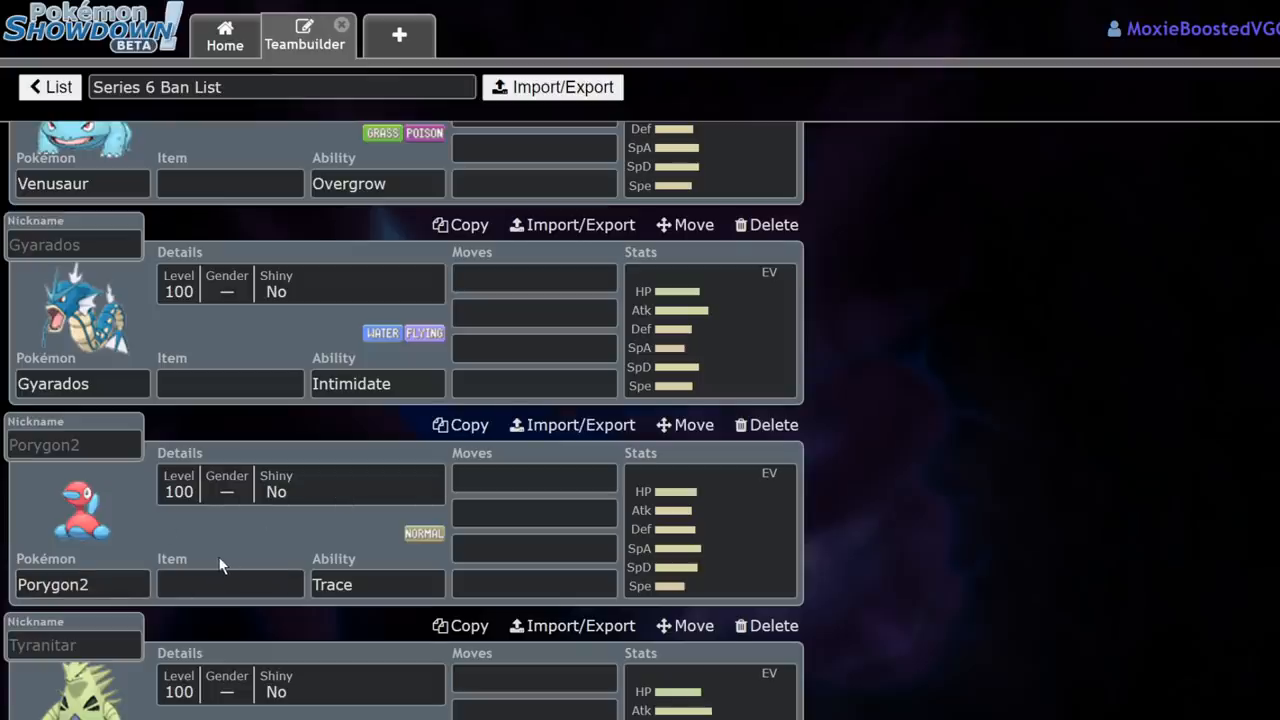
{"action": "scroll", "scroll_direction": "down", "scroll_amount": 3}
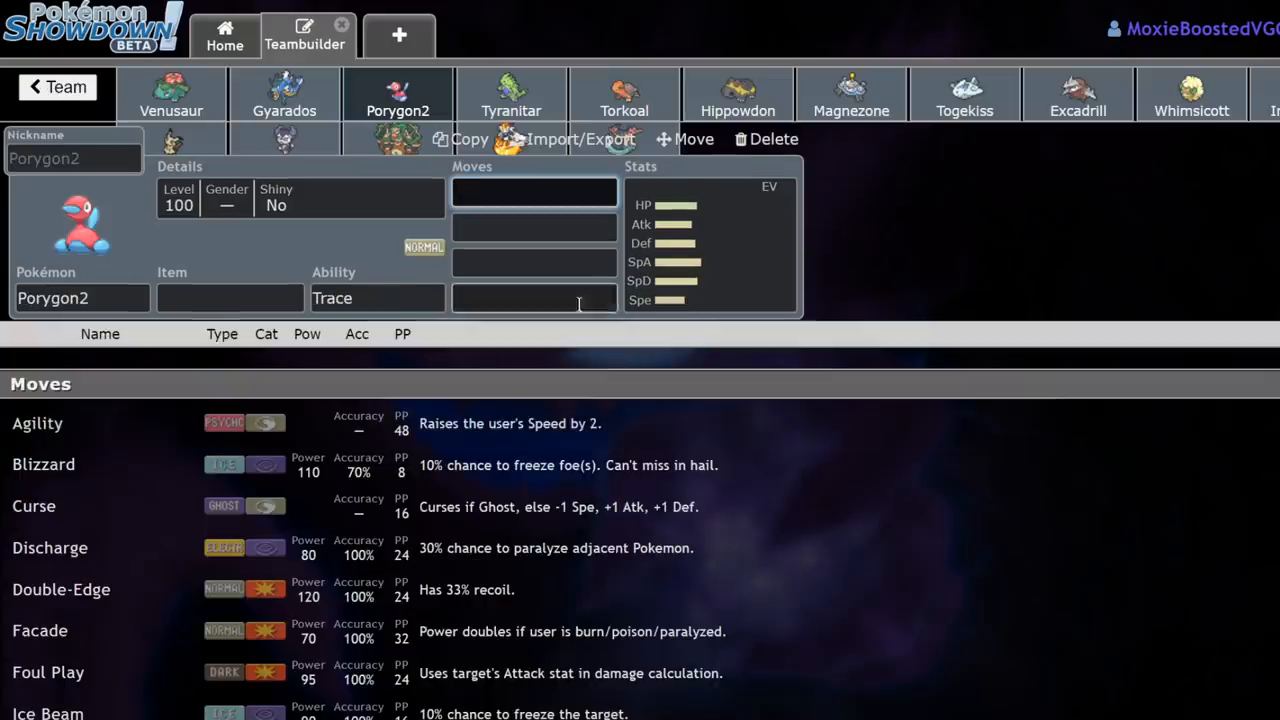
Fill Porygon2's moves with Trick Room, Tri Attack and Ice Beam via search
{"action": "type", "text": "tr"}
{"action": "left_click", "coordinate": [534, 228]}
{"action": "type", "text": "rec"}
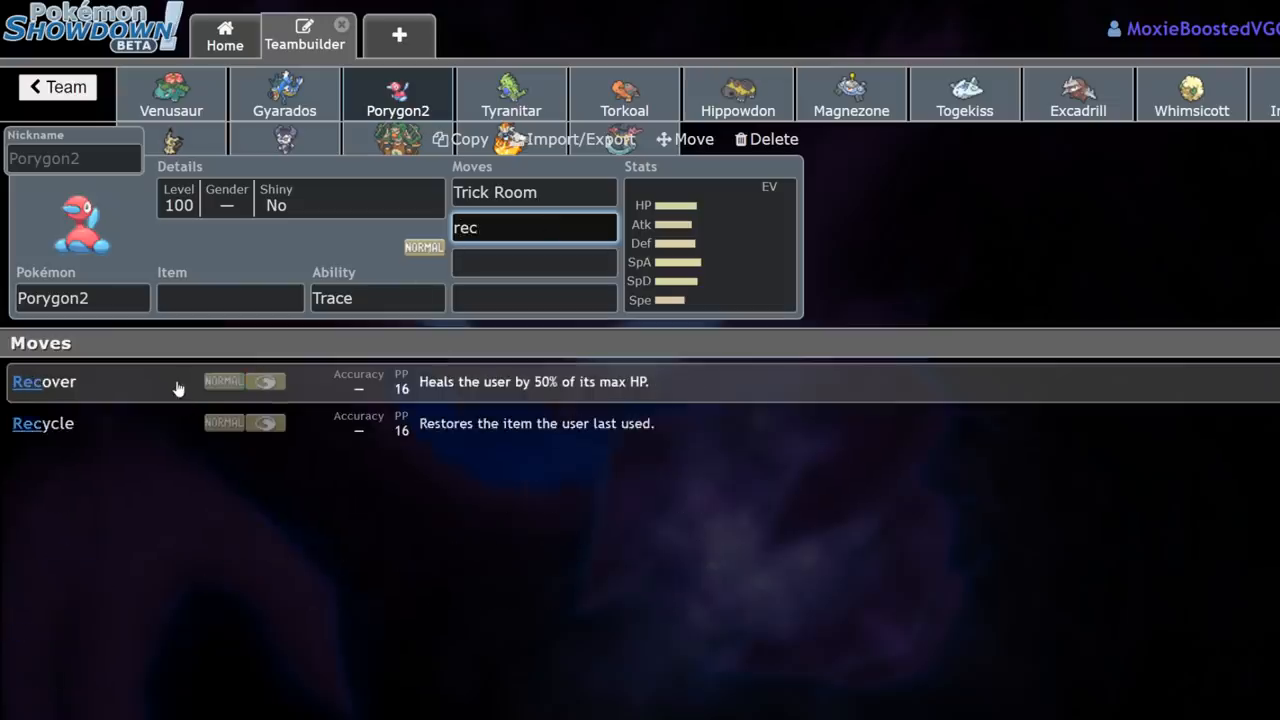
{"action": "type", "text": "tri"}
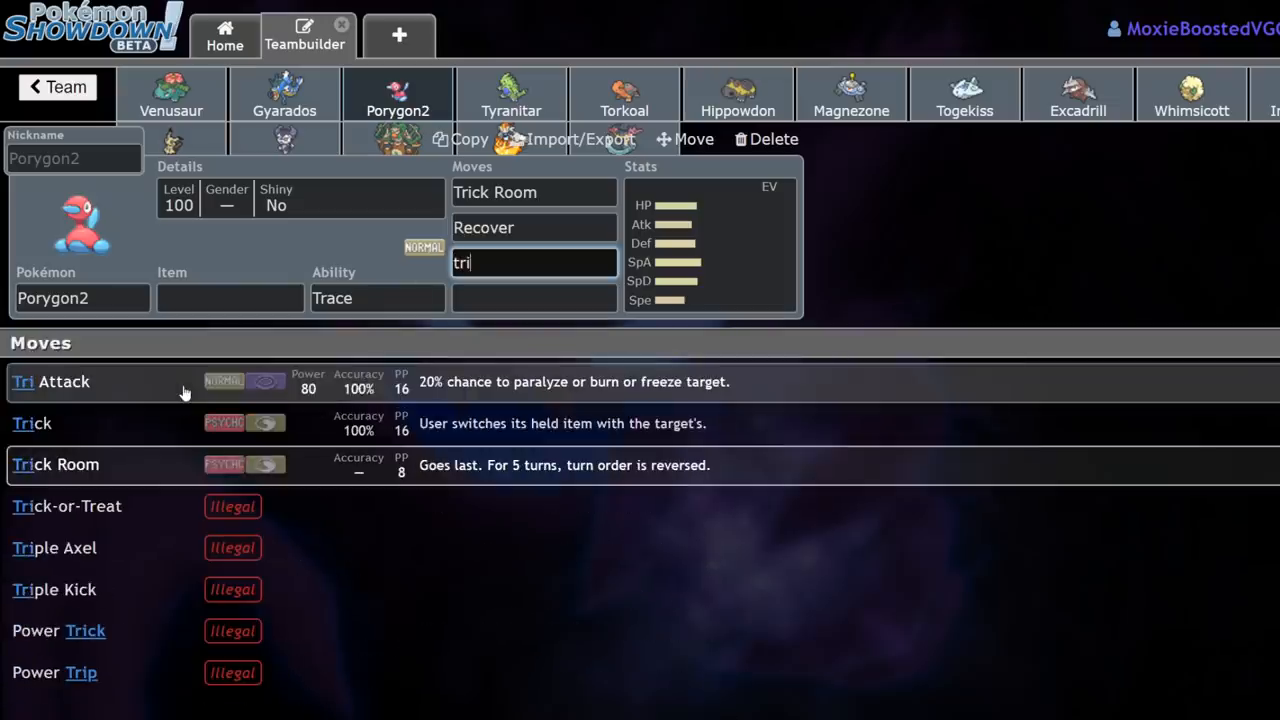
{"action": "type", "text": "ice"}
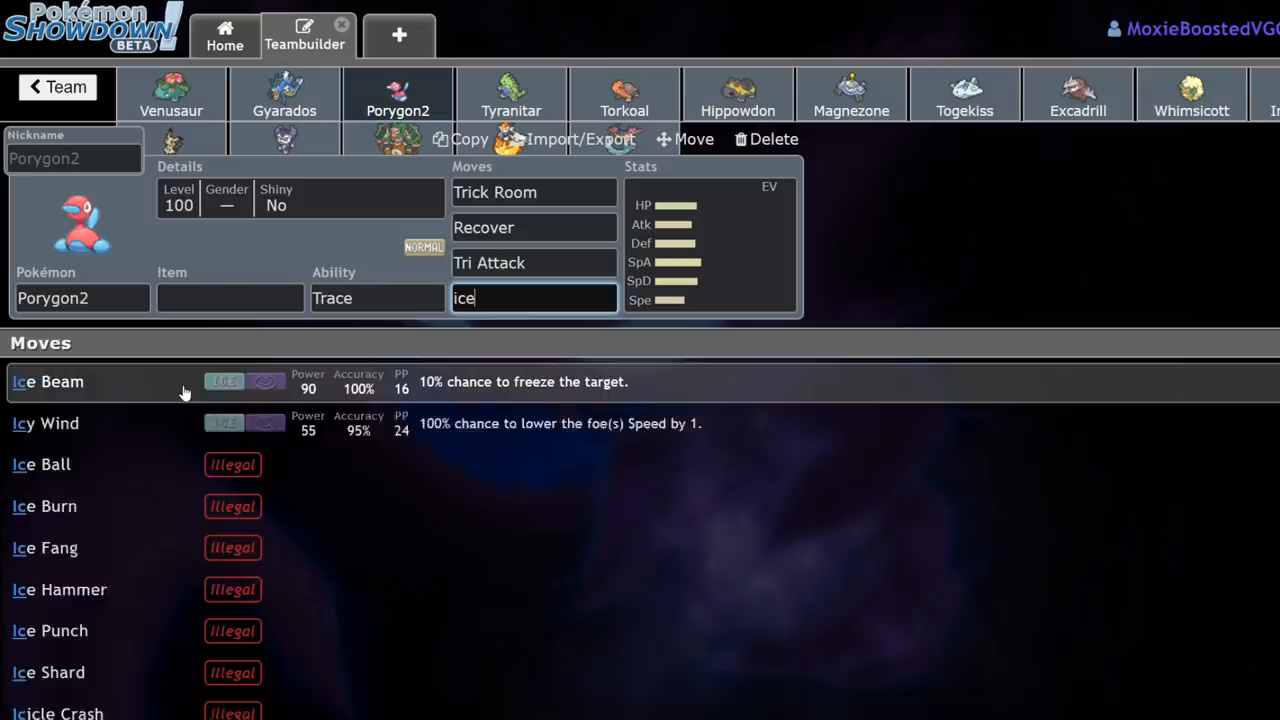
{"action": "left_click", "coordinate": [56, 88]}
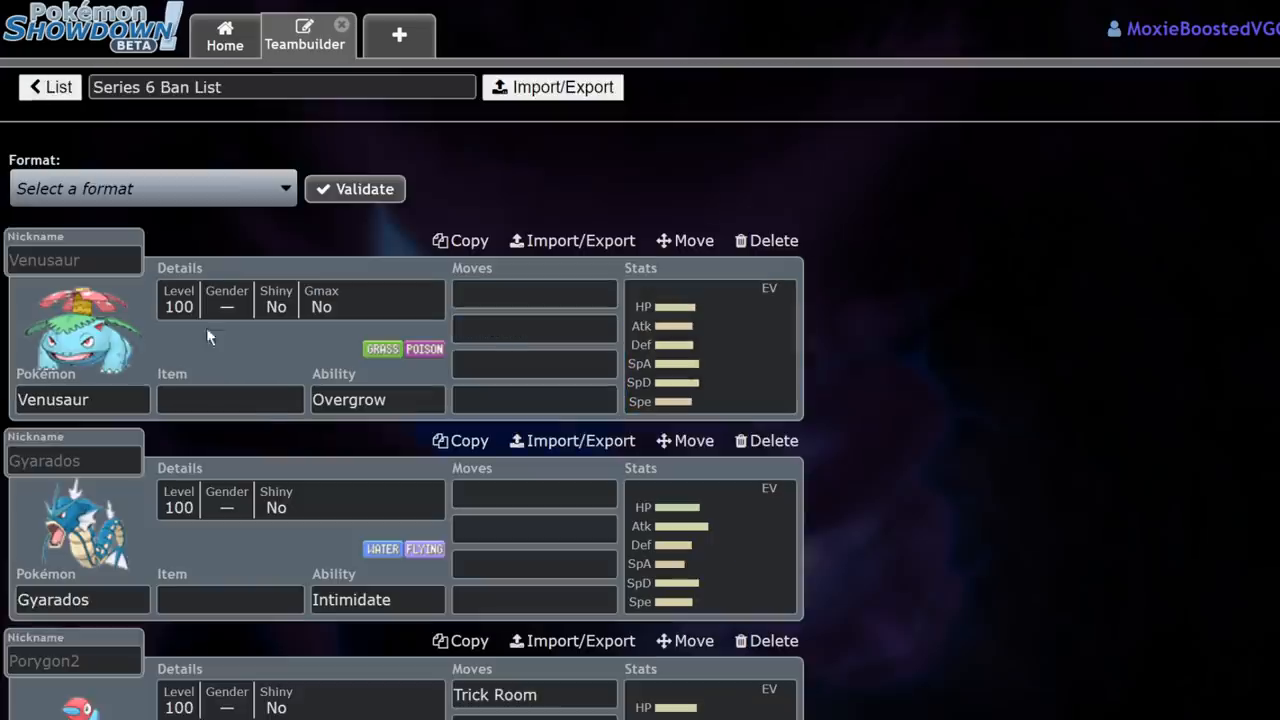
{"action": "scroll", "scroll_direction": "down", "scroll_amount": 3}
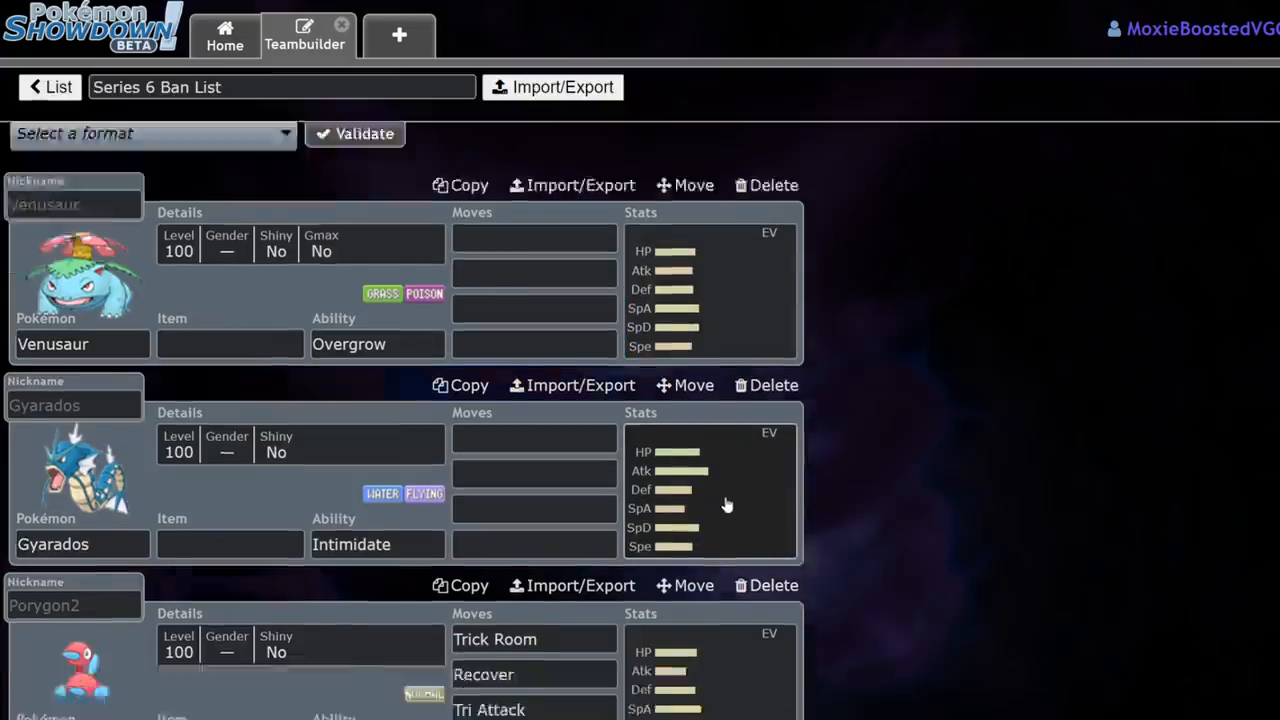
{"action": "scroll", "scroll_direction": "down", "scroll_amount": 3}
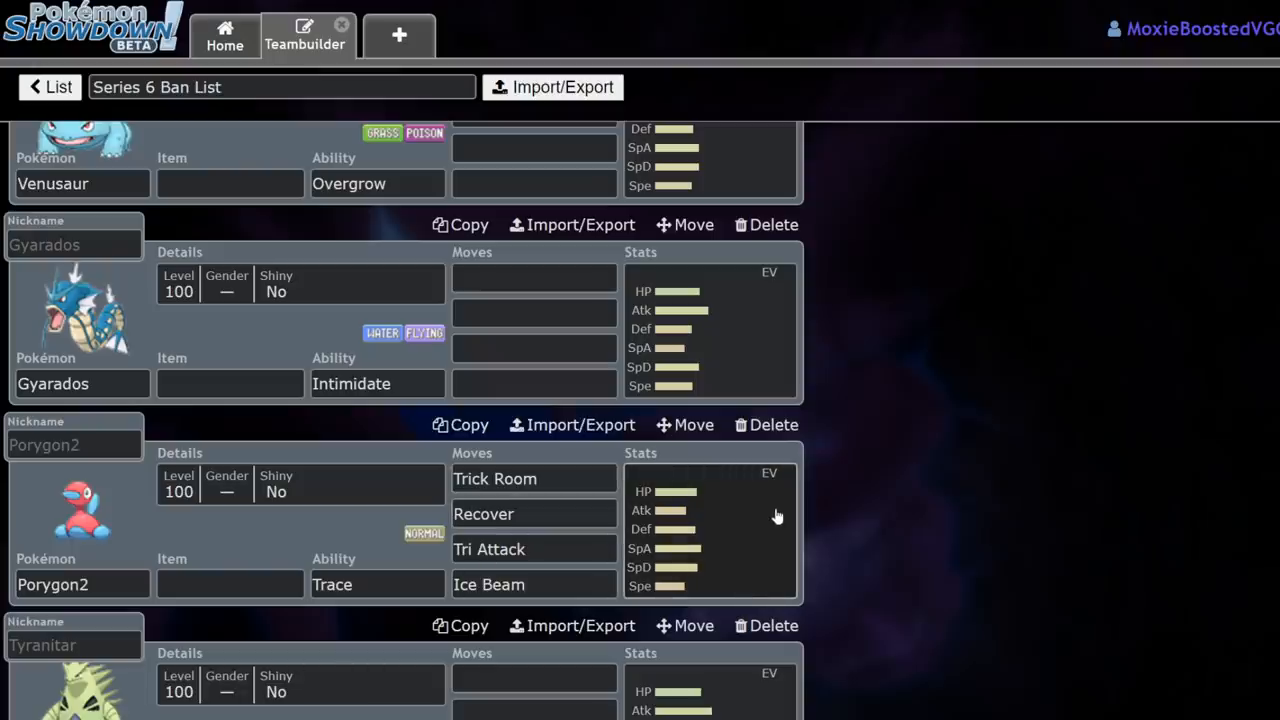
{"action": "mouse_move", "coordinate": [776, 502]}
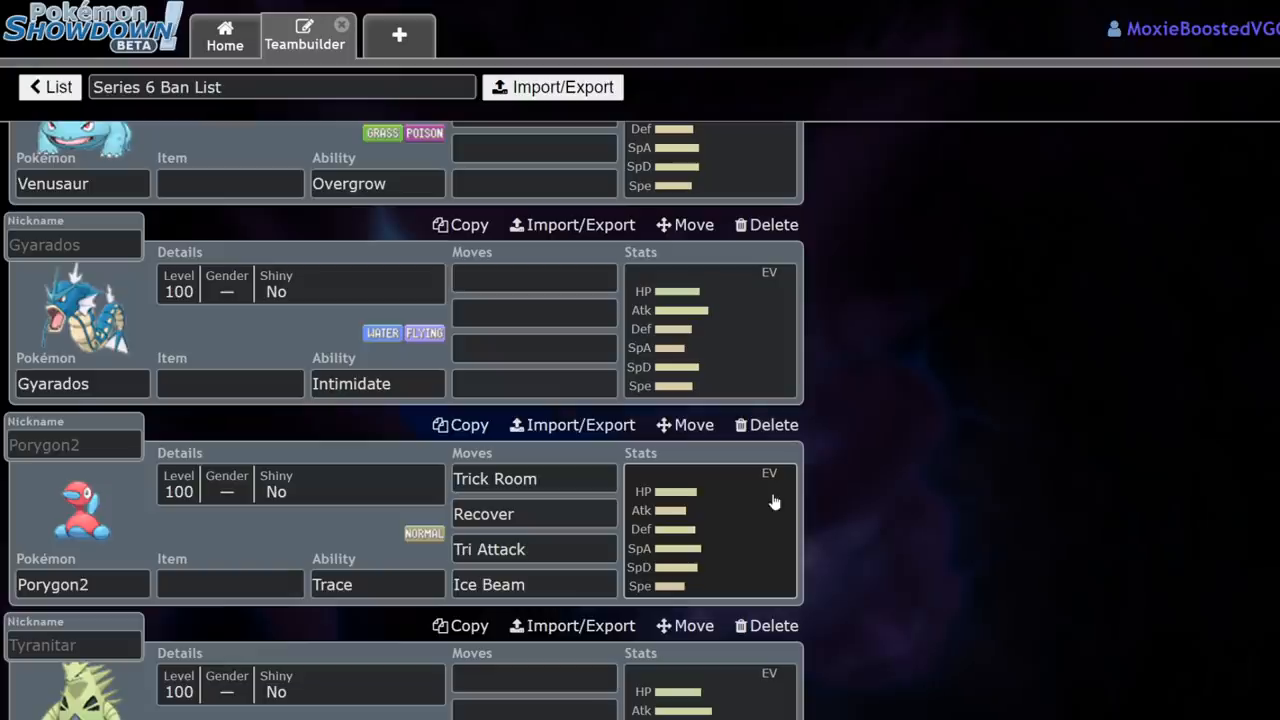
{"action": "mouse_move", "coordinate": [840, 500]}
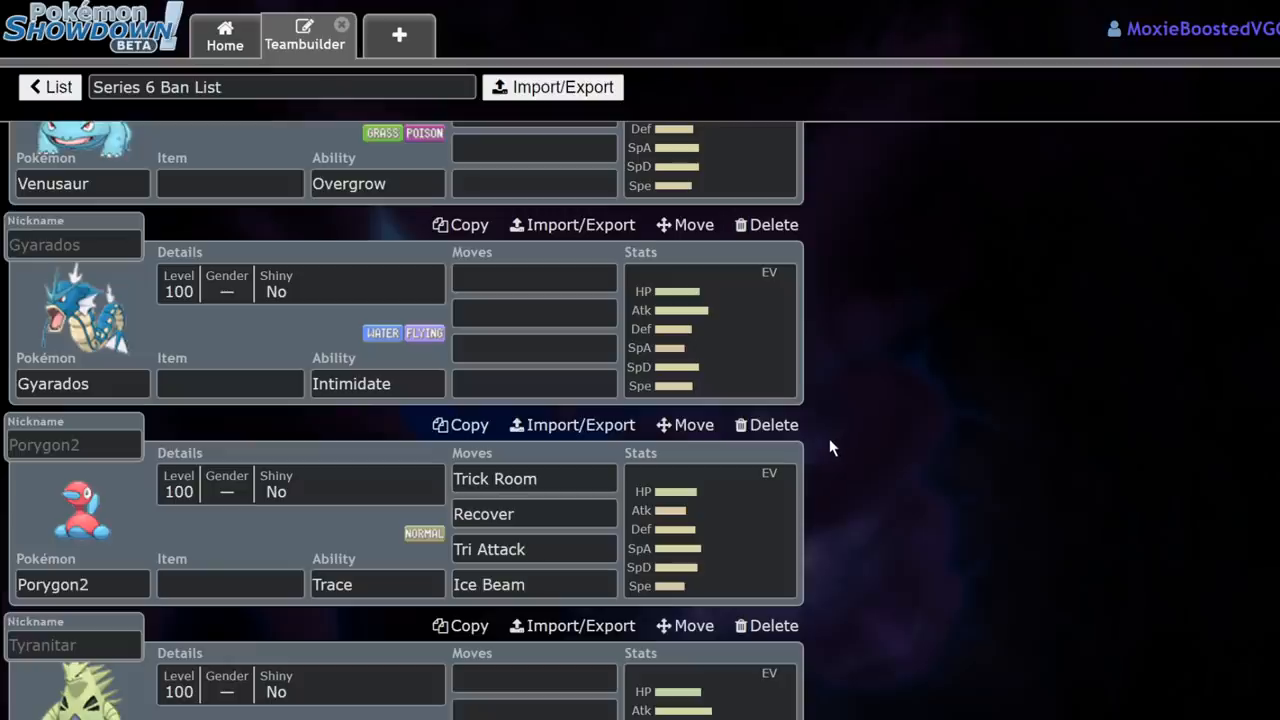
{"action": "left_click", "coordinate": [230, 584]}
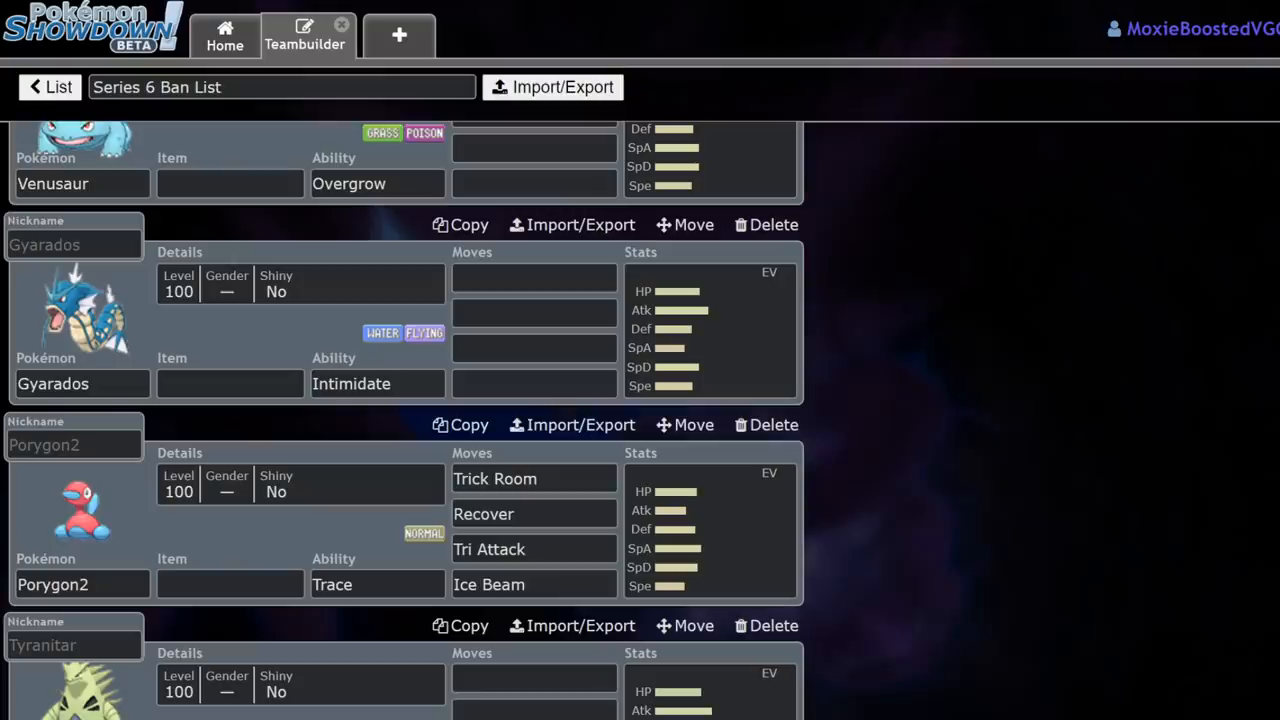
{"action": "mouse_move", "coordinate": [904, 476]}
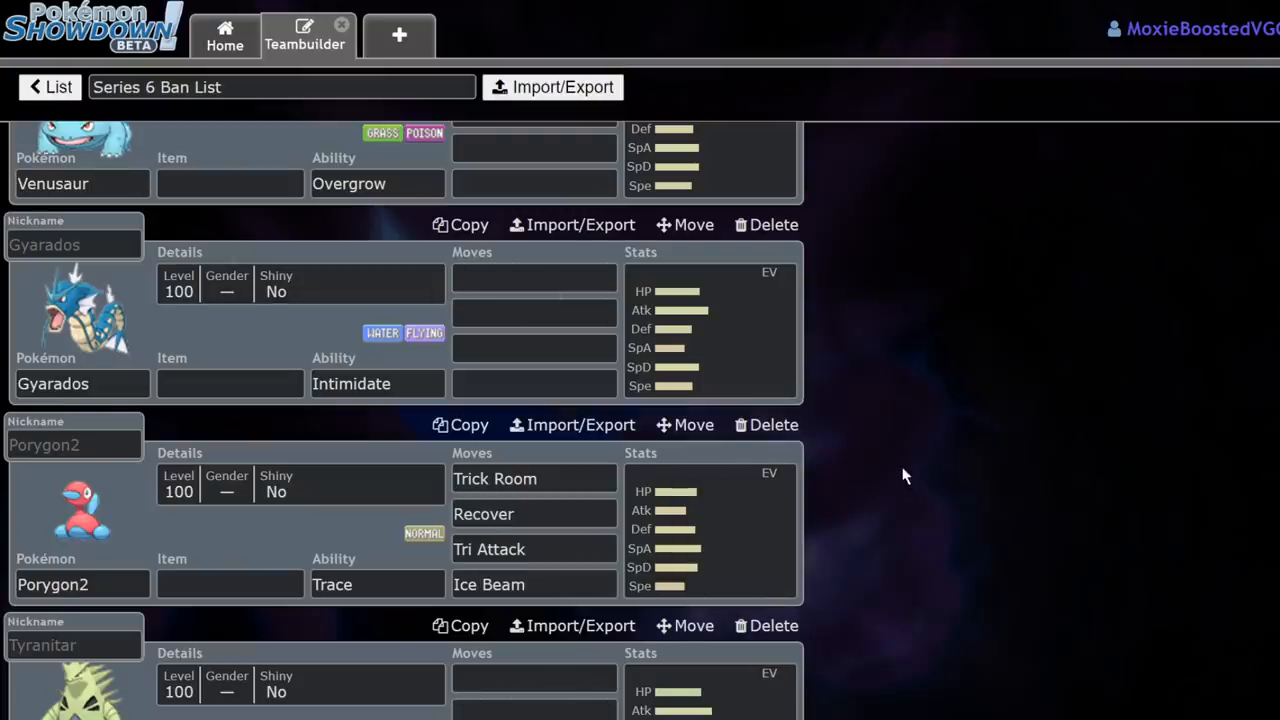
{"action": "scroll", "scroll_direction": "down", "scroll_amount": 3}
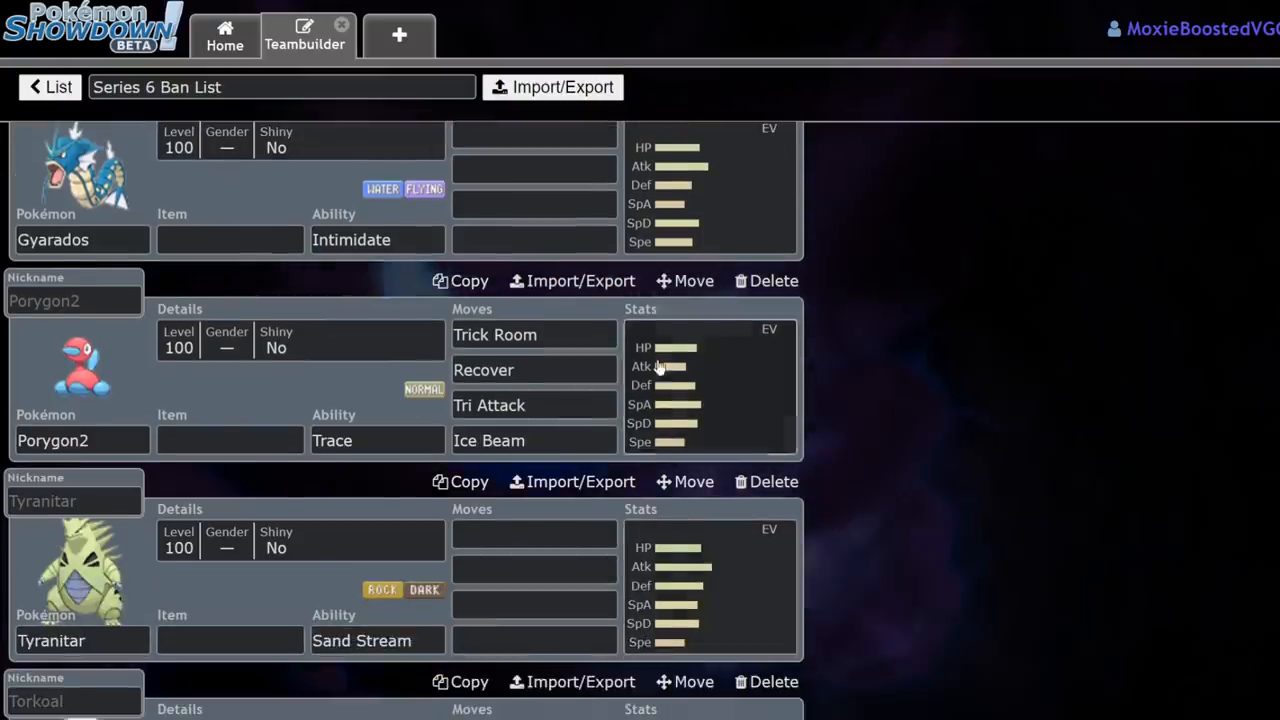
{"action": "scroll", "scroll_direction": "up", "scroll_amount": 3}
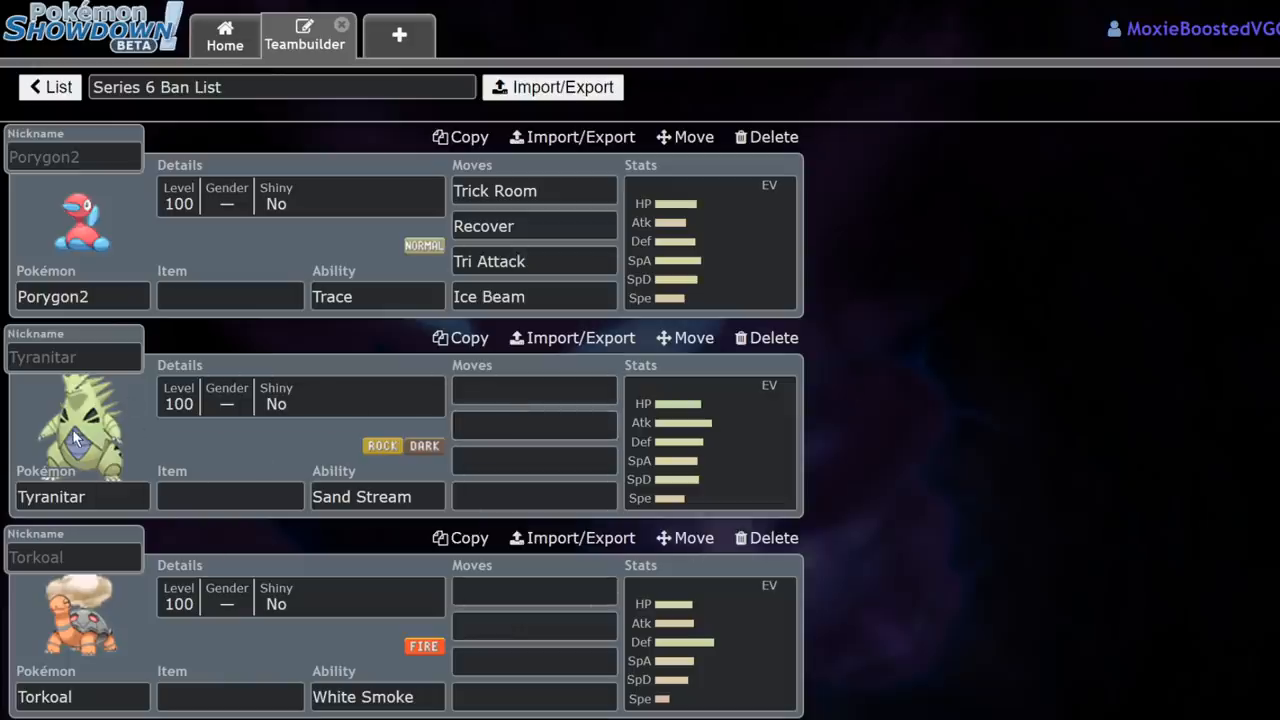
{"action": "left_click", "coordinate": [534, 390]}
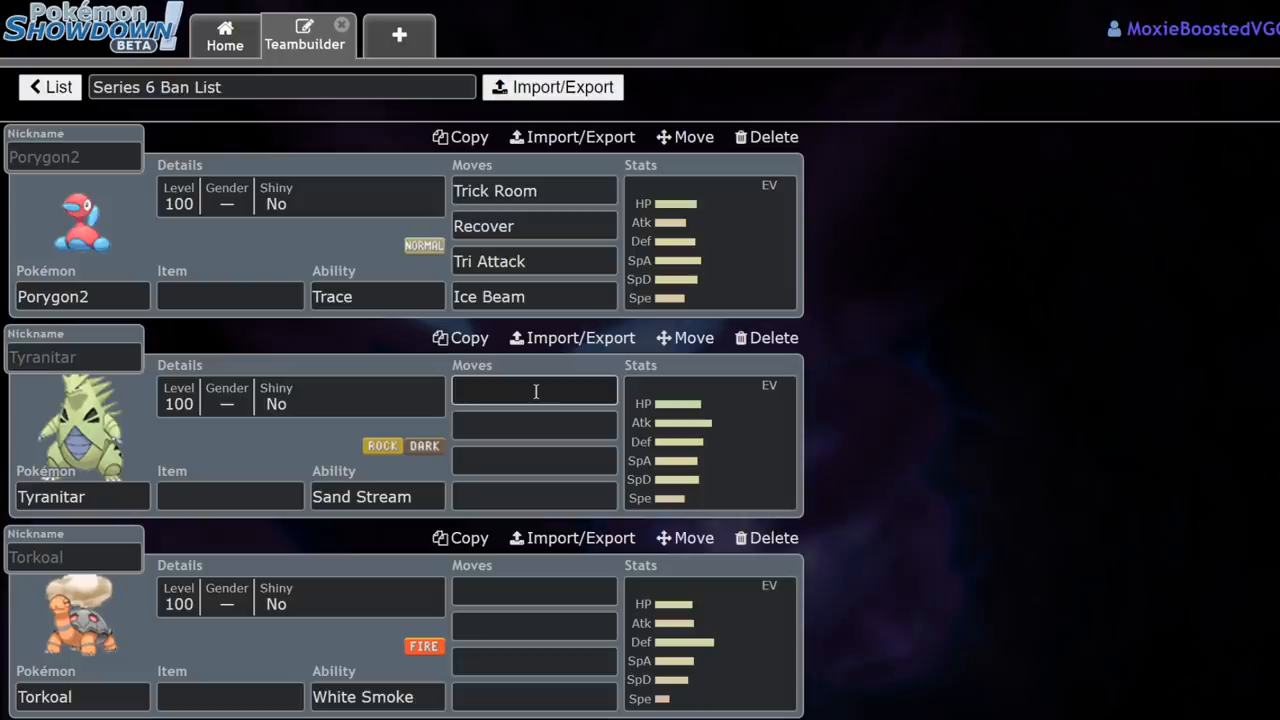
{"action": "scroll", "scroll_direction": "down", "scroll_amount": 3}
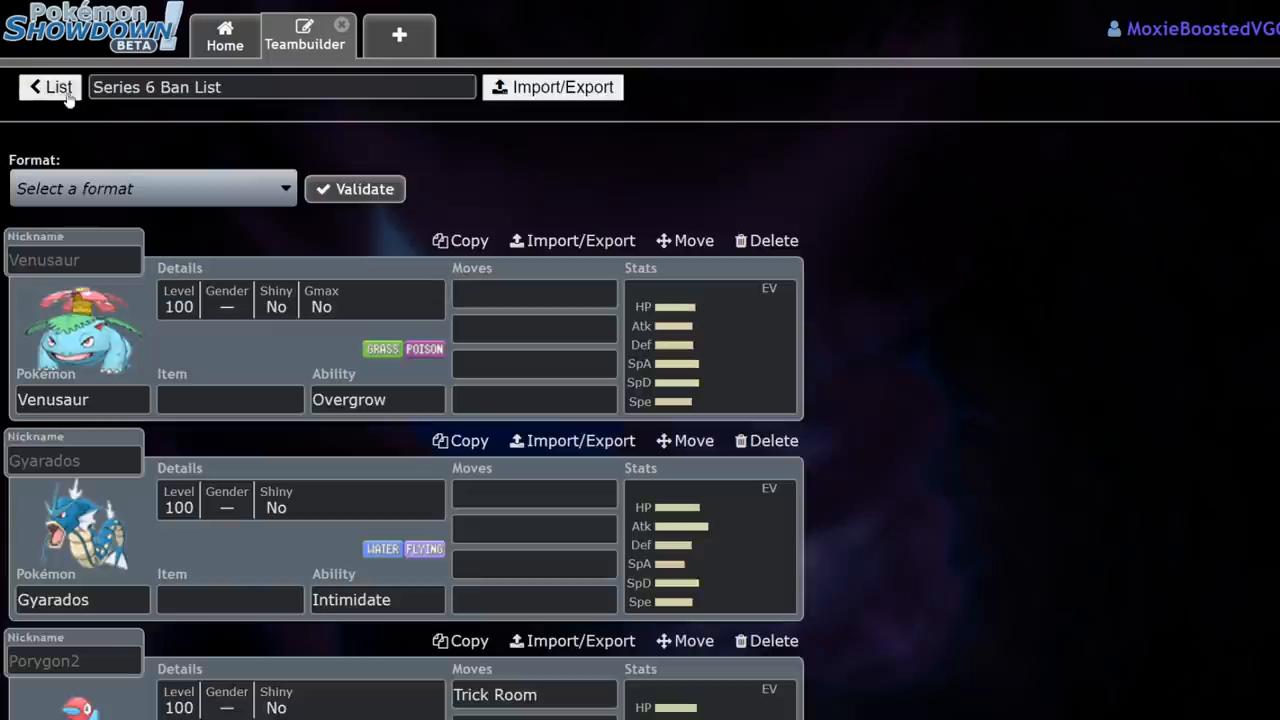
{"action": "scroll", "scroll_direction": "down", "scroll_amount": 3}
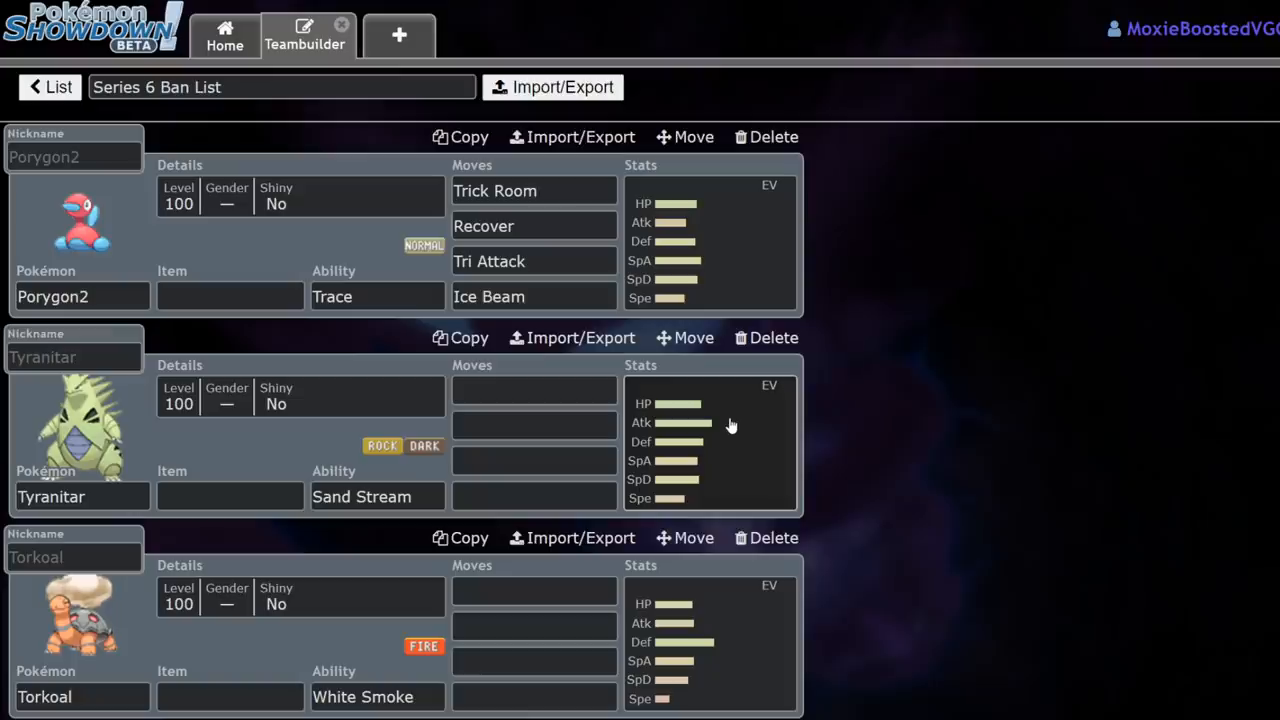
{"action": "mouse_move", "coordinate": [888, 338]}
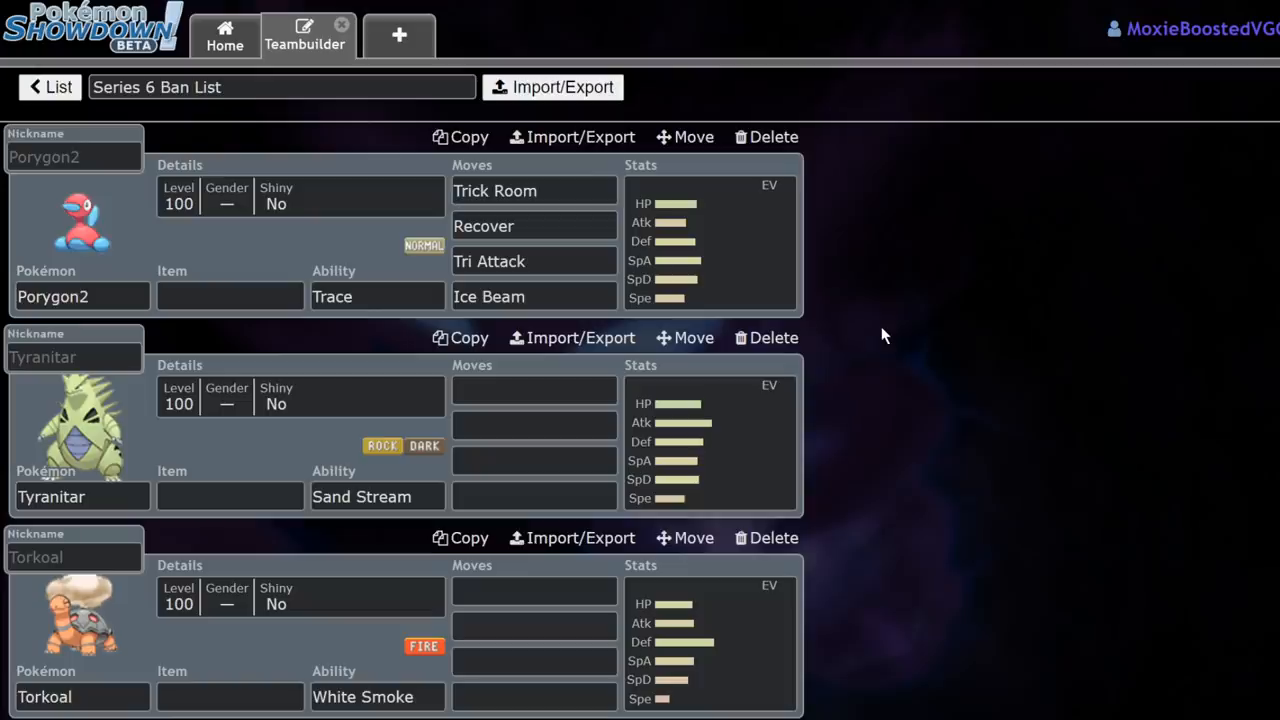
{"action": "scroll", "scroll_direction": "down", "scroll_amount": 3}
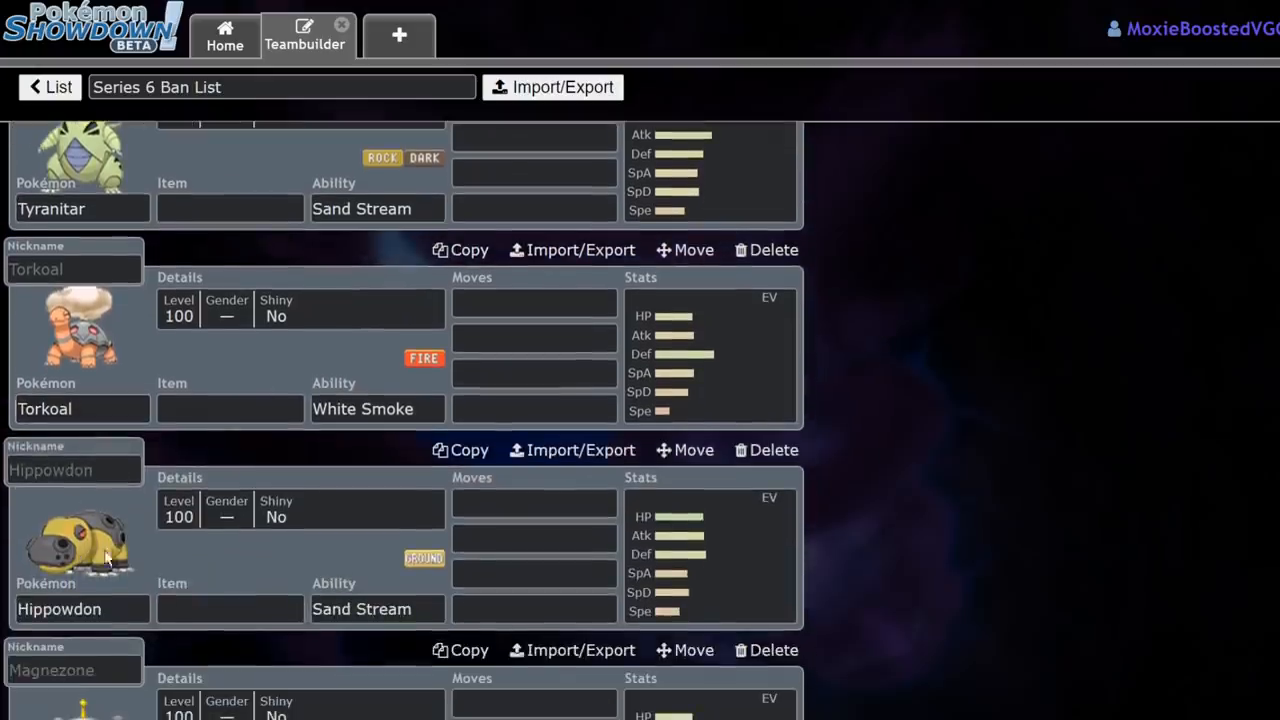
{"action": "mouse_move", "coordinate": [844, 358]}
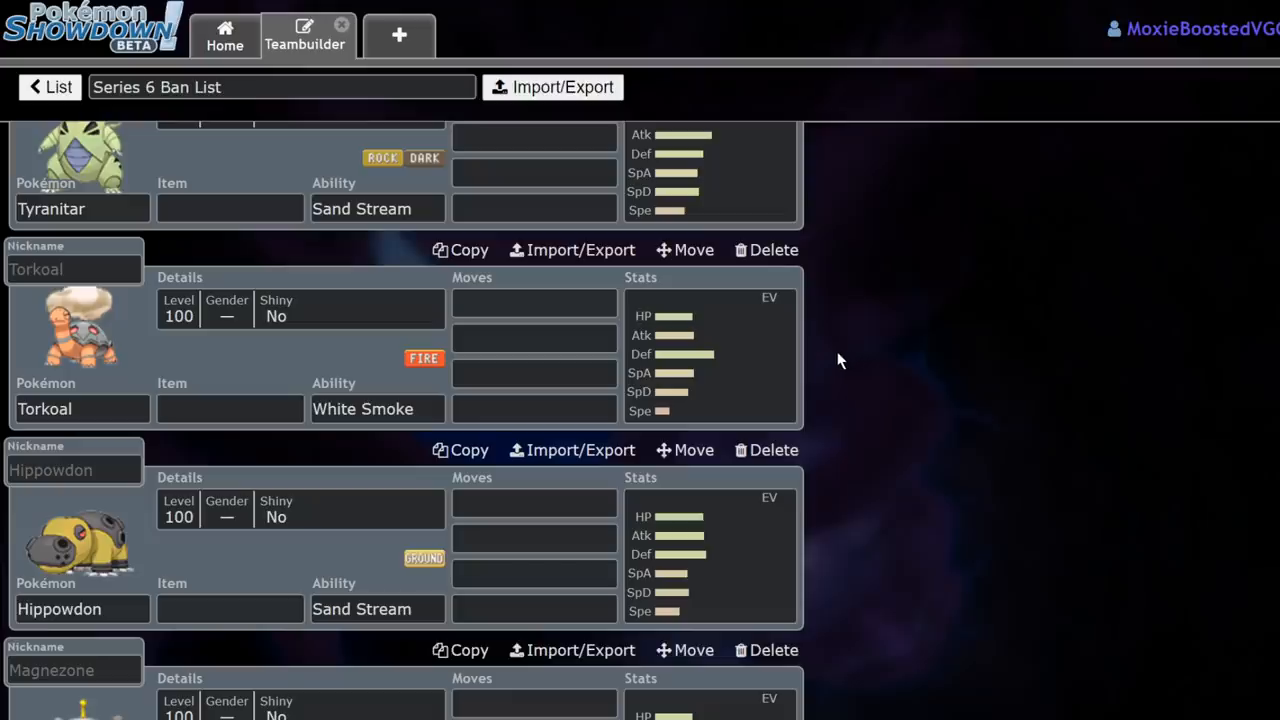
{"action": "mouse_move", "coordinate": [824, 360]}
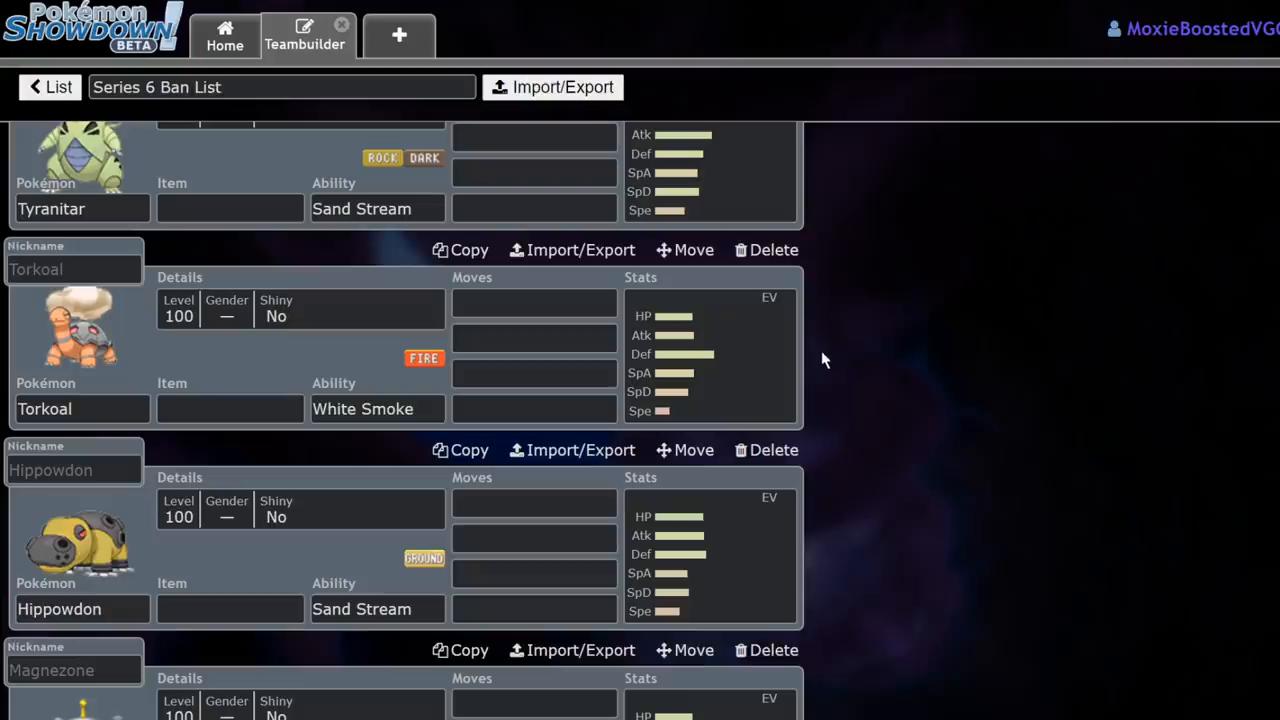
{"action": "mouse_move", "coordinate": [716, 388]}
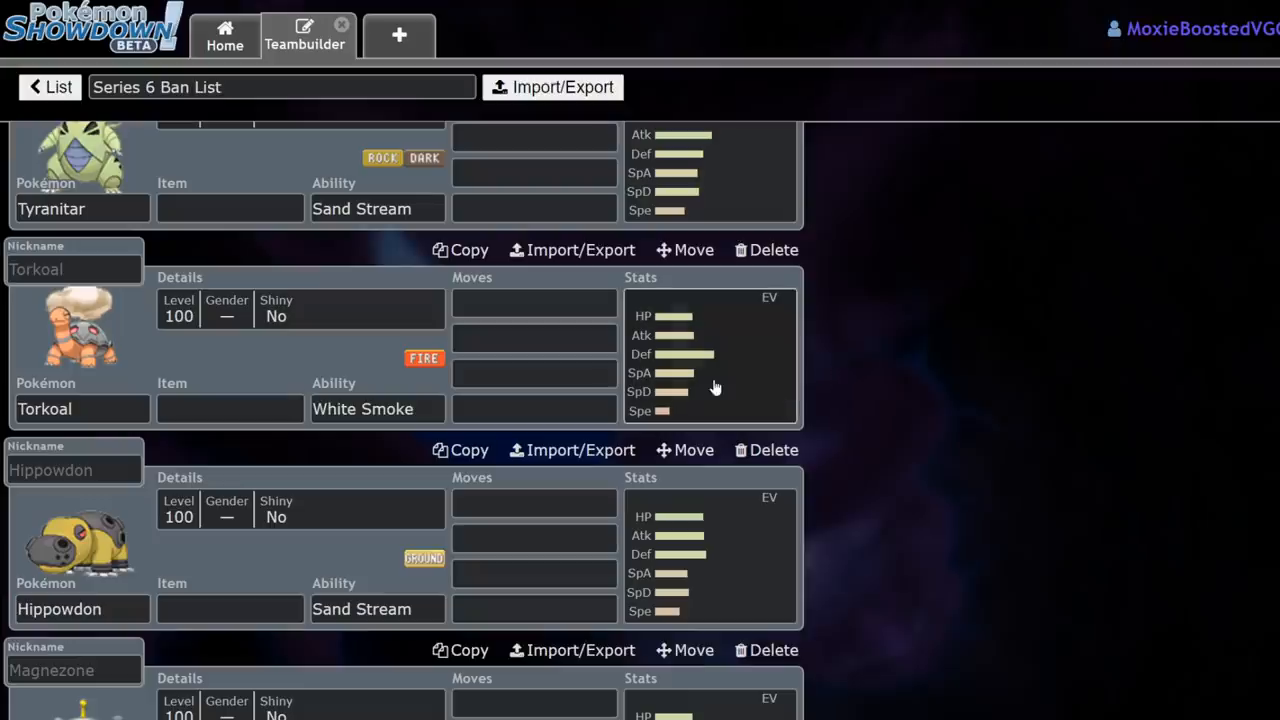
{"action": "mouse_move", "coordinate": [714, 398]}
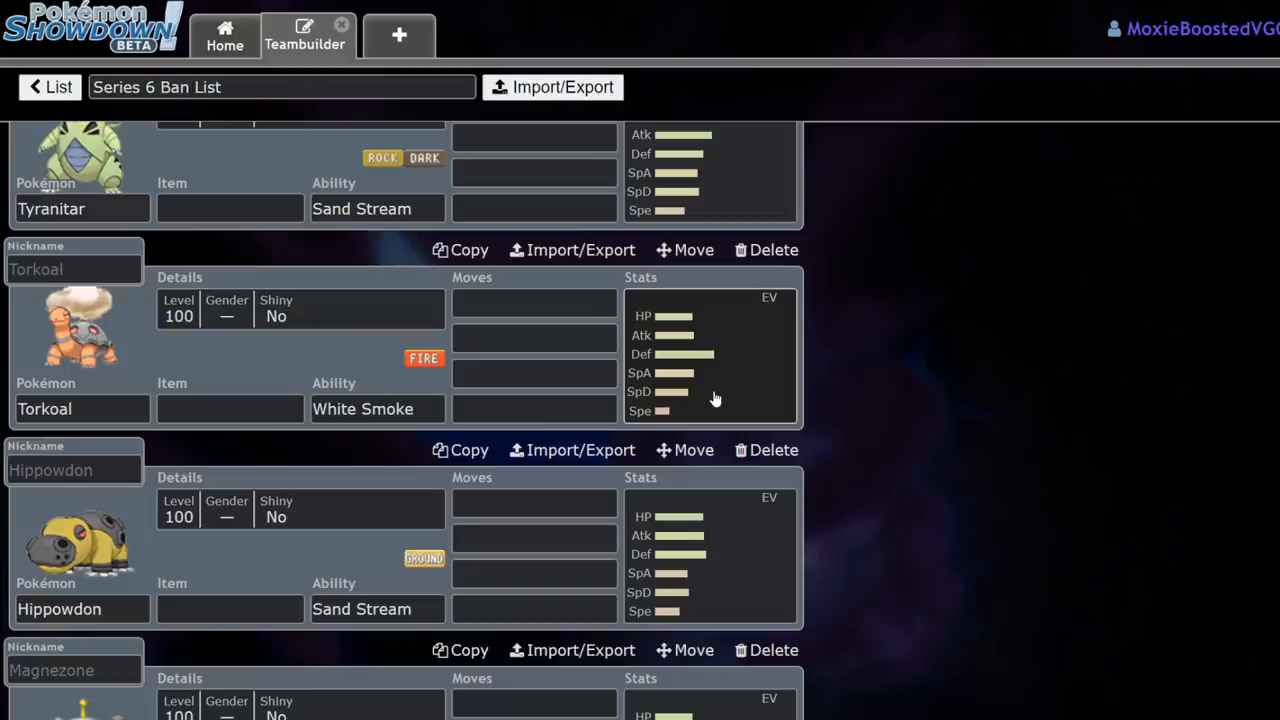
{"action": "mouse_move", "coordinate": [656, 178]}
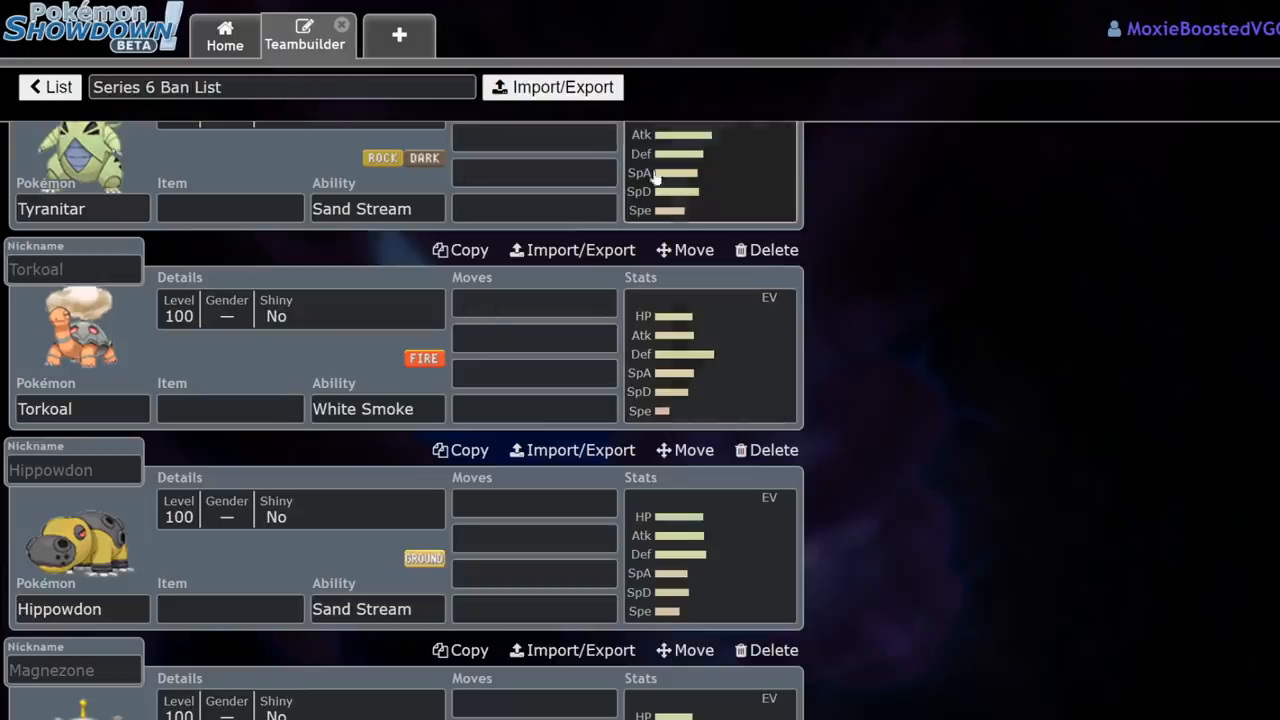
{"action": "mouse_move", "coordinate": [184, 364]}
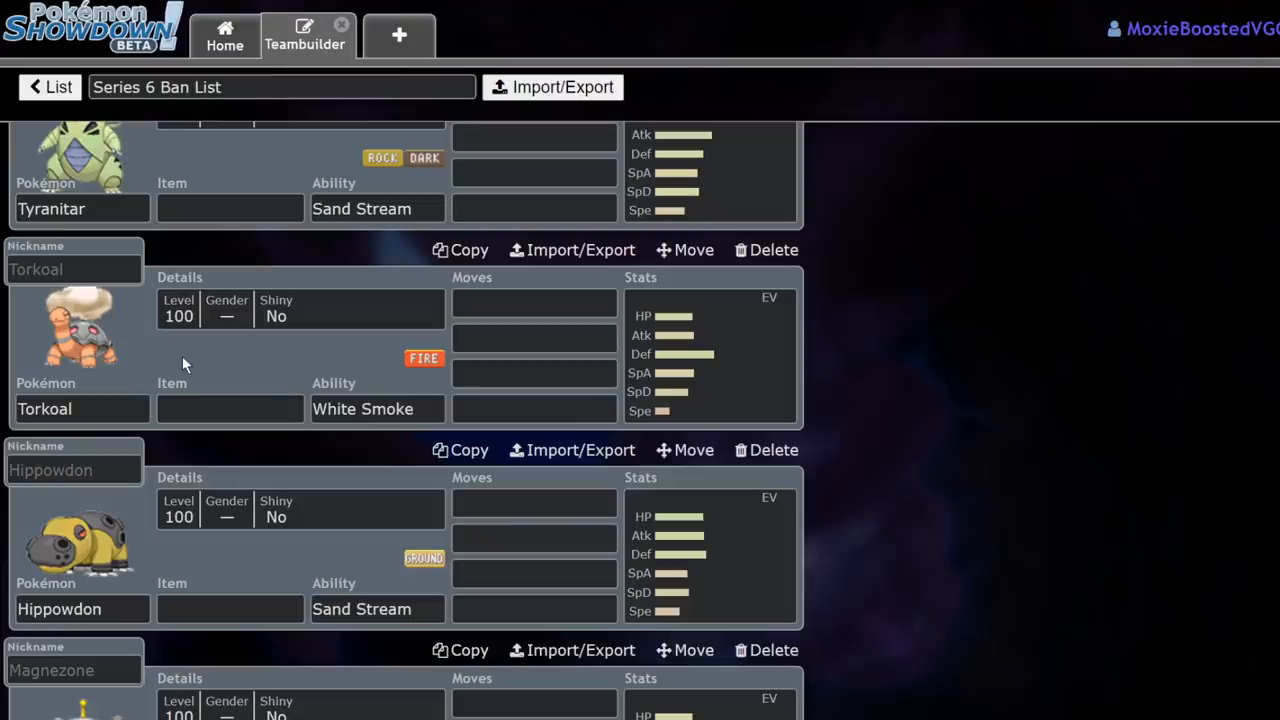
{"action": "mouse_move", "coordinate": [120, 444]}
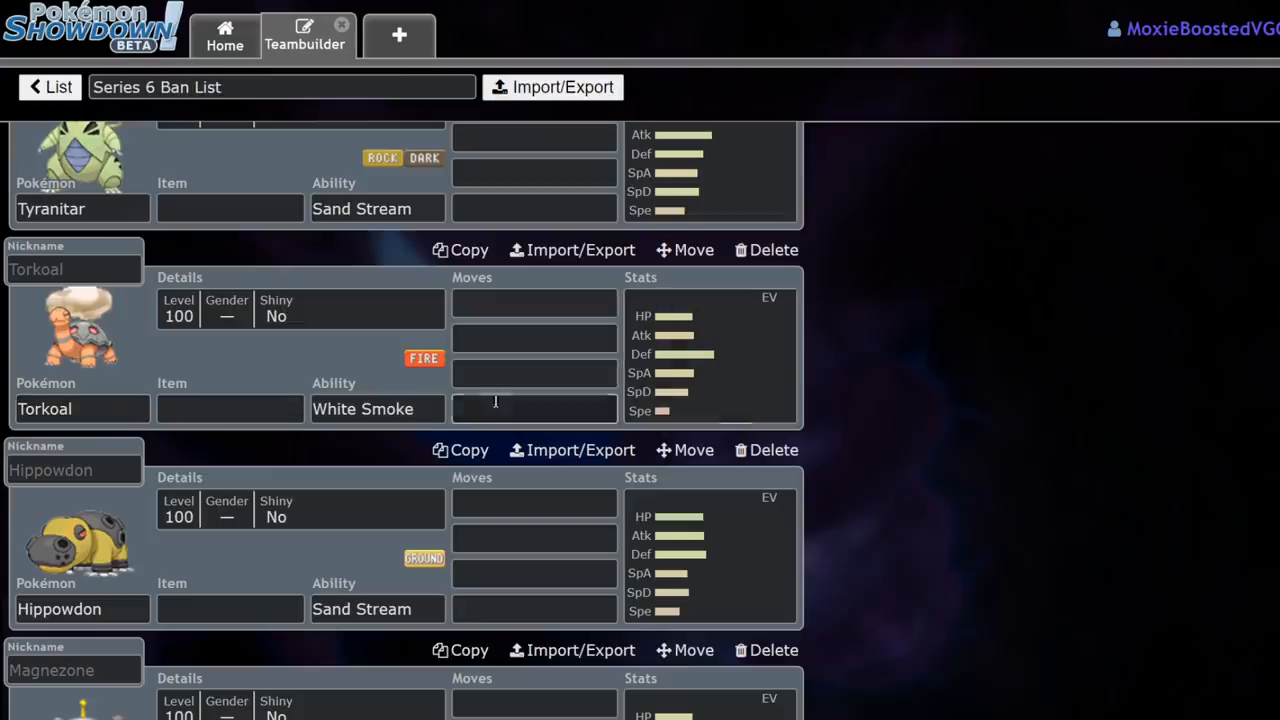
{"action": "scroll", "scroll_direction": "down", "scroll_amount": 3}
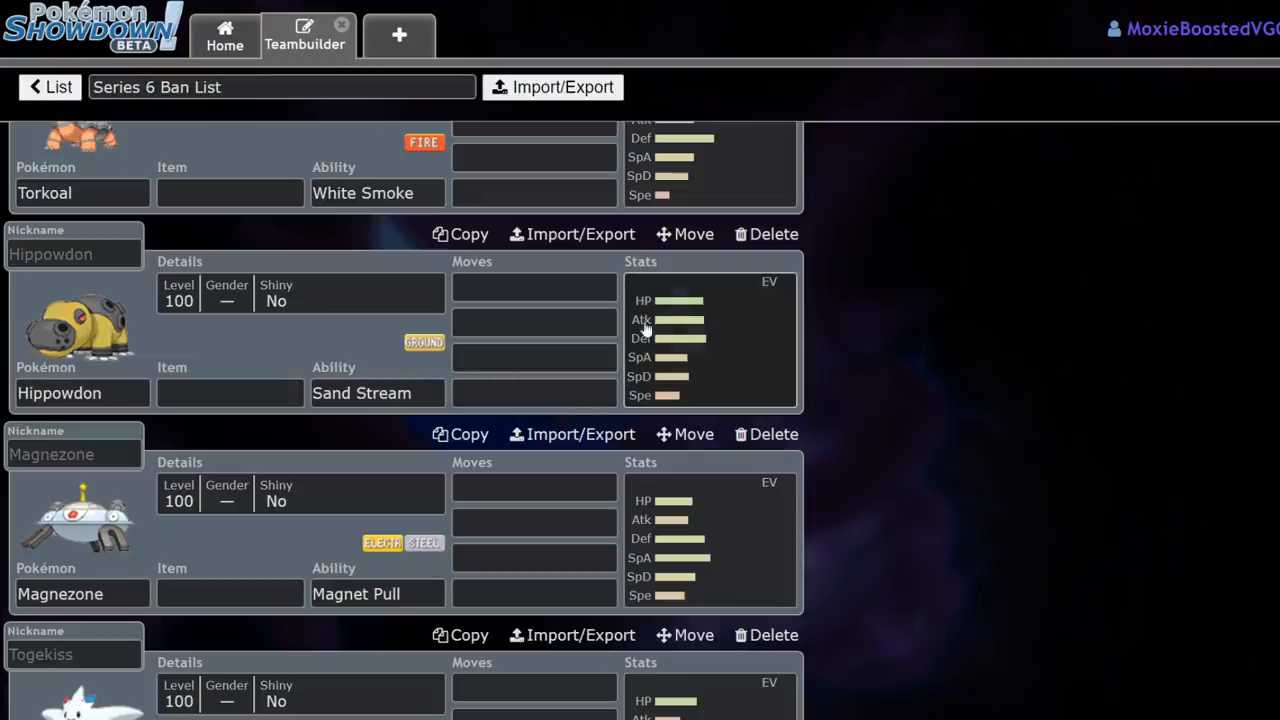
{"action": "left_click", "coordinate": [534, 288]}
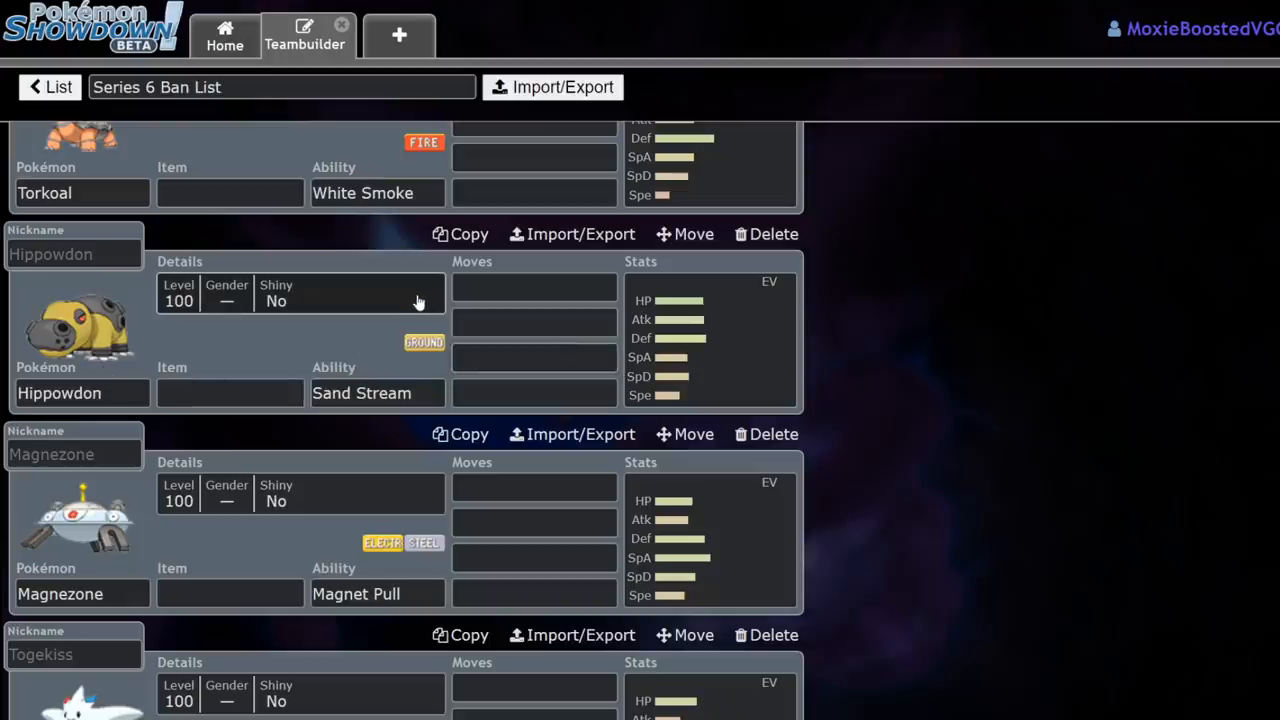
{"action": "mouse_move", "coordinate": [410, 296]}
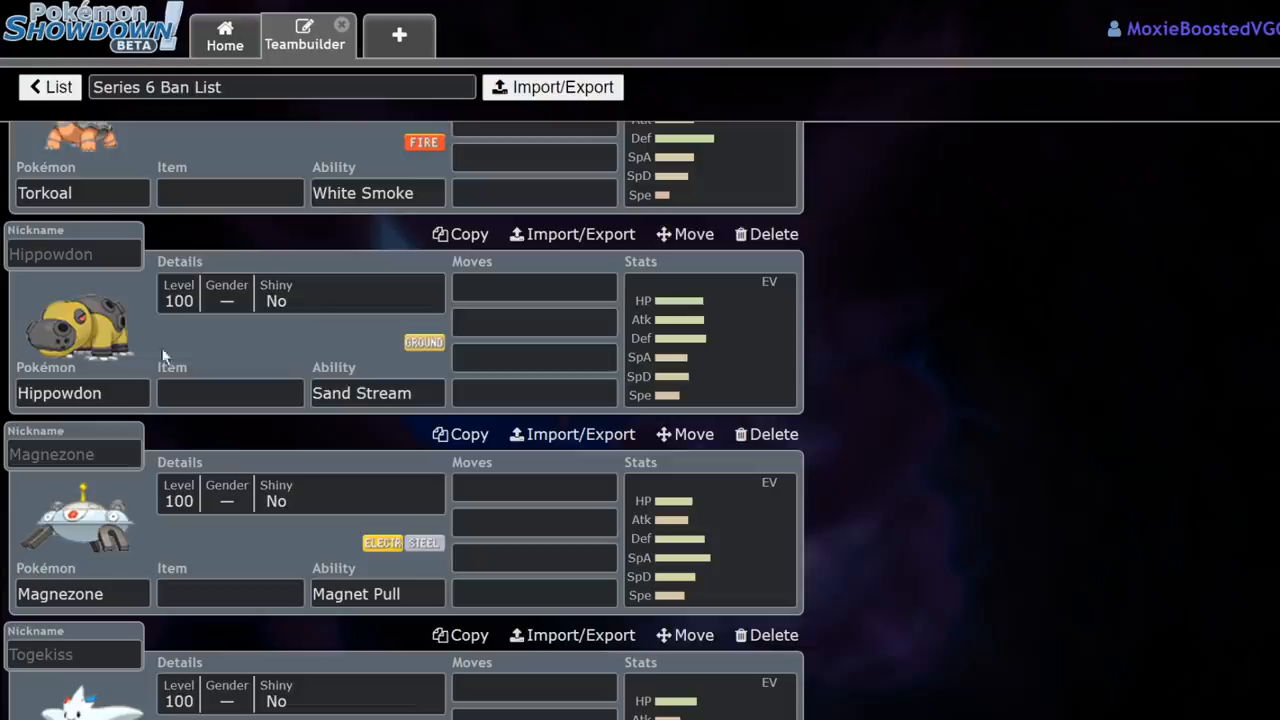
{"action": "left_click", "coordinate": [532, 288]}
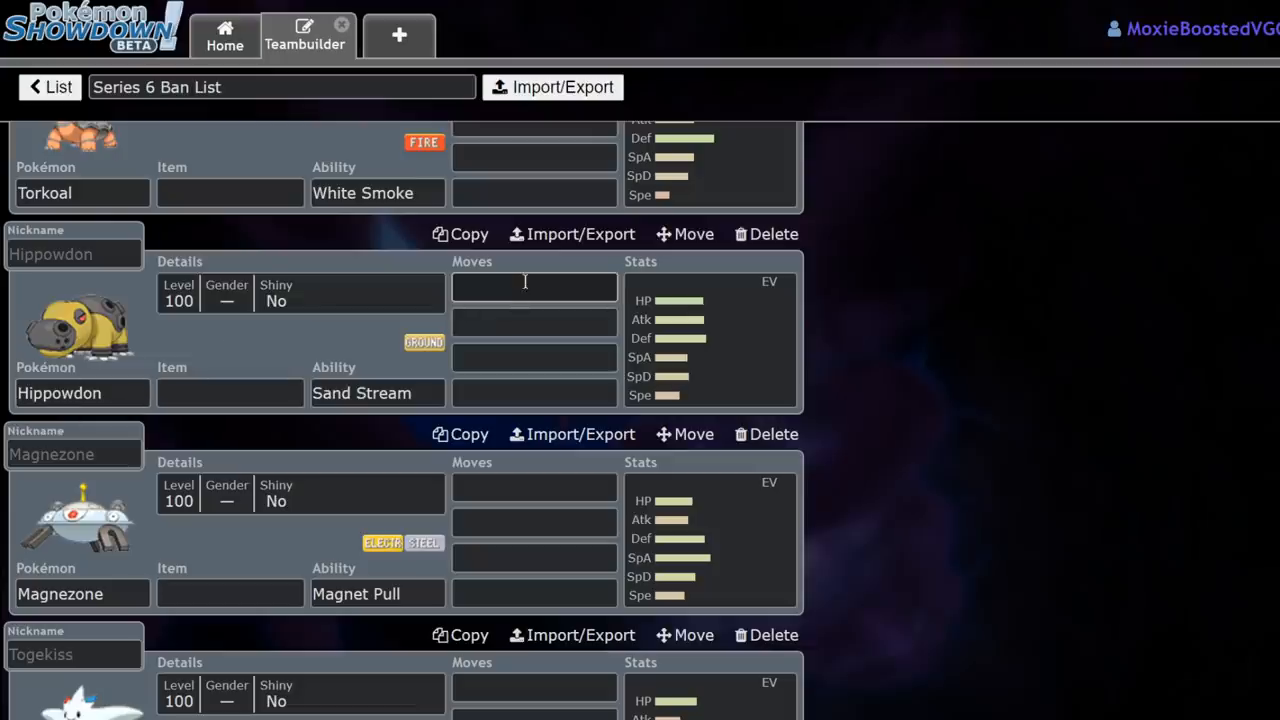
{"action": "left_click", "coordinate": [80, 392]}
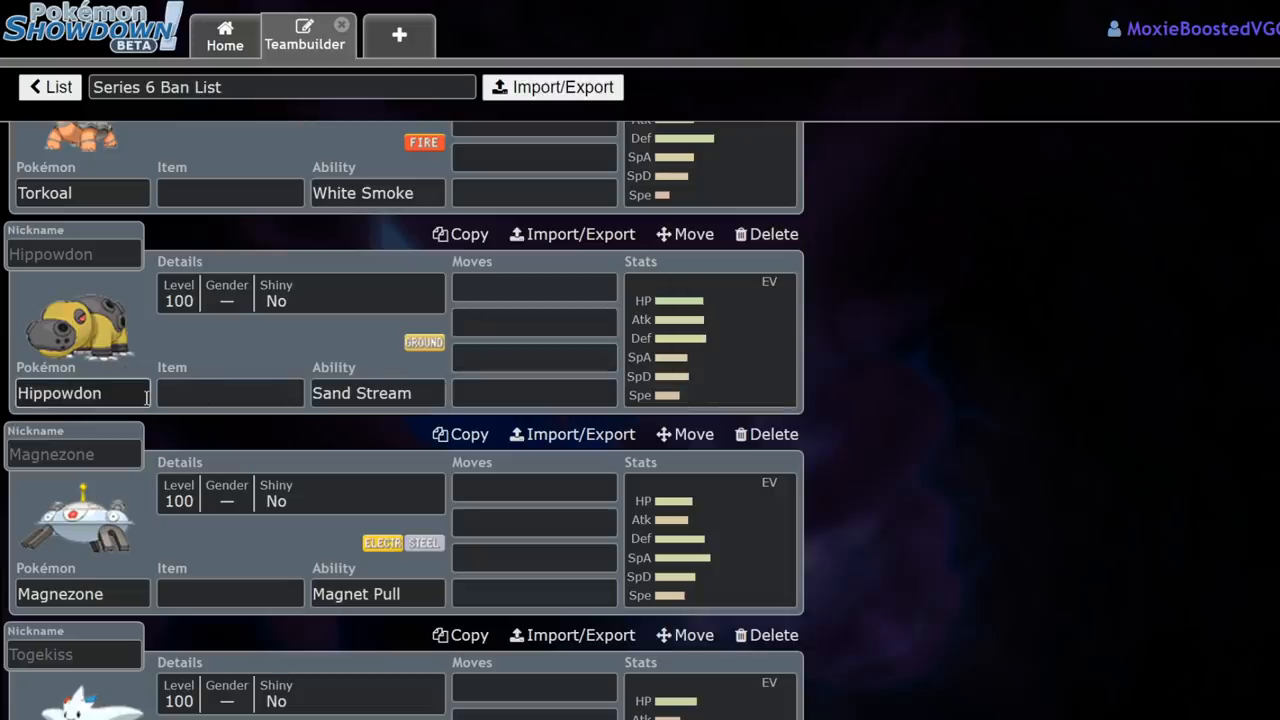
{"action": "scroll", "scroll_direction": "down", "scroll_amount": 3}
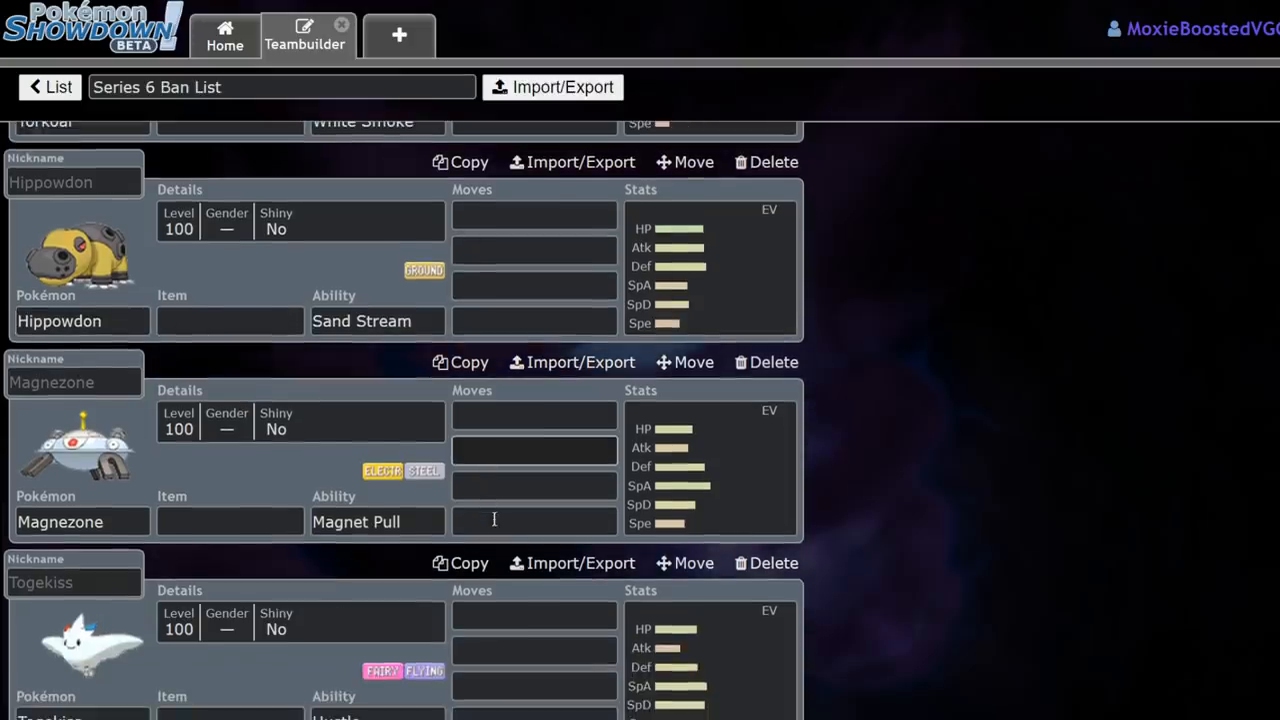
{"action": "scroll", "scroll_direction": "down", "scroll_amount": 3}
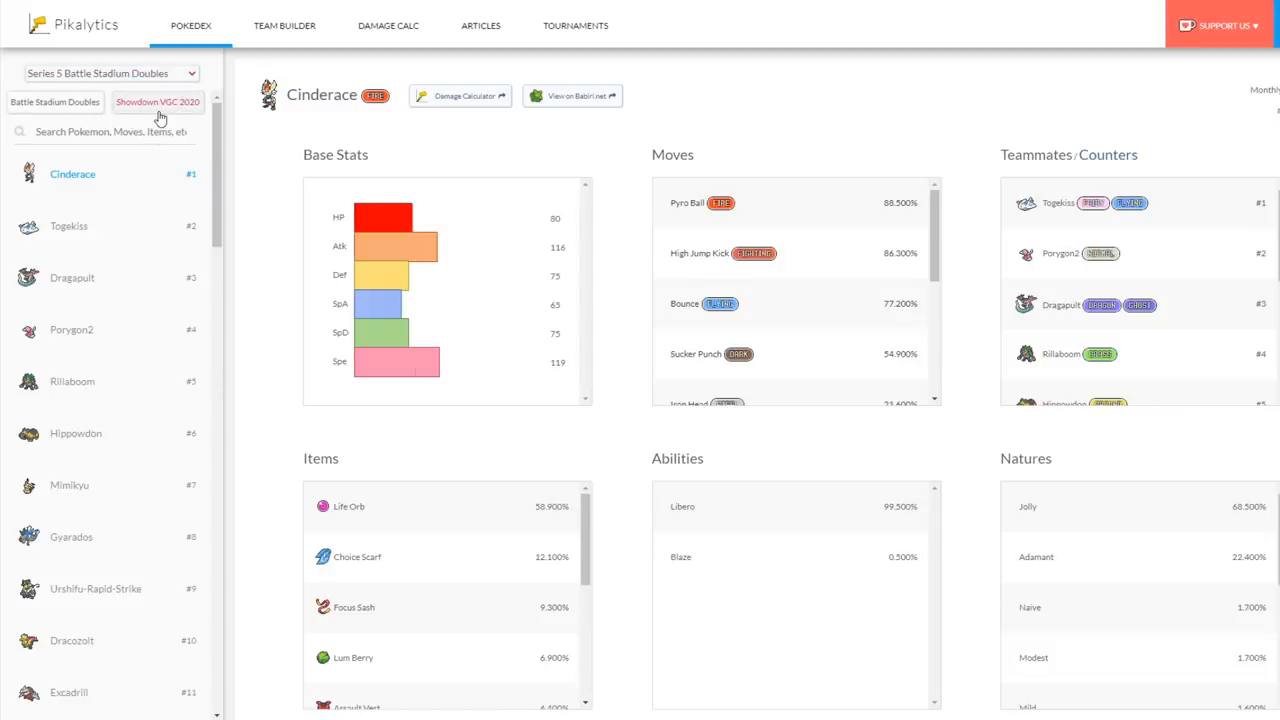
{"action": "left_click", "coordinate": [72, 380]}
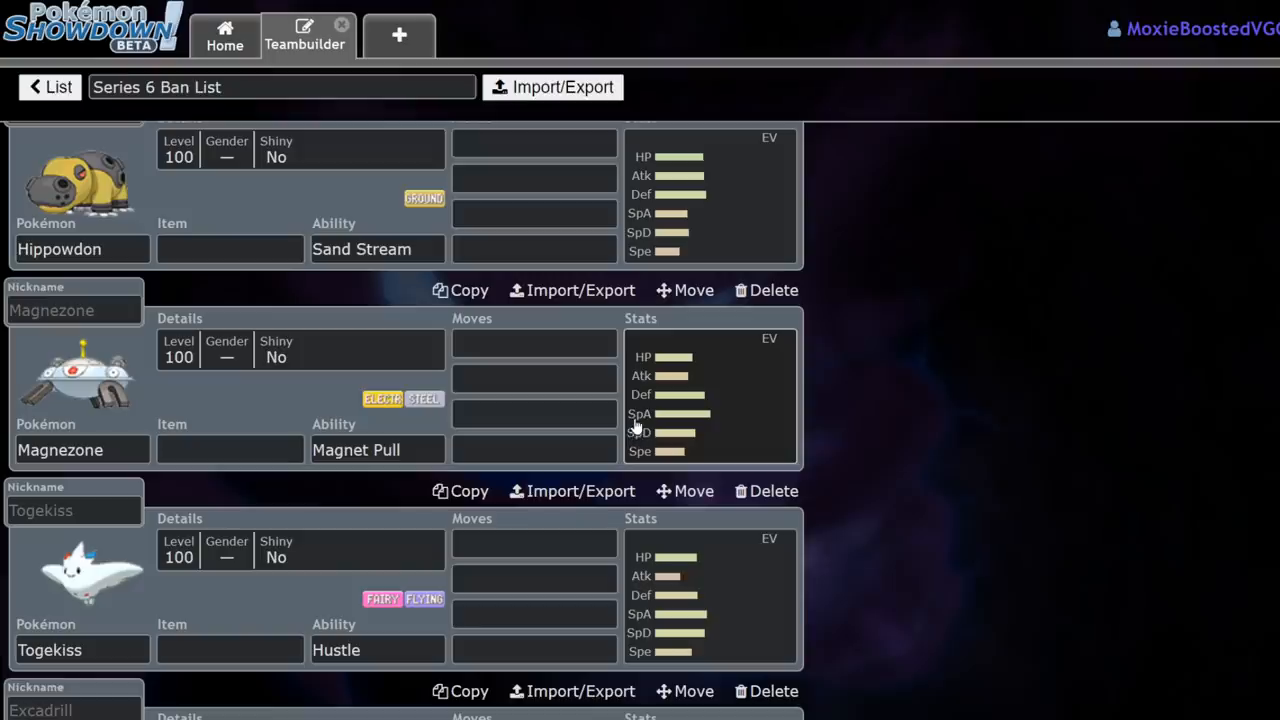
{"action": "mouse_move", "coordinate": [1136, 280]}
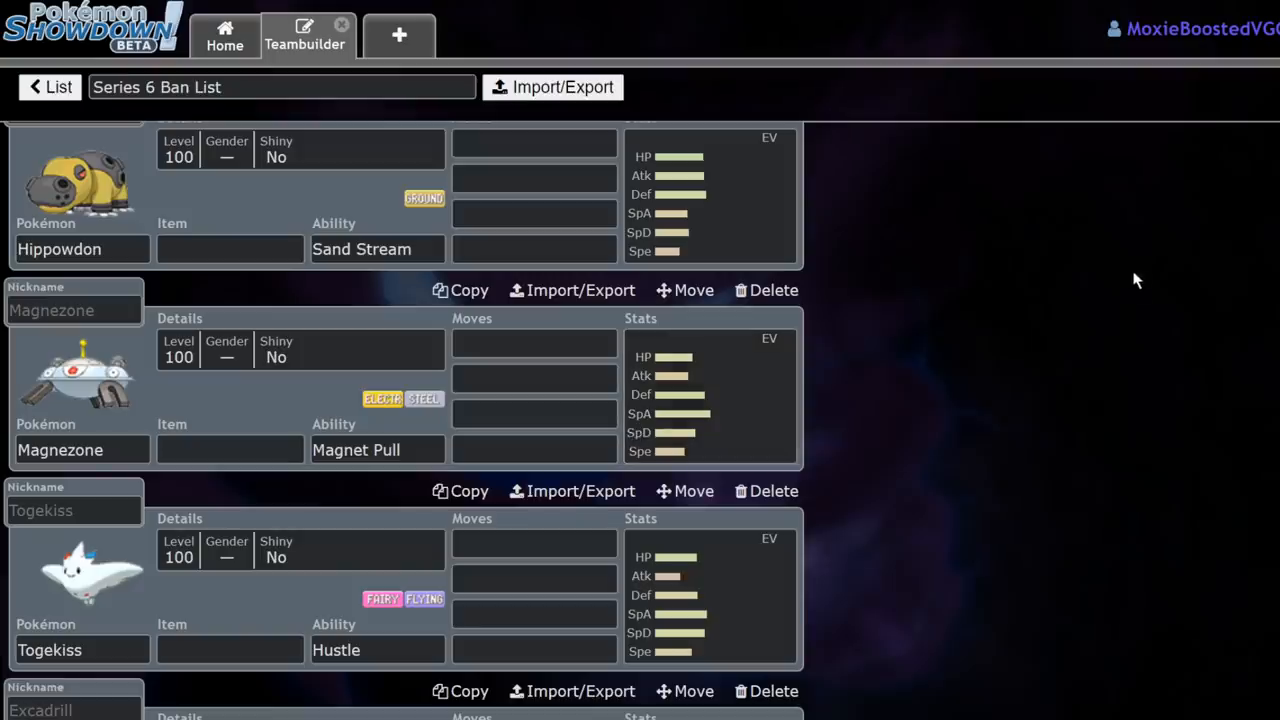
{"action": "mouse_move", "coordinate": [658, 404]}
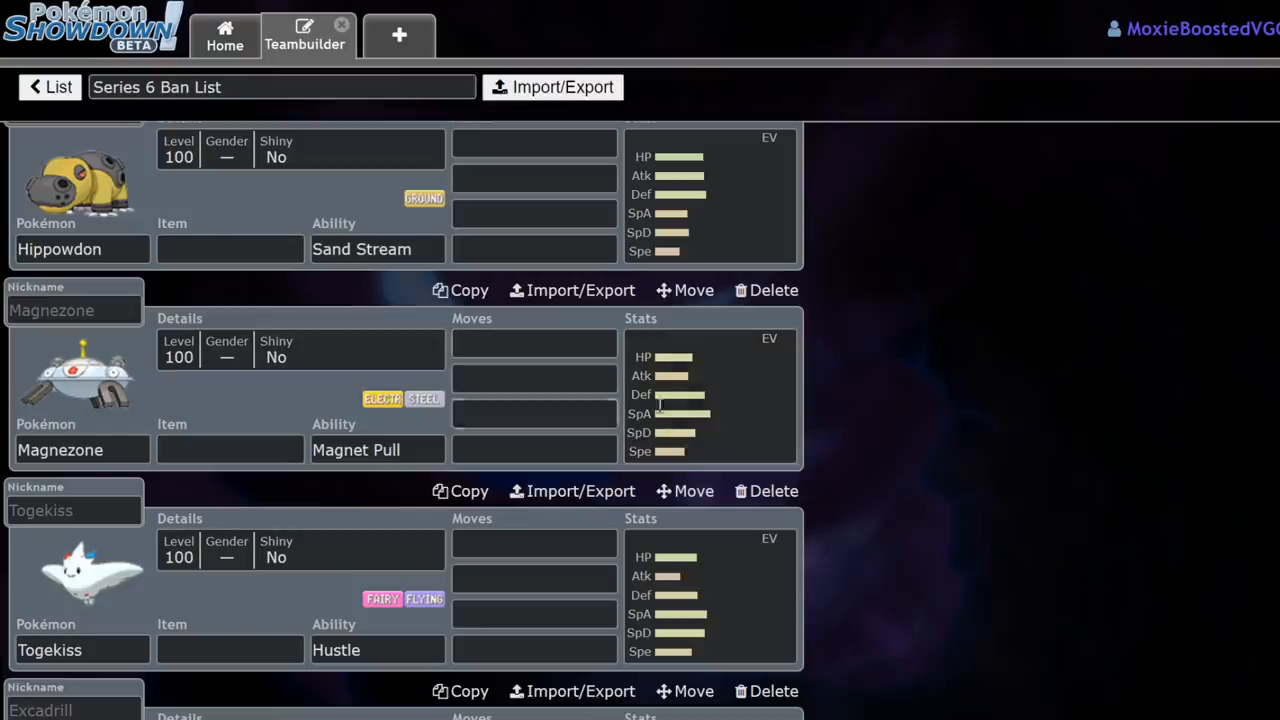
Set Magnezone's ability to Analytic and return to the team overview
{"action": "left_click", "coordinate": [376, 448]}
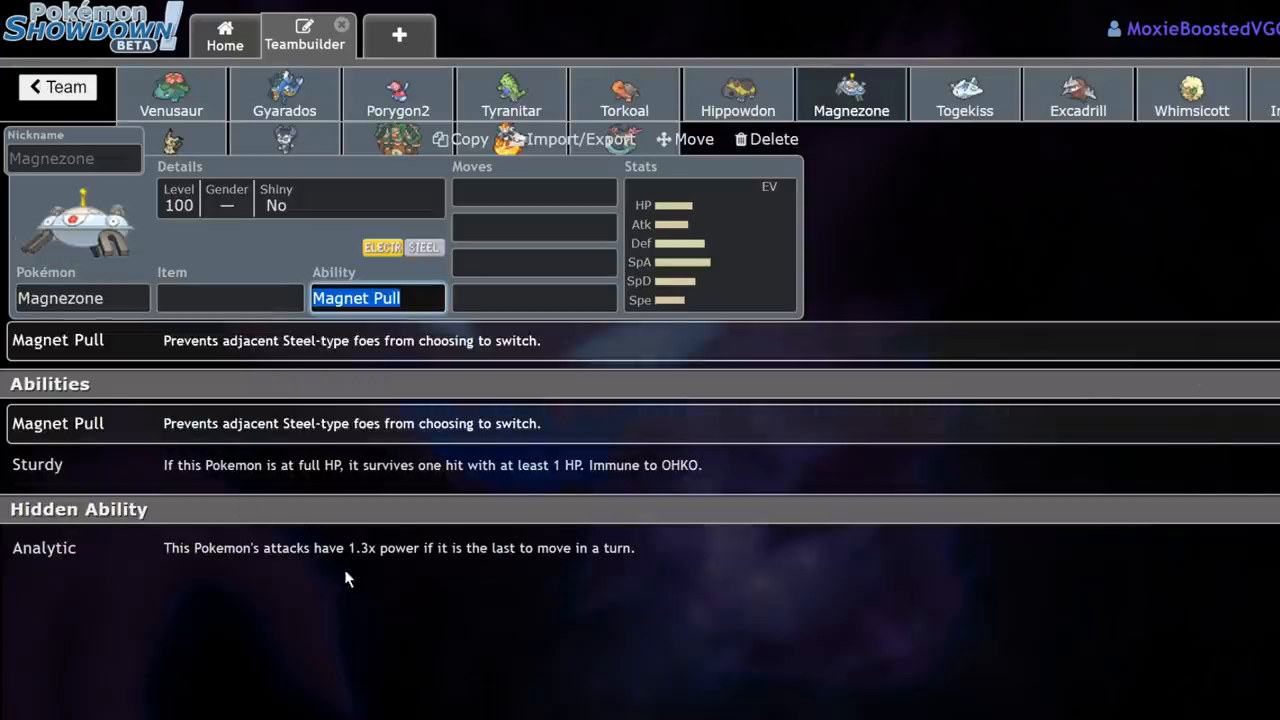
{"action": "left_click", "coordinate": [44, 548]}
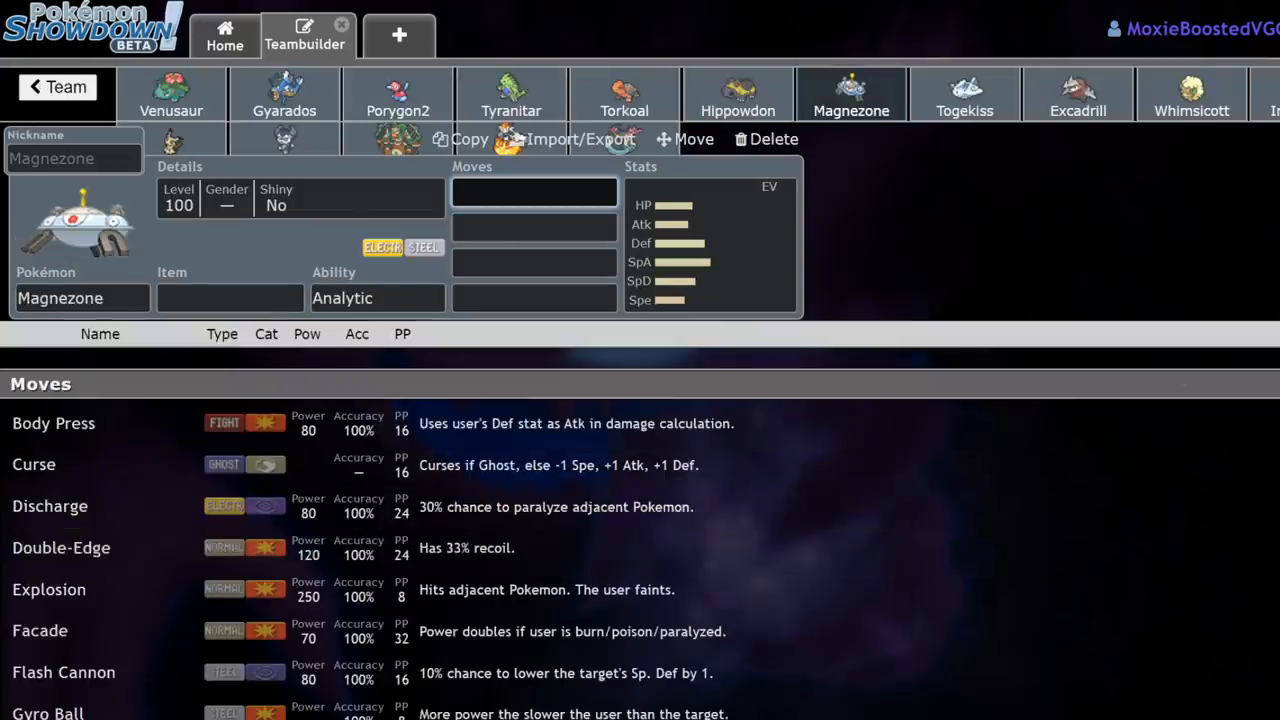
{"action": "left_click", "coordinate": [58, 88]}
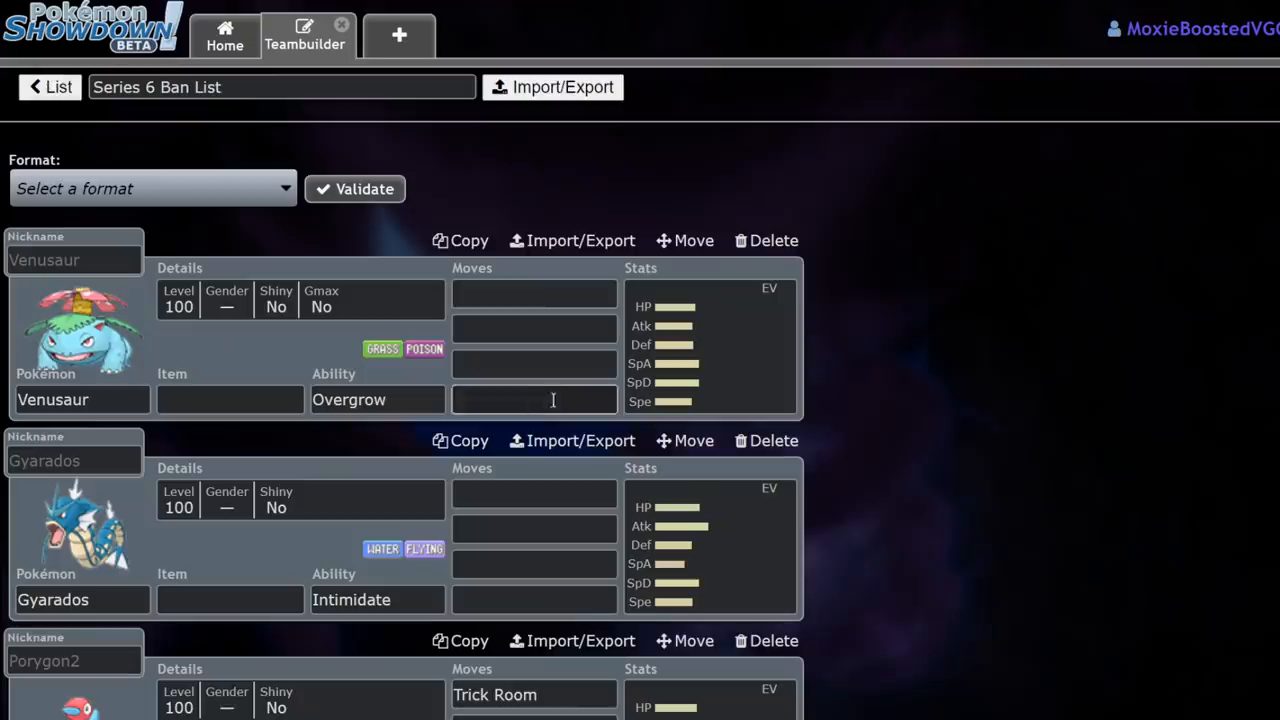
{"action": "scroll", "scroll_direction": "down", "scroll_amount": 3}
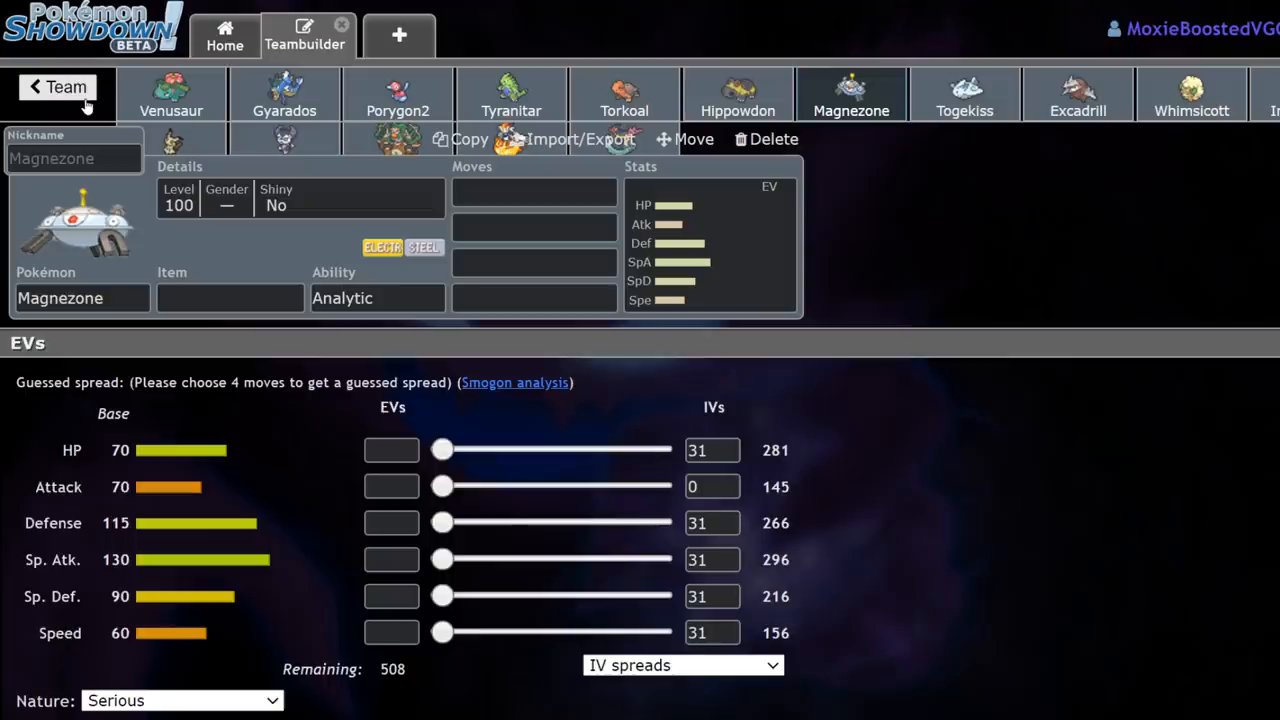
{"action": "left_click", "coordinate": [48, 88]}
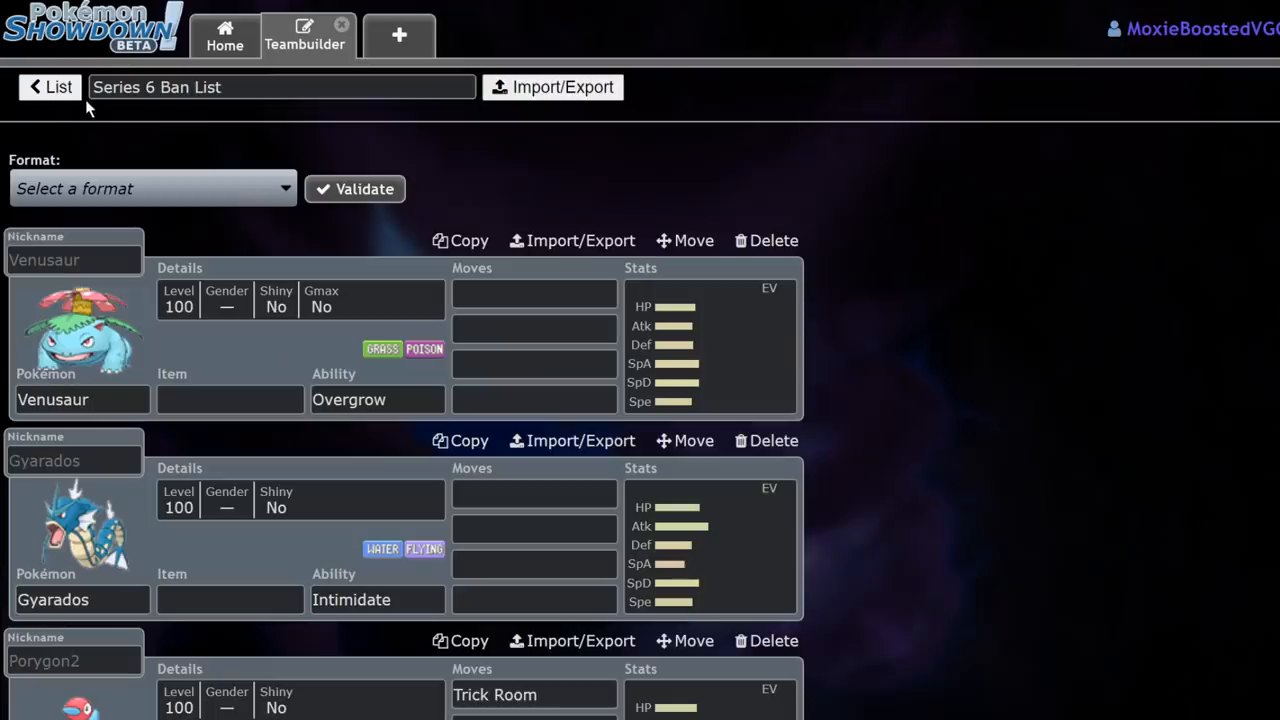
{"action": "scroll", "scroll_direction": "down", "scroll_amount": 3}
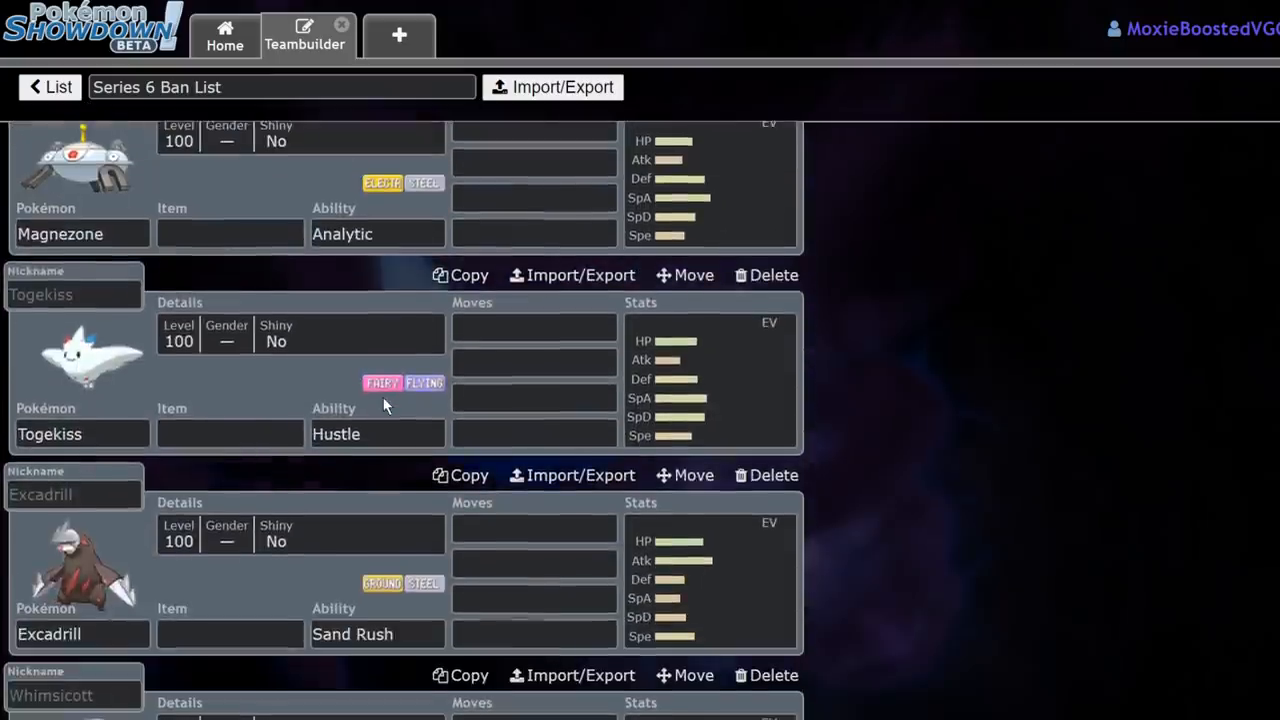
{"action": "scroll", "scroll_direction": "down", "scroll_amount": 3}
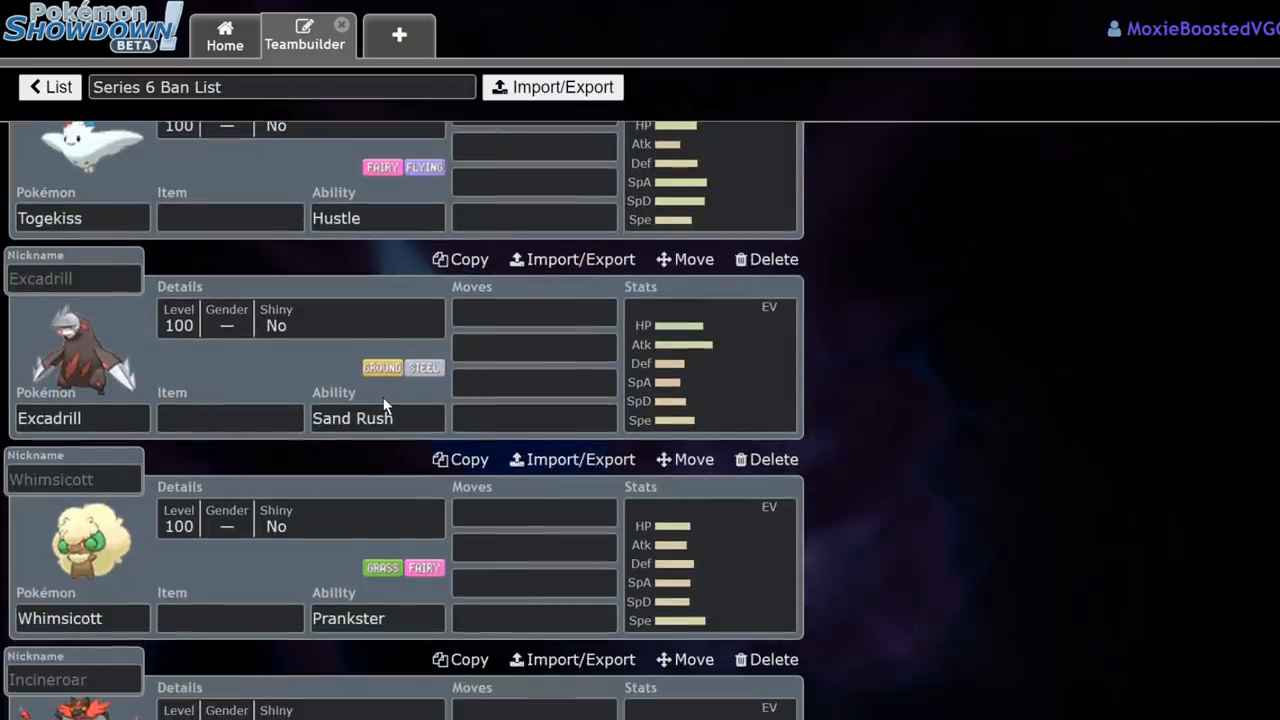
{"action": "scroll", "scroll_direction": "down", "scroll_amount": 3}
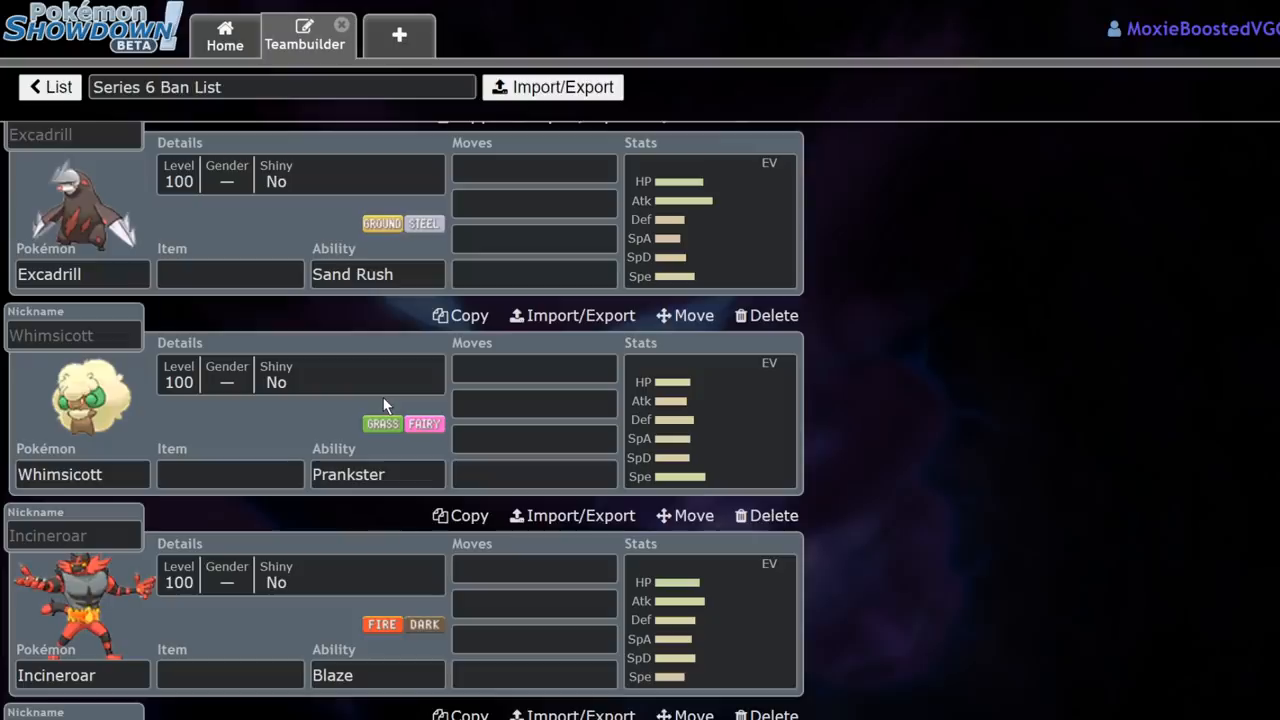
{"action": "scroll", "scroll_direction": "down", "scroll_amount": 3}
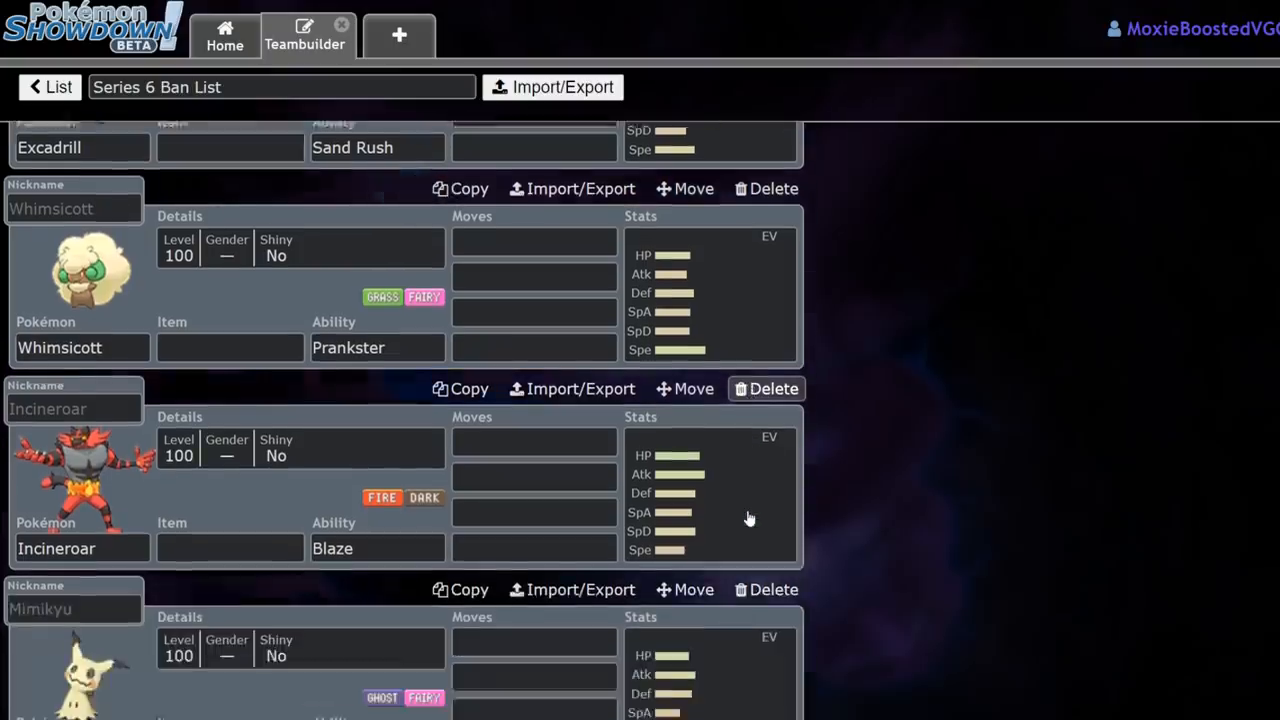
{"action": "scroll", "scroll_direction": "down", "scroll_amount": 3}
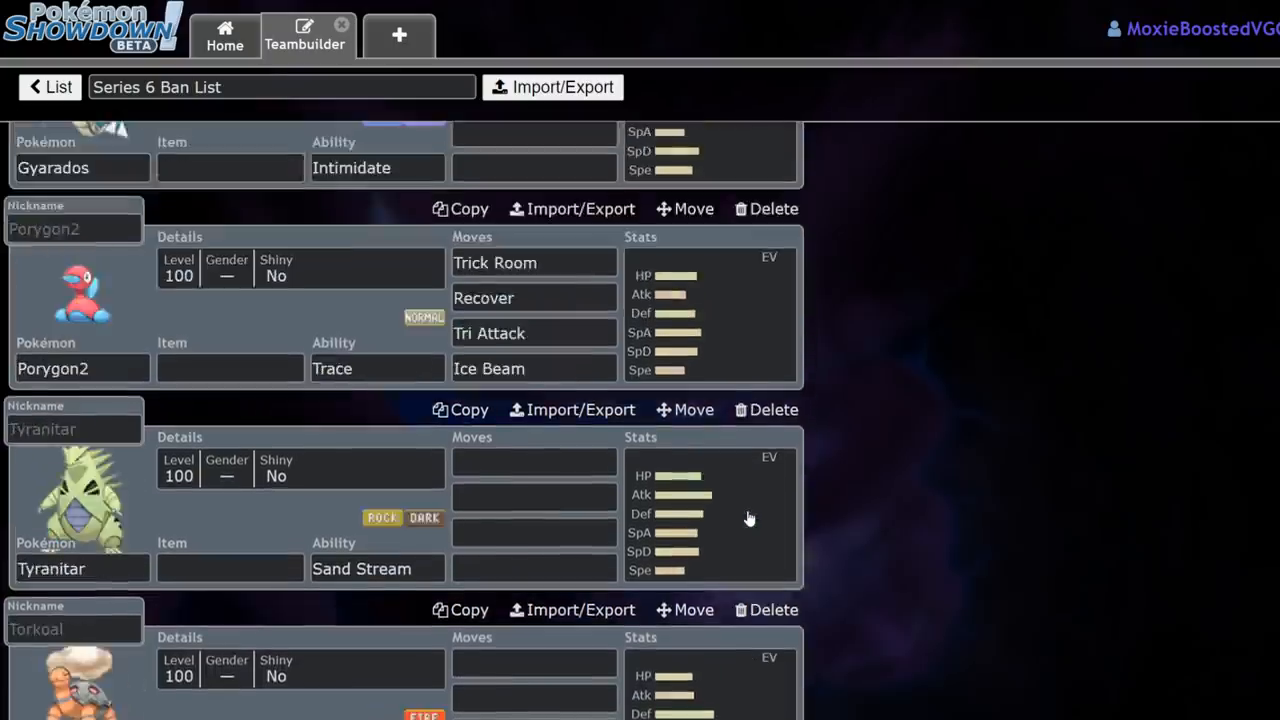
{"action": "scroll", "scroll_direction": "down", "scroll_amount": 3}
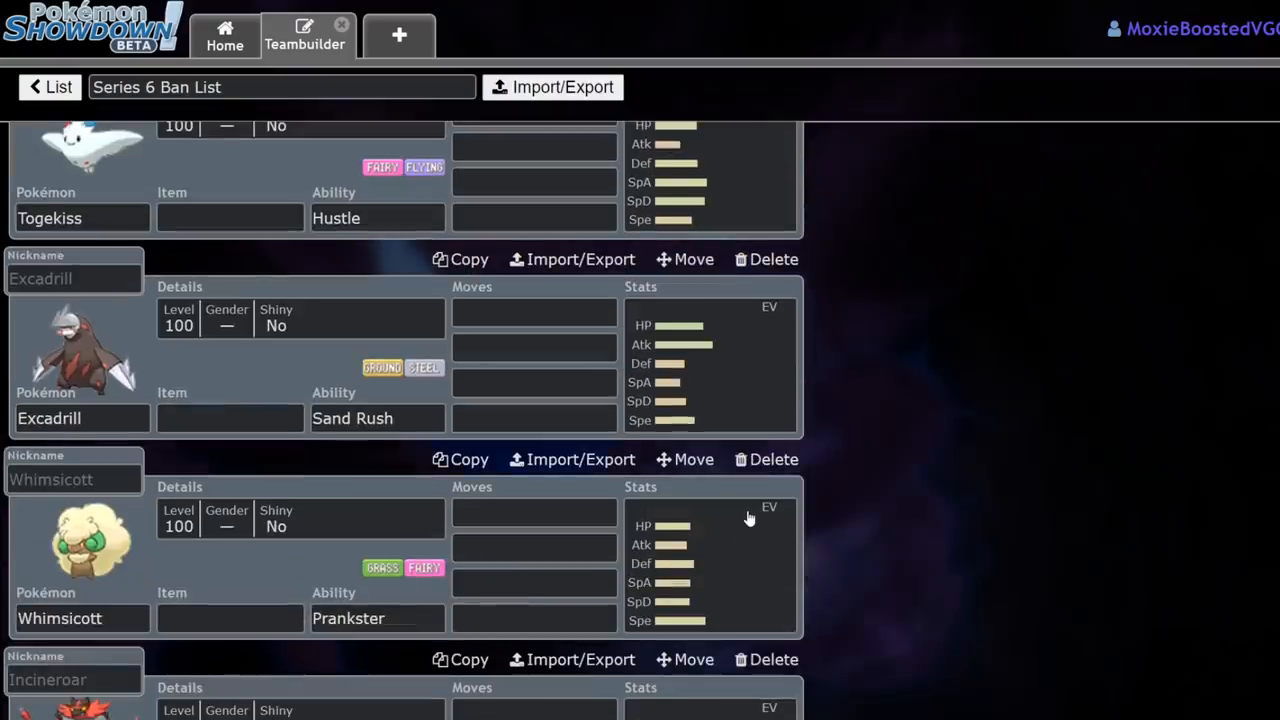
{"action": "scroll", "scroll_direction": "up", "scroll_amount": 3}
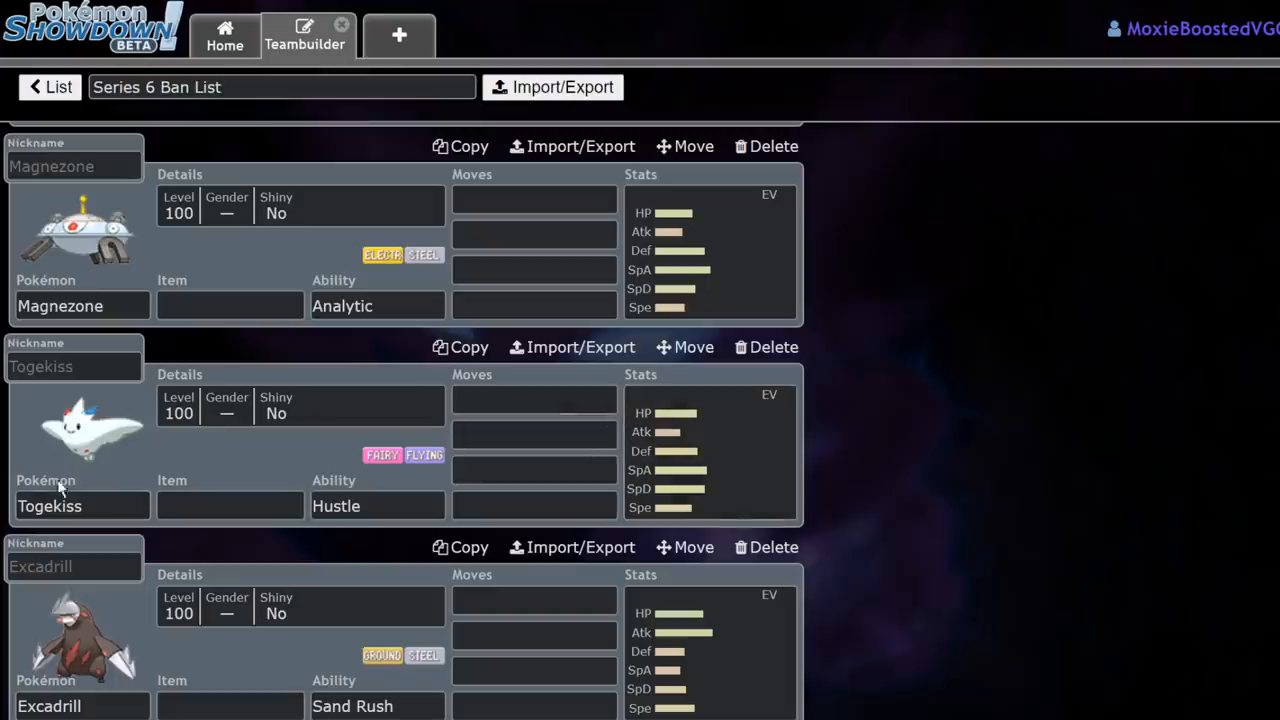
{"action": "left_click", "coordinate": [532, 400]}
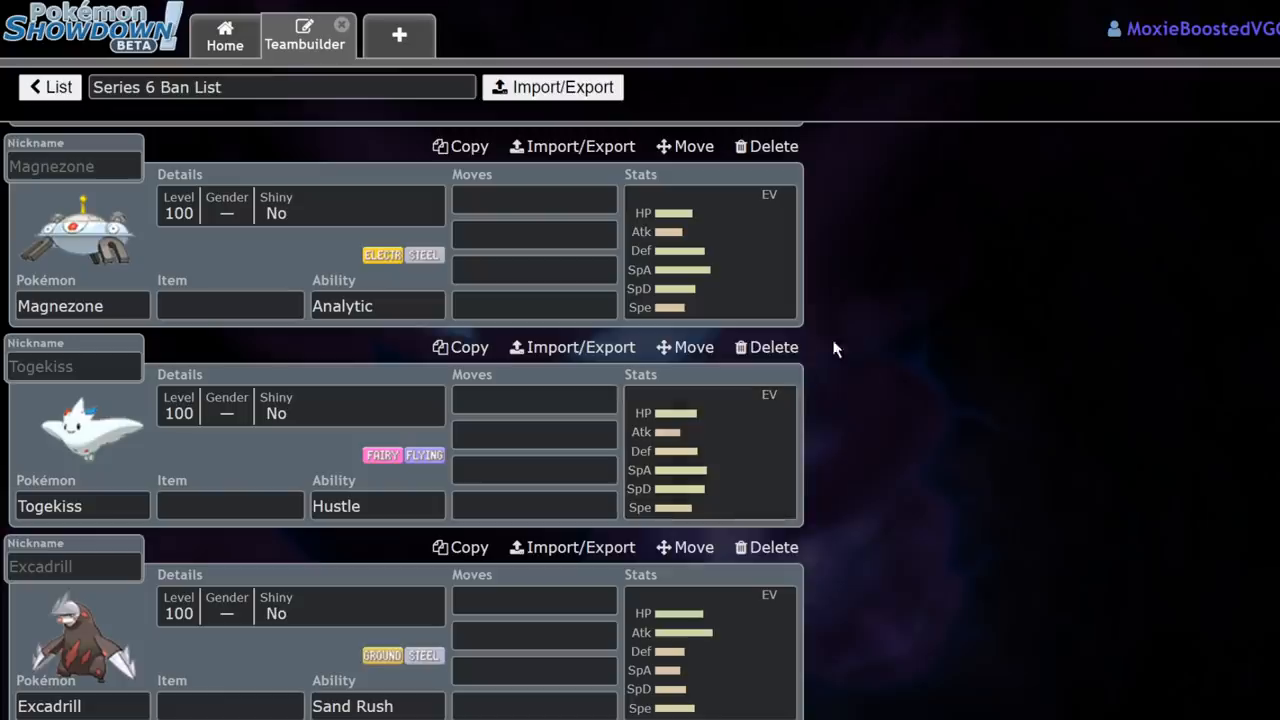
{"action": "mouse_move", "coordinate": [1140, 332]}
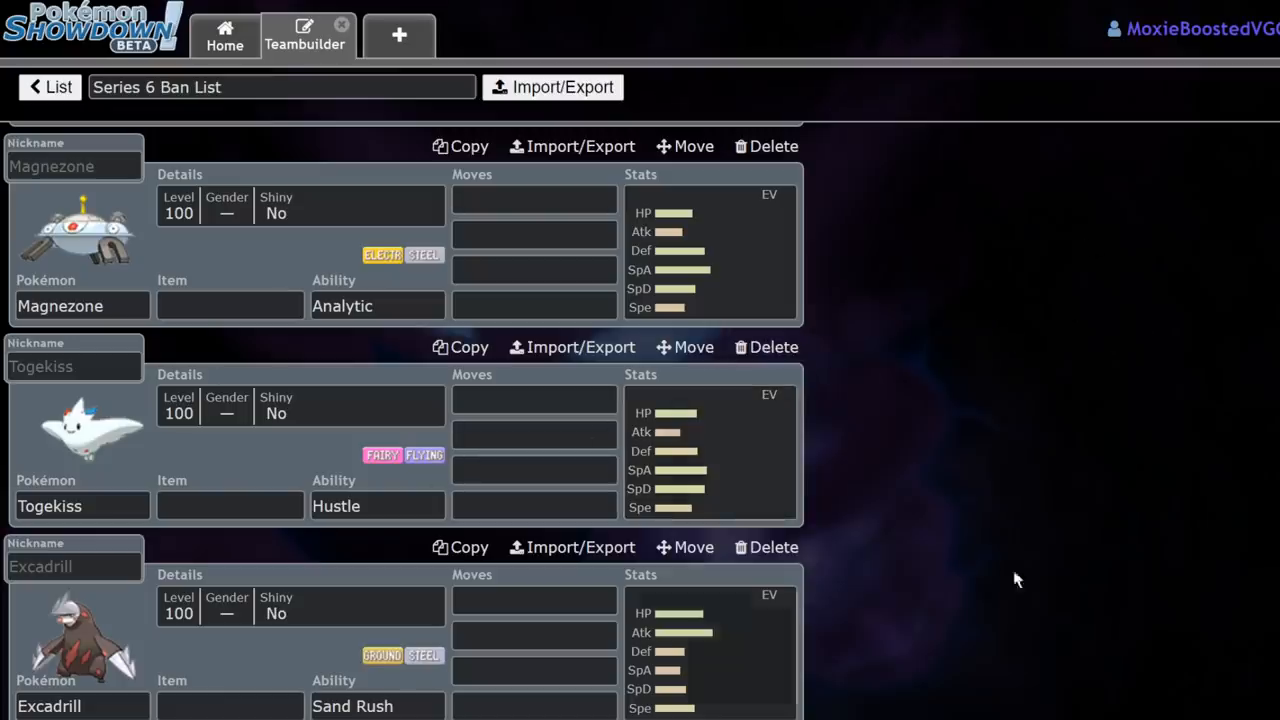
{"action": "mouse_move", "coordinate": [4, 532]}
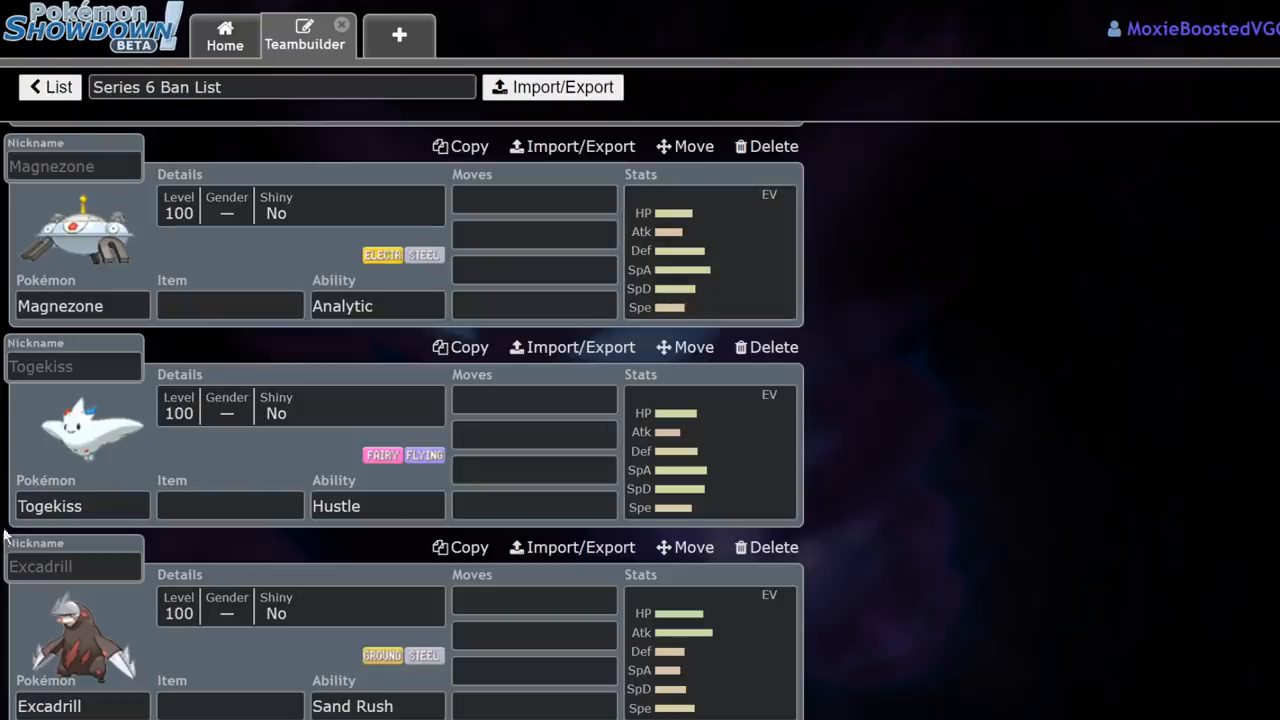
{"action": "left_click", "coordinate": [74, 566]}
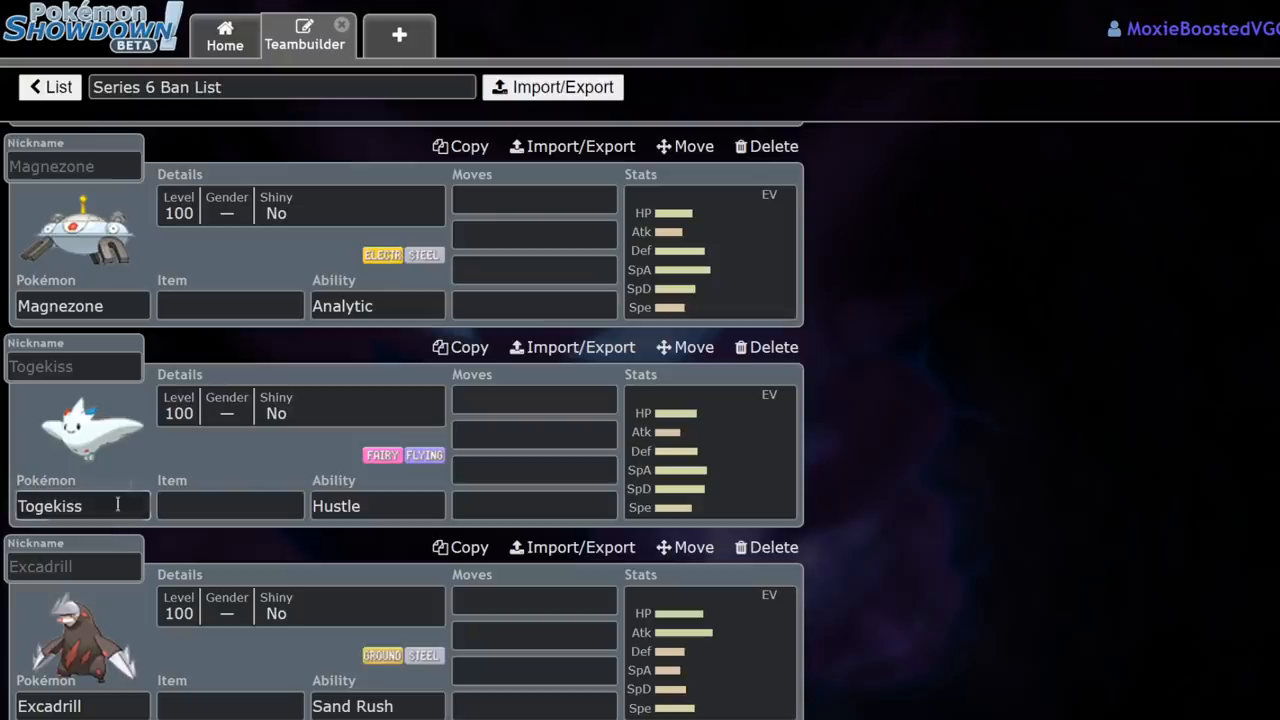
{"action": "scroll", "scroll_direction": "down", "scroll_amount": 3}
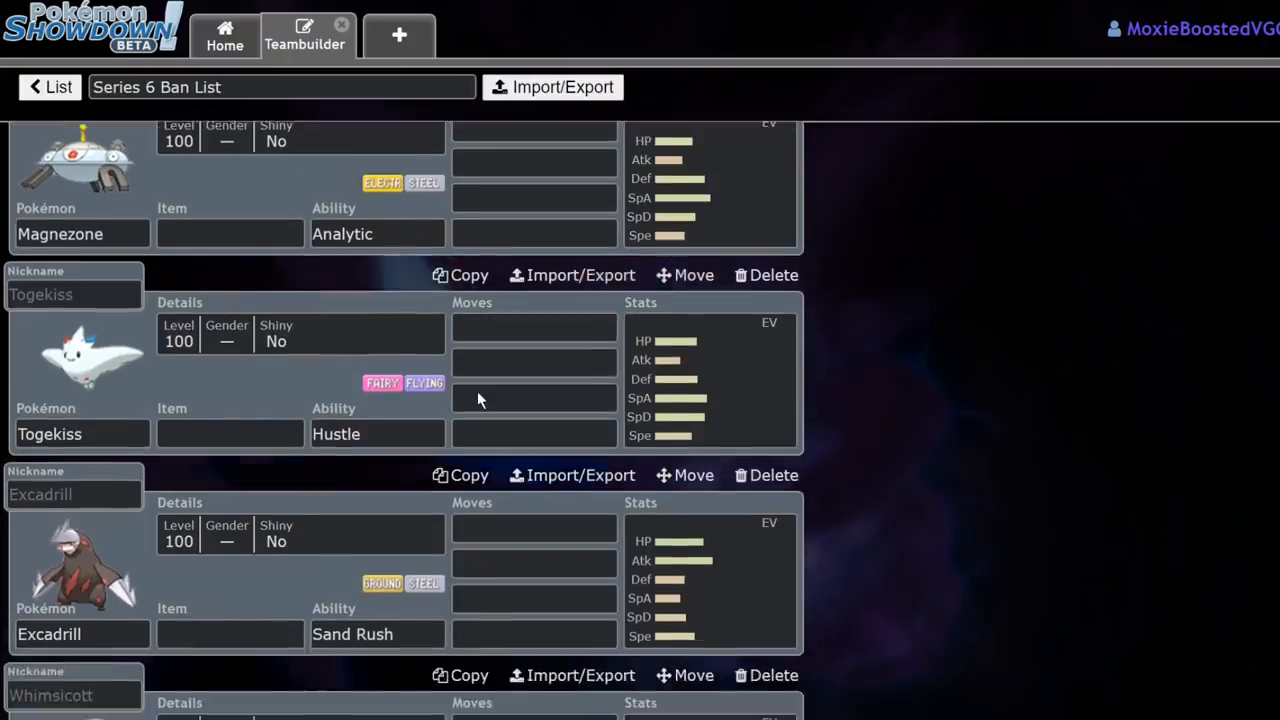
{"action": "scroll", "scroll_direction": "down", "scroll_amount": 3}
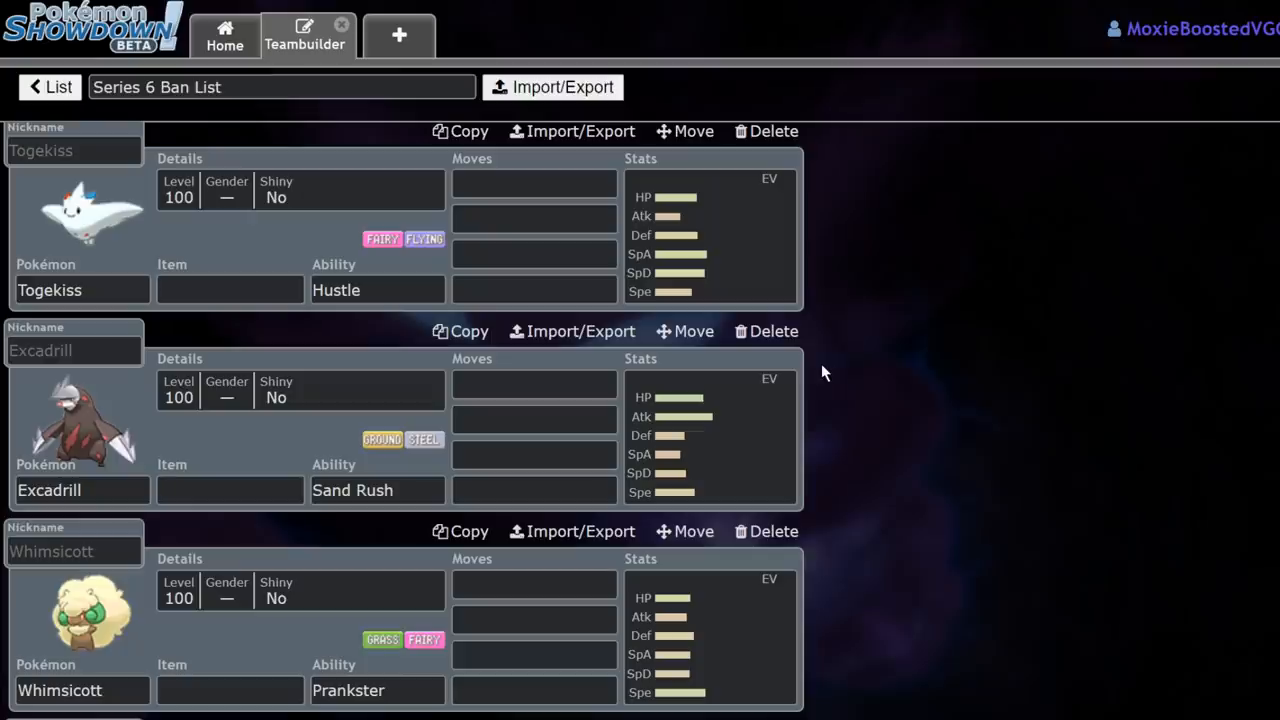
{"action": "left_click", "coordinate": [534, 384]}
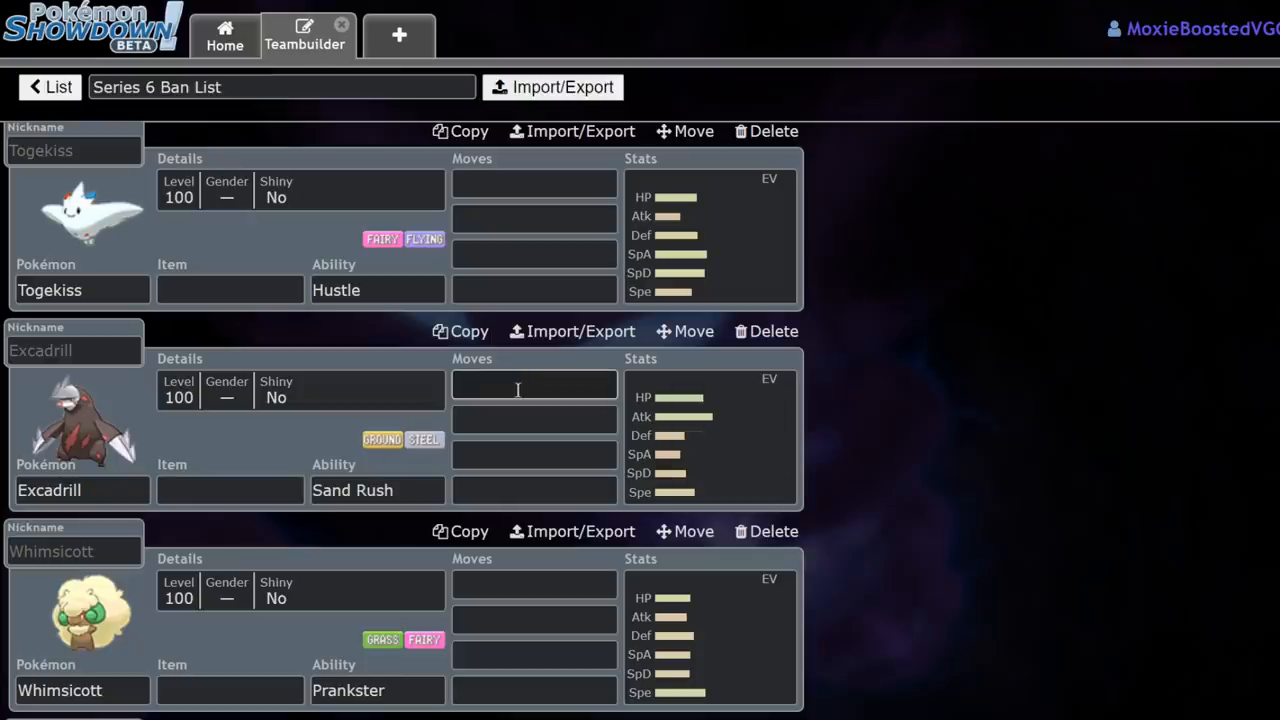
{"action": "mouse_move", "coordinate": [428, 428]}
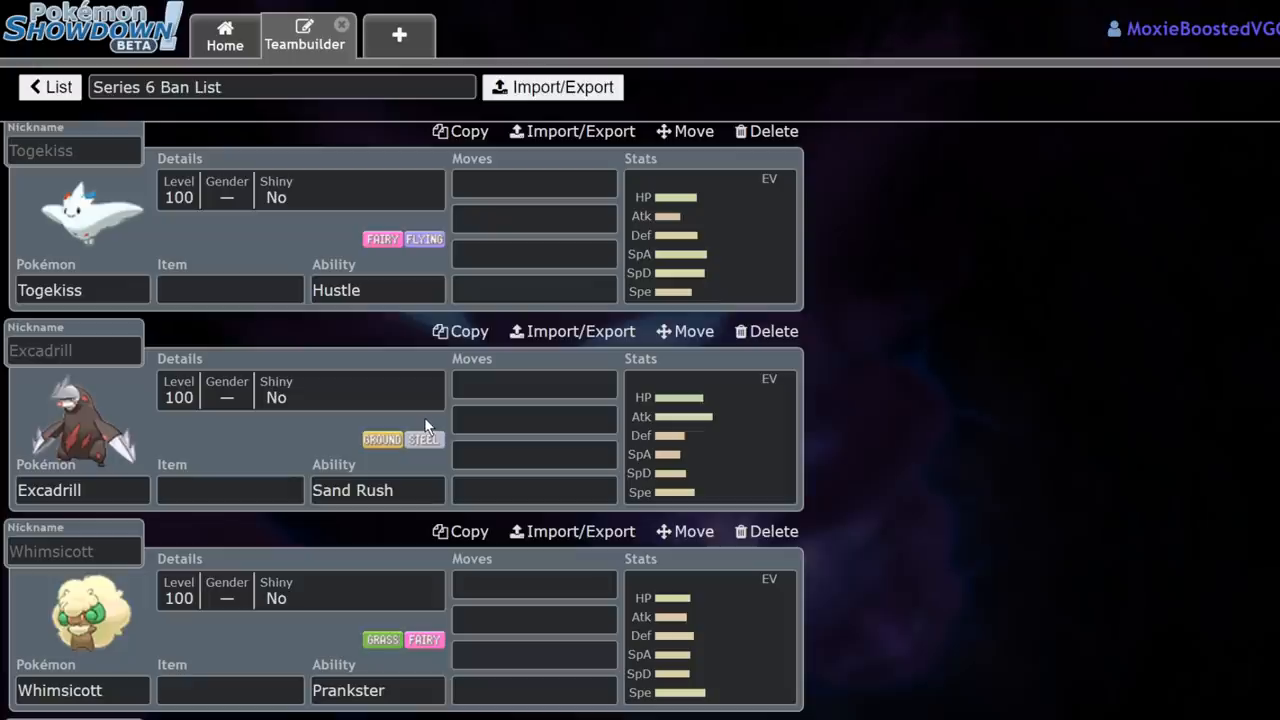
{"action": "mouse_move", "coordinate": [628, 408]}
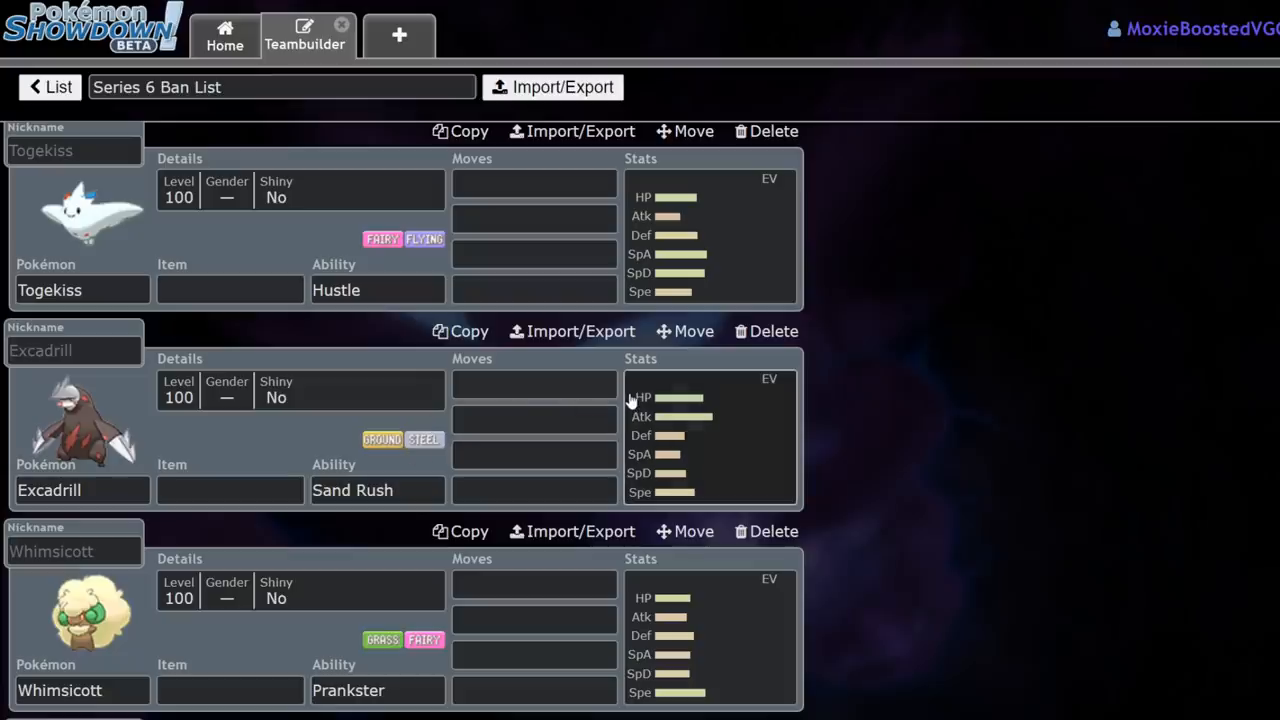
{"action": "left_click", "coordinate": [532, 384]}
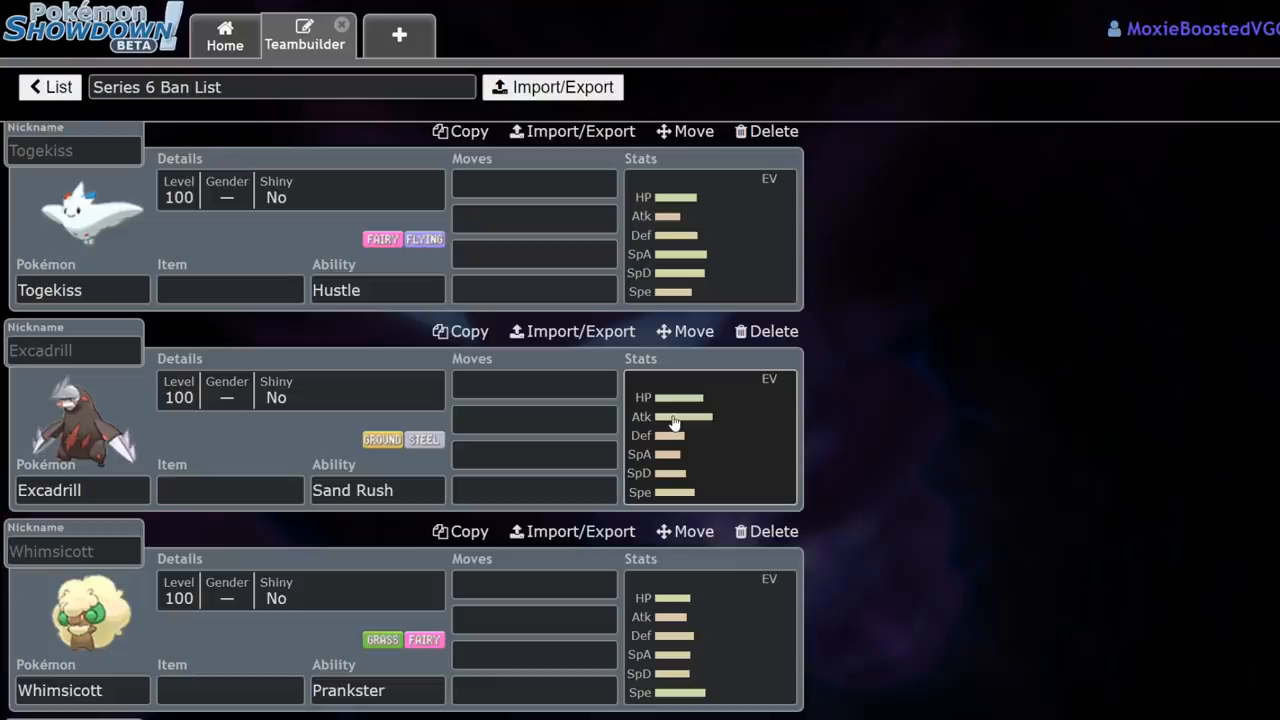
{"action": "mouse_move", "coordinate": [740, 444]}
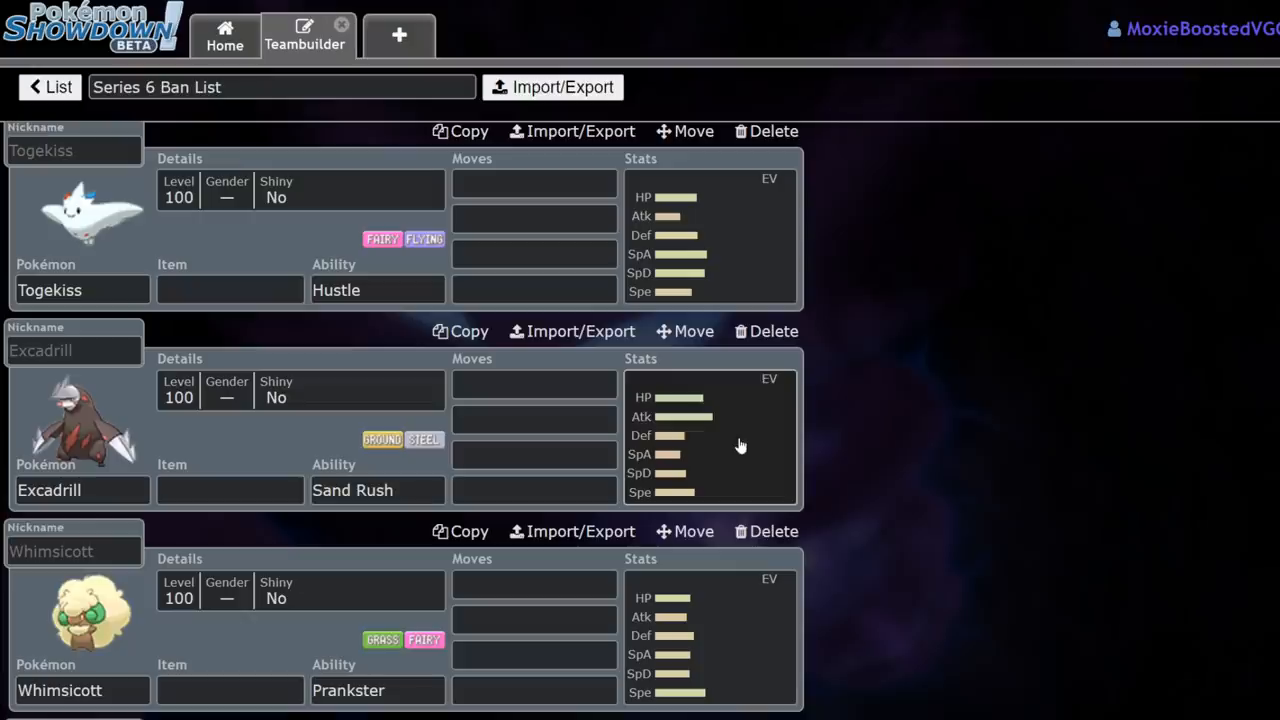
{"action": "left_click", "coordinate": [532, 418]}
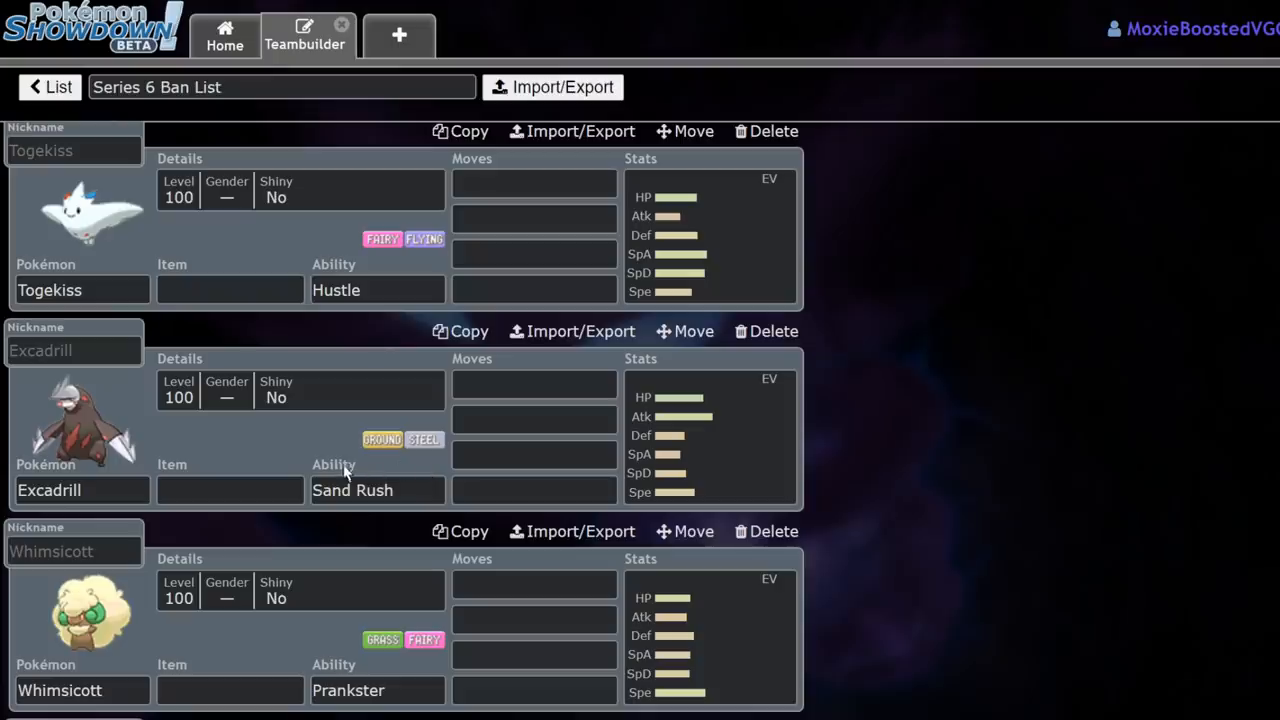
{"action": "scroll", "scroll_direction": "down", "scroll_amount": 3}
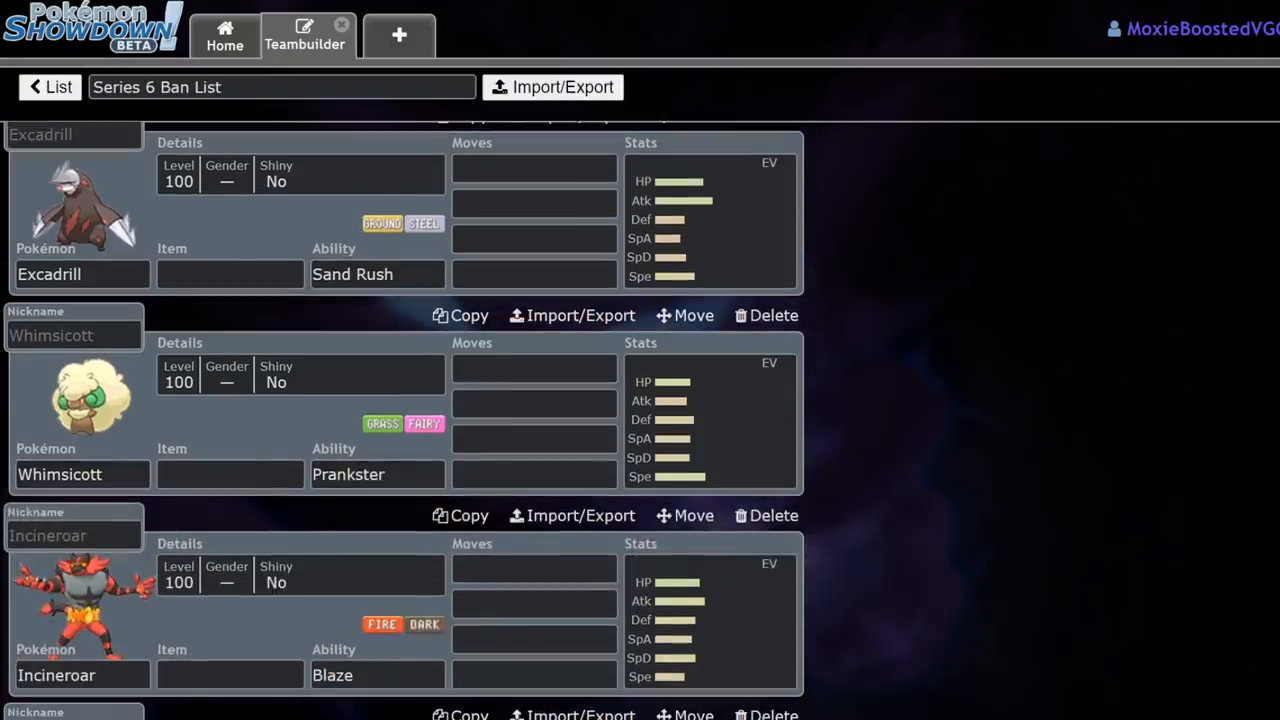
{"action": "mouse_move", "coordinate": [684, 396]}
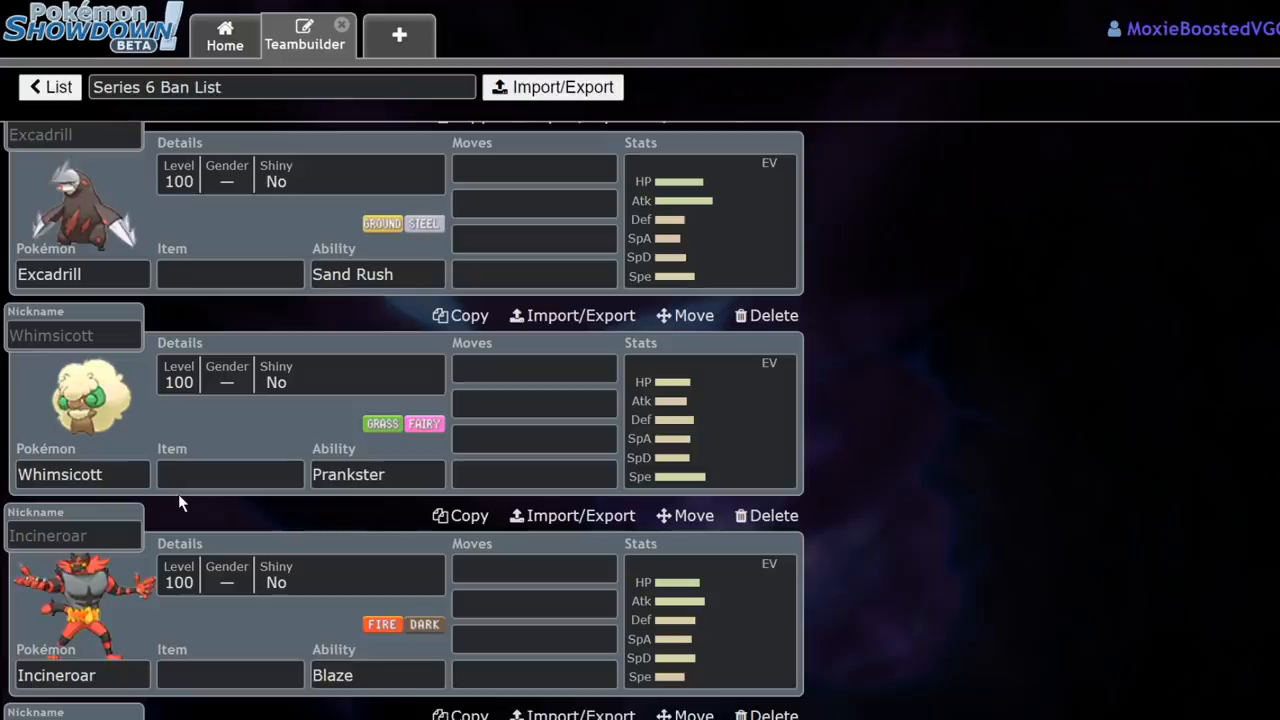
{"action": "scroll", "scroll_direction": "down", "scroll_amount": 3}
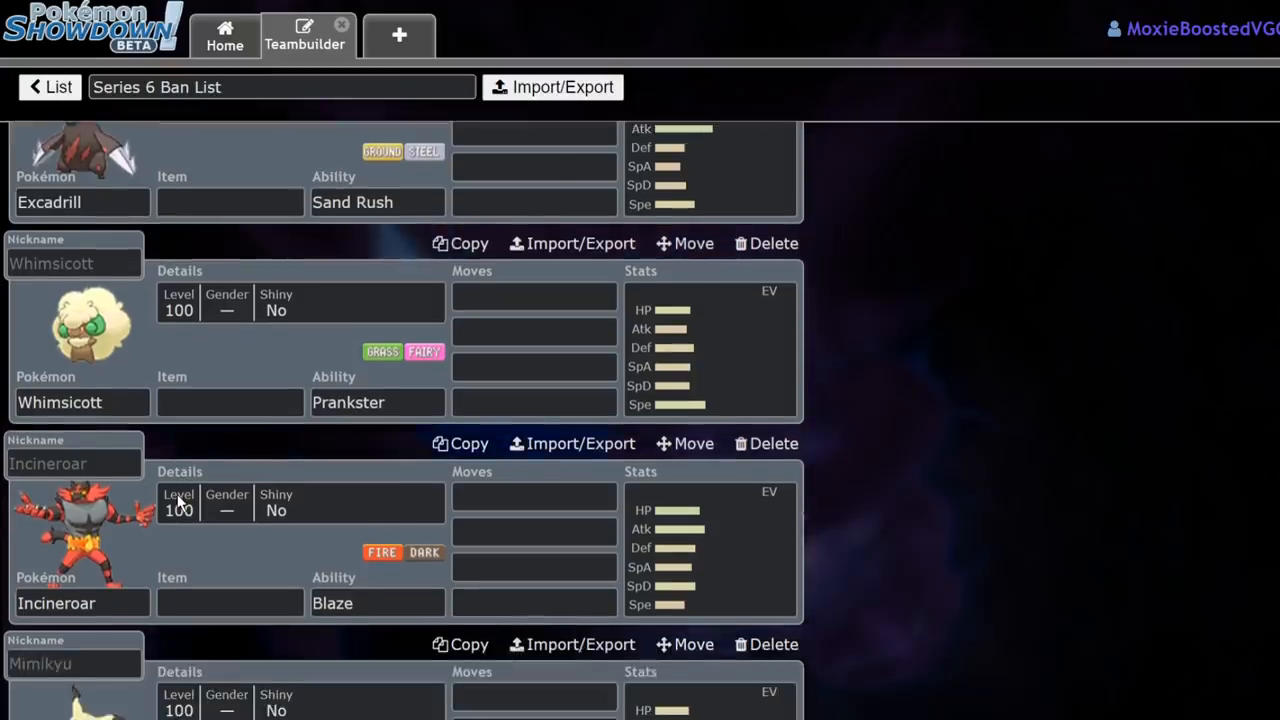
{"action": "scroll", "scroll_direction": "down", "scroll_amount": 3}
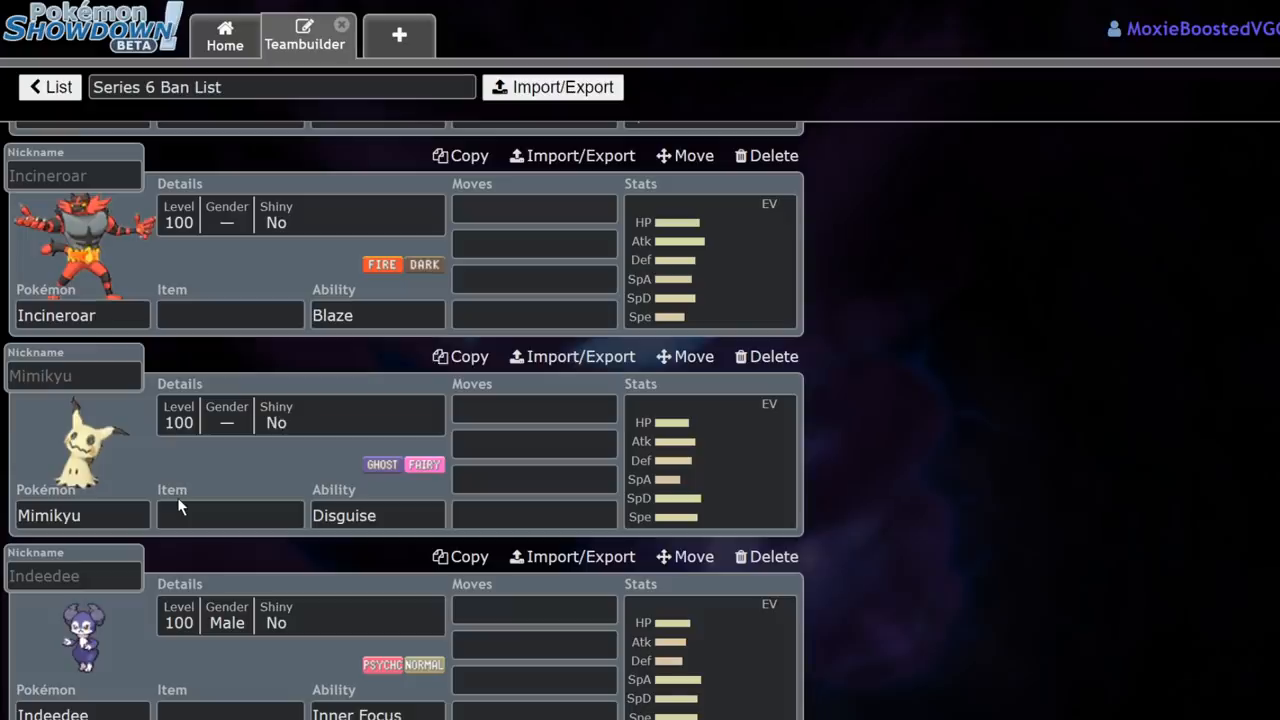
{"action": "scroll", "scroll_direction": "down", "scroll_amount": 3}
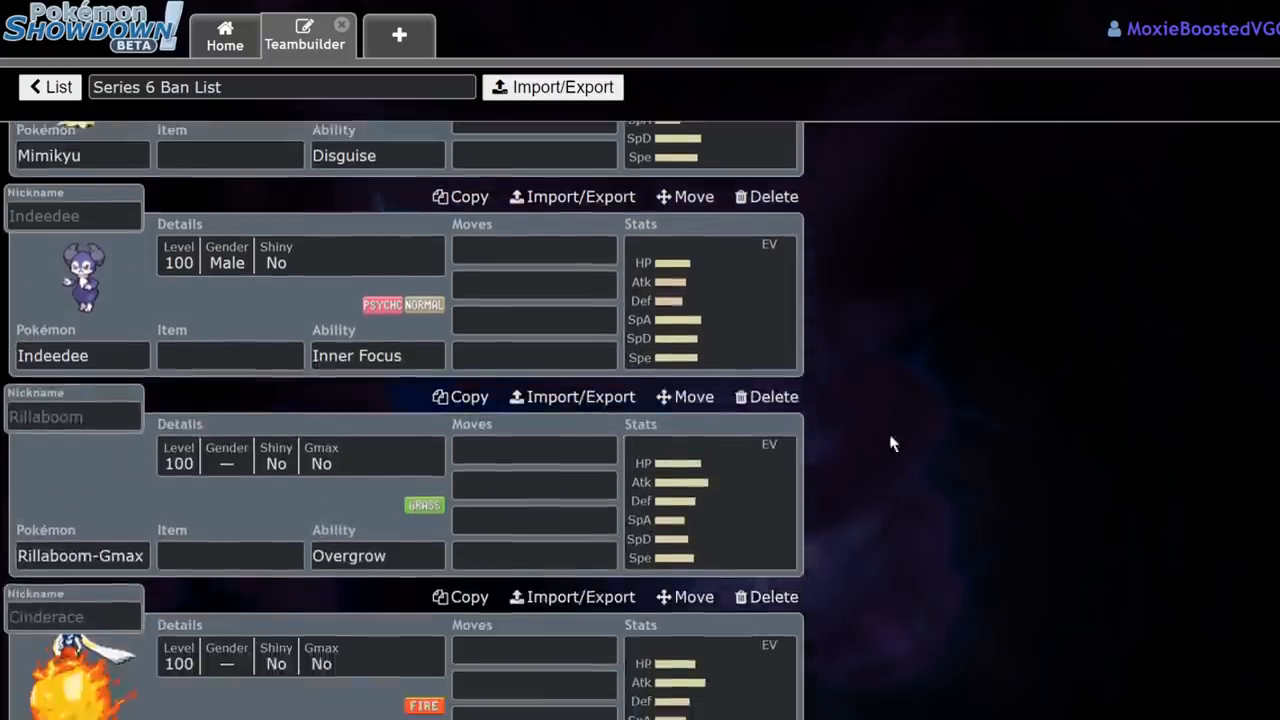
{"action": "scroll", "scroll_direction": "up", "scroll_amount": 3}
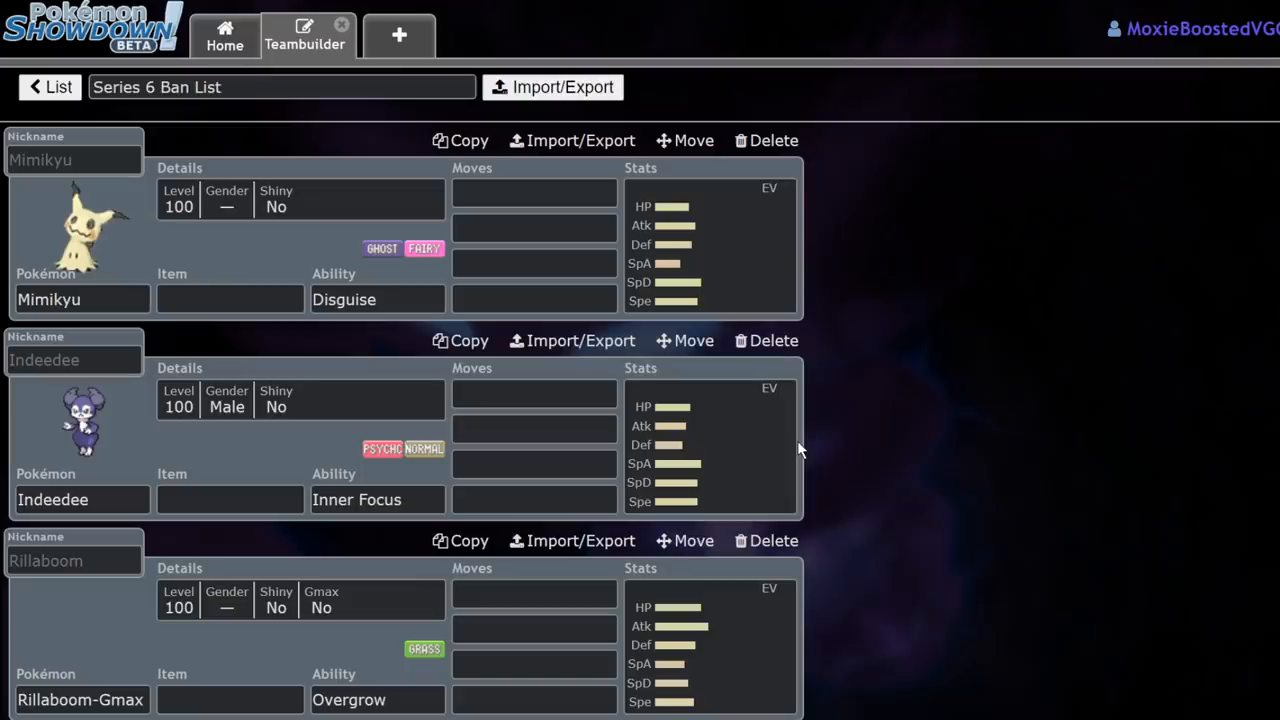
{"action": "scroll", "scroll_direction": "down", "scroll_amount": 3}
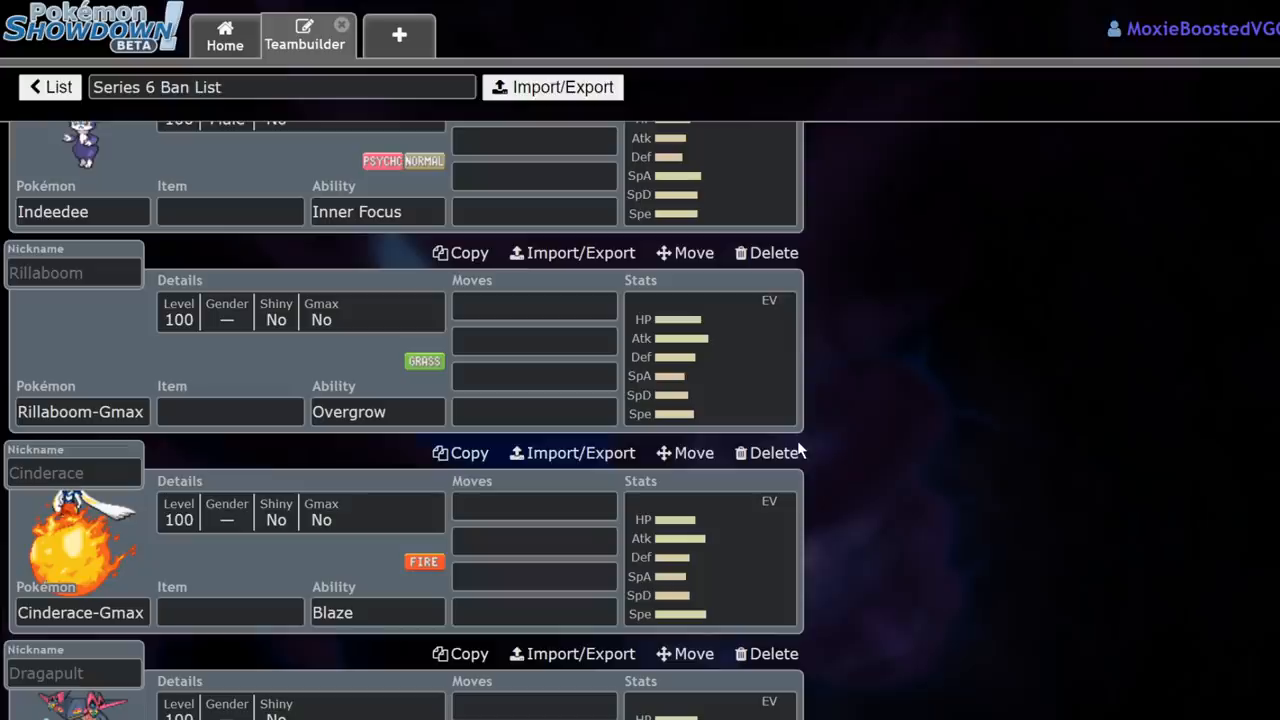
{"action": "mouse_move", "coordinate": [334, 444]}
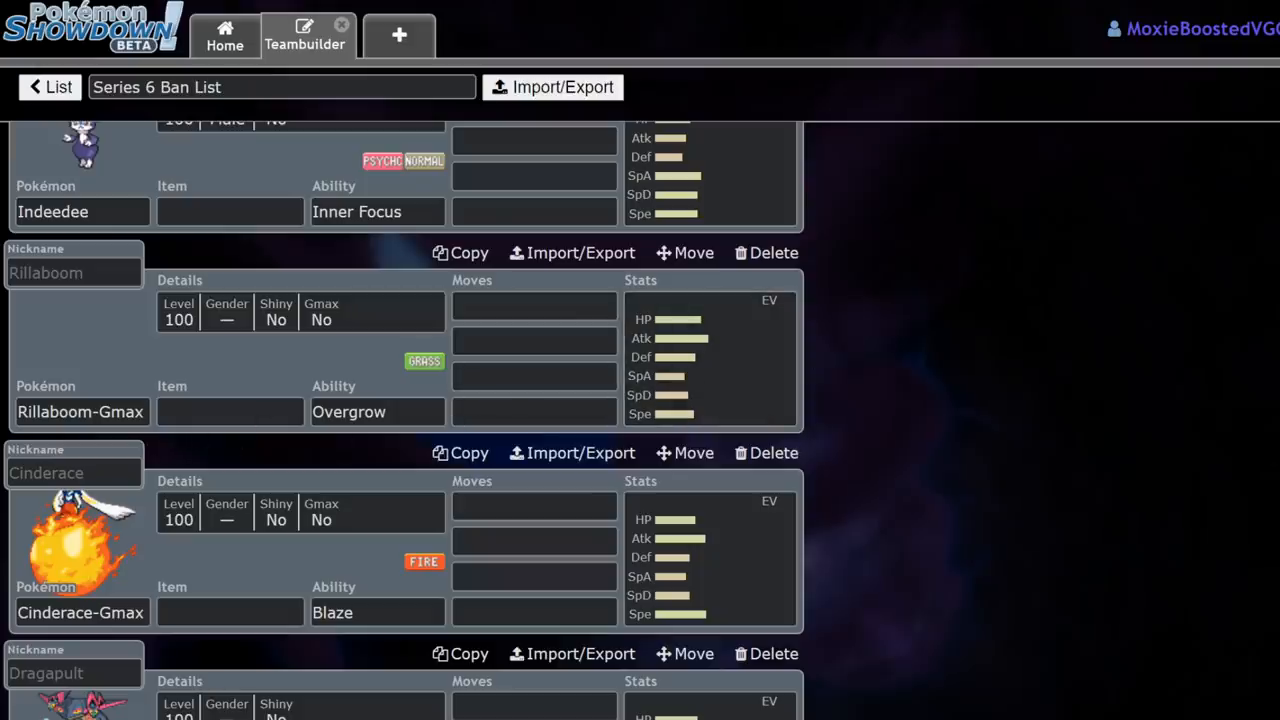
{"action": "mouse_move", "coordinate": [968, 532]}
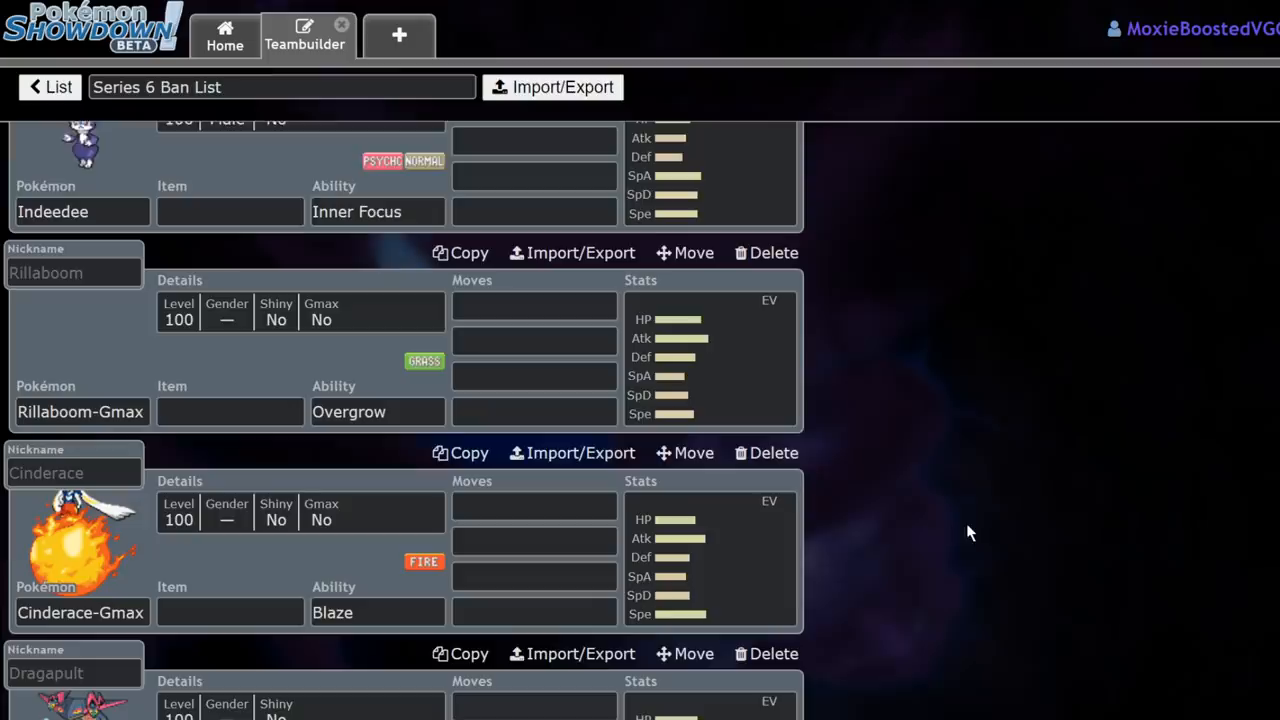
{"action": "scroll", "scroll_direction": "down", "scroll_amount": 3}
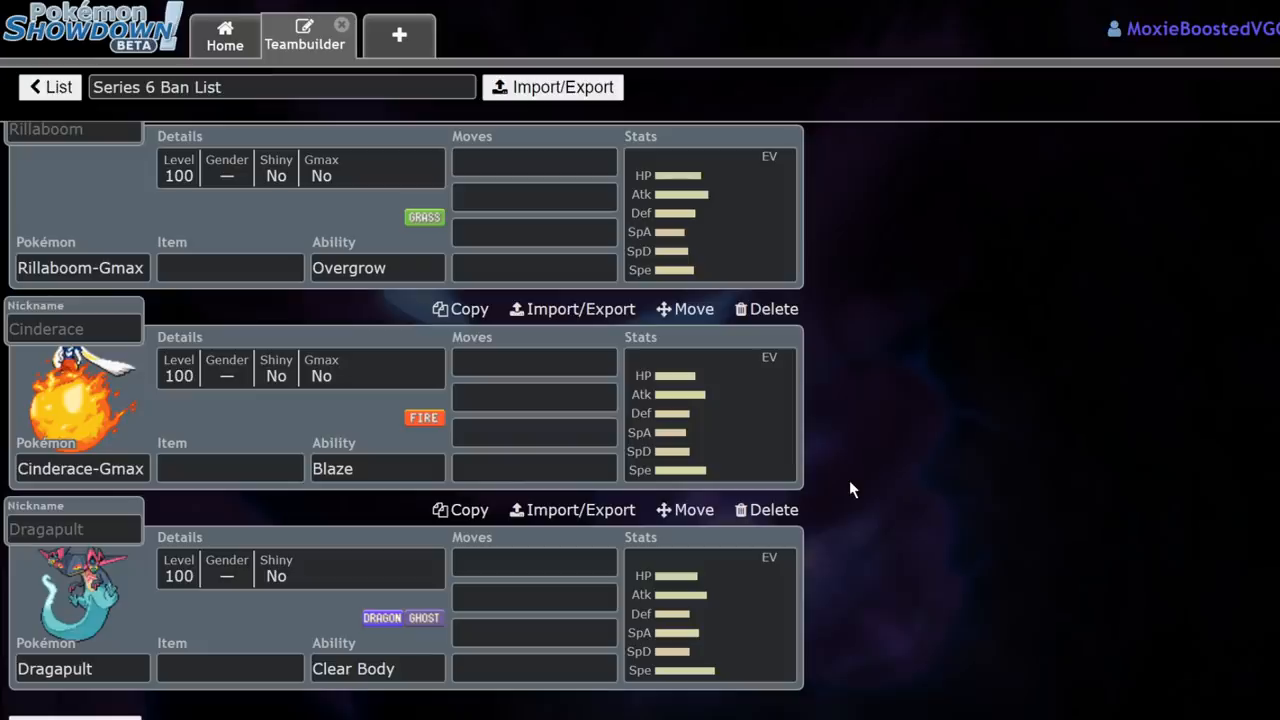
Open the species picker for the last slot's Dragapult
{"action": "scroll", "scroll_direction": "down", "scroll_amount": 3}
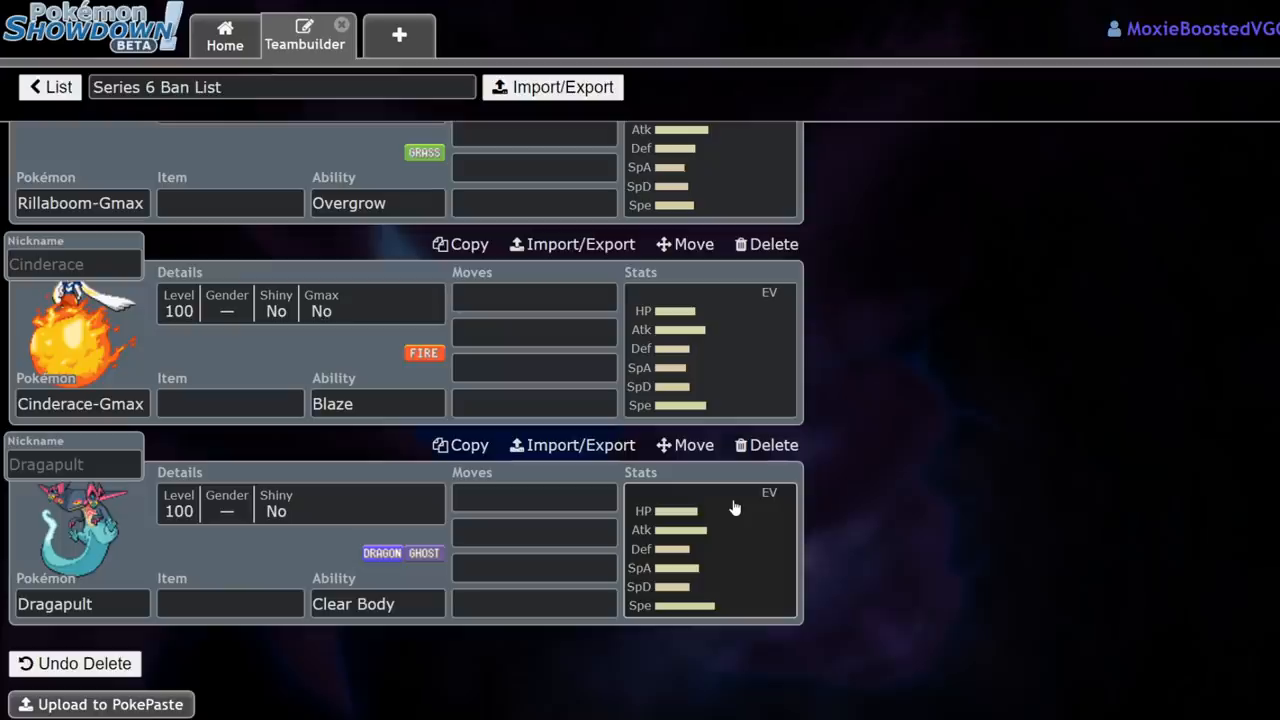
{"action": "mouse_move", "coordinate": [452, 576]}
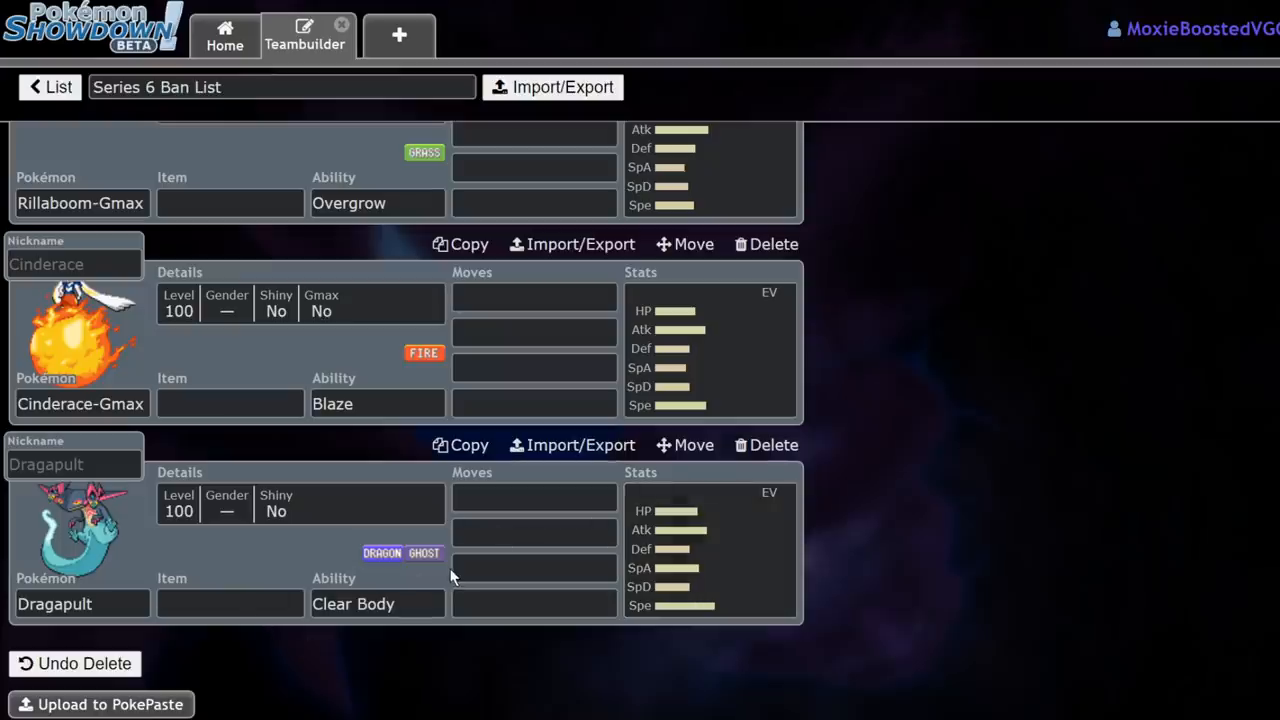
{"action": "mouse_move", "coordinate": [784, 552]}
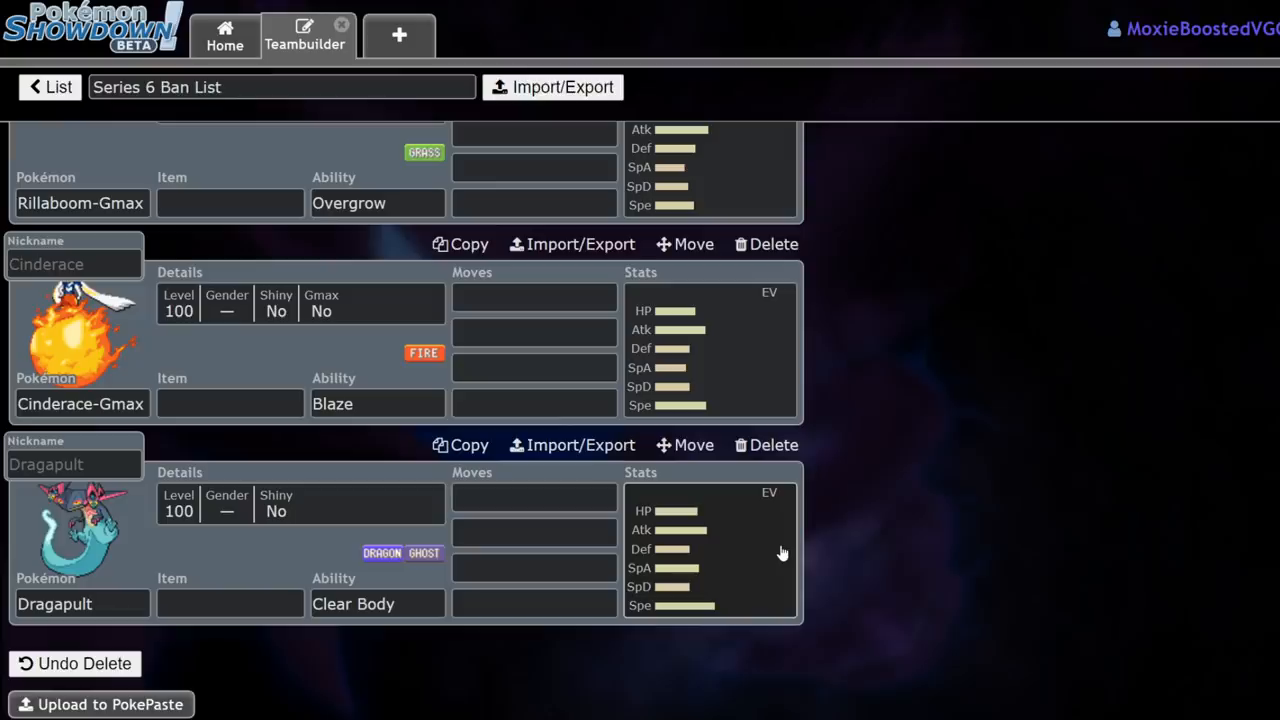
{"action": "left_click", "coordinate": [80, 604]}
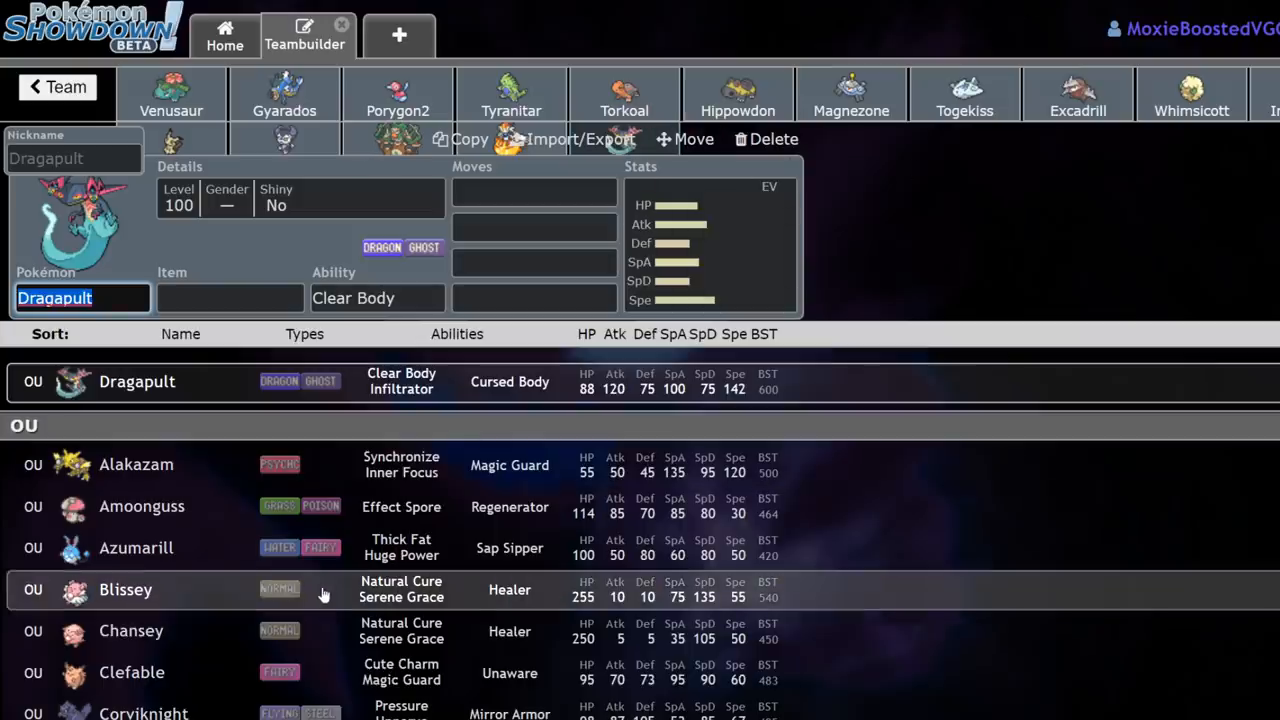
Search 'kom' and swap Dragapult for Kommo-o in the last slot
{"action": "type", "text": "kom"}
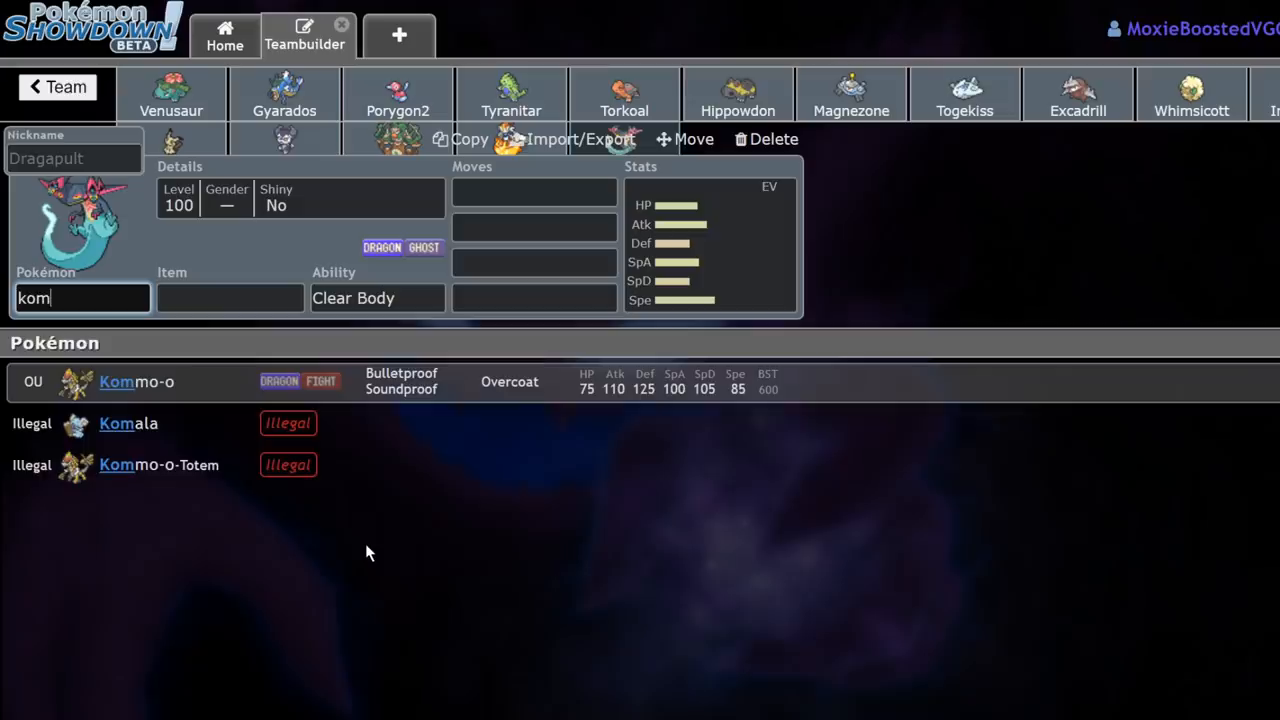
{"action": "left_click", "coordinate": [136, 380]}
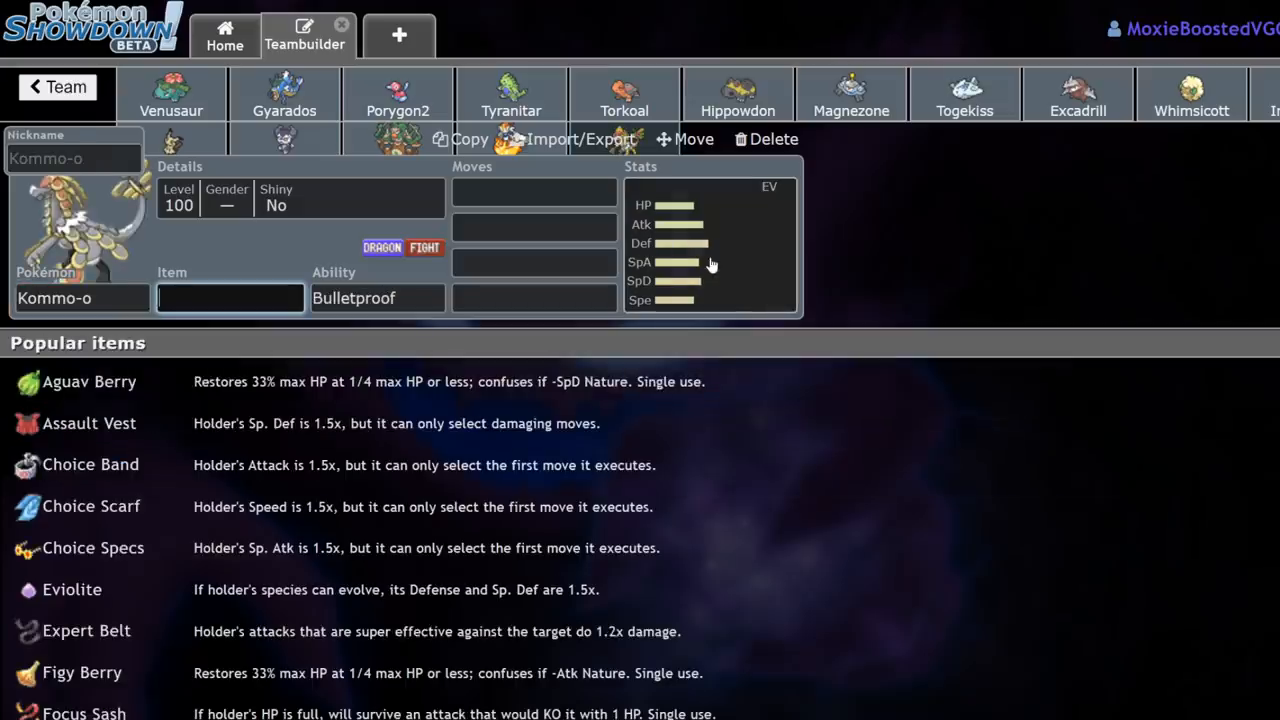
{"action": "mouse_move", "coordinate": [1008, 212]}
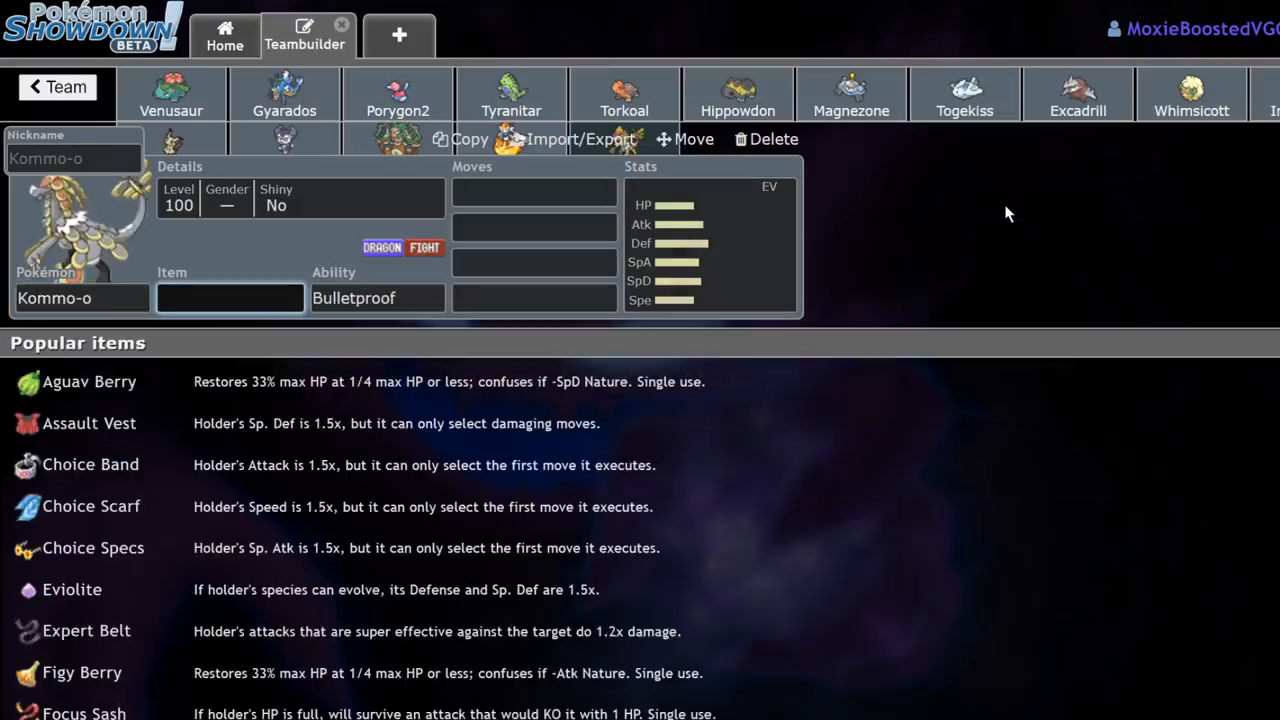